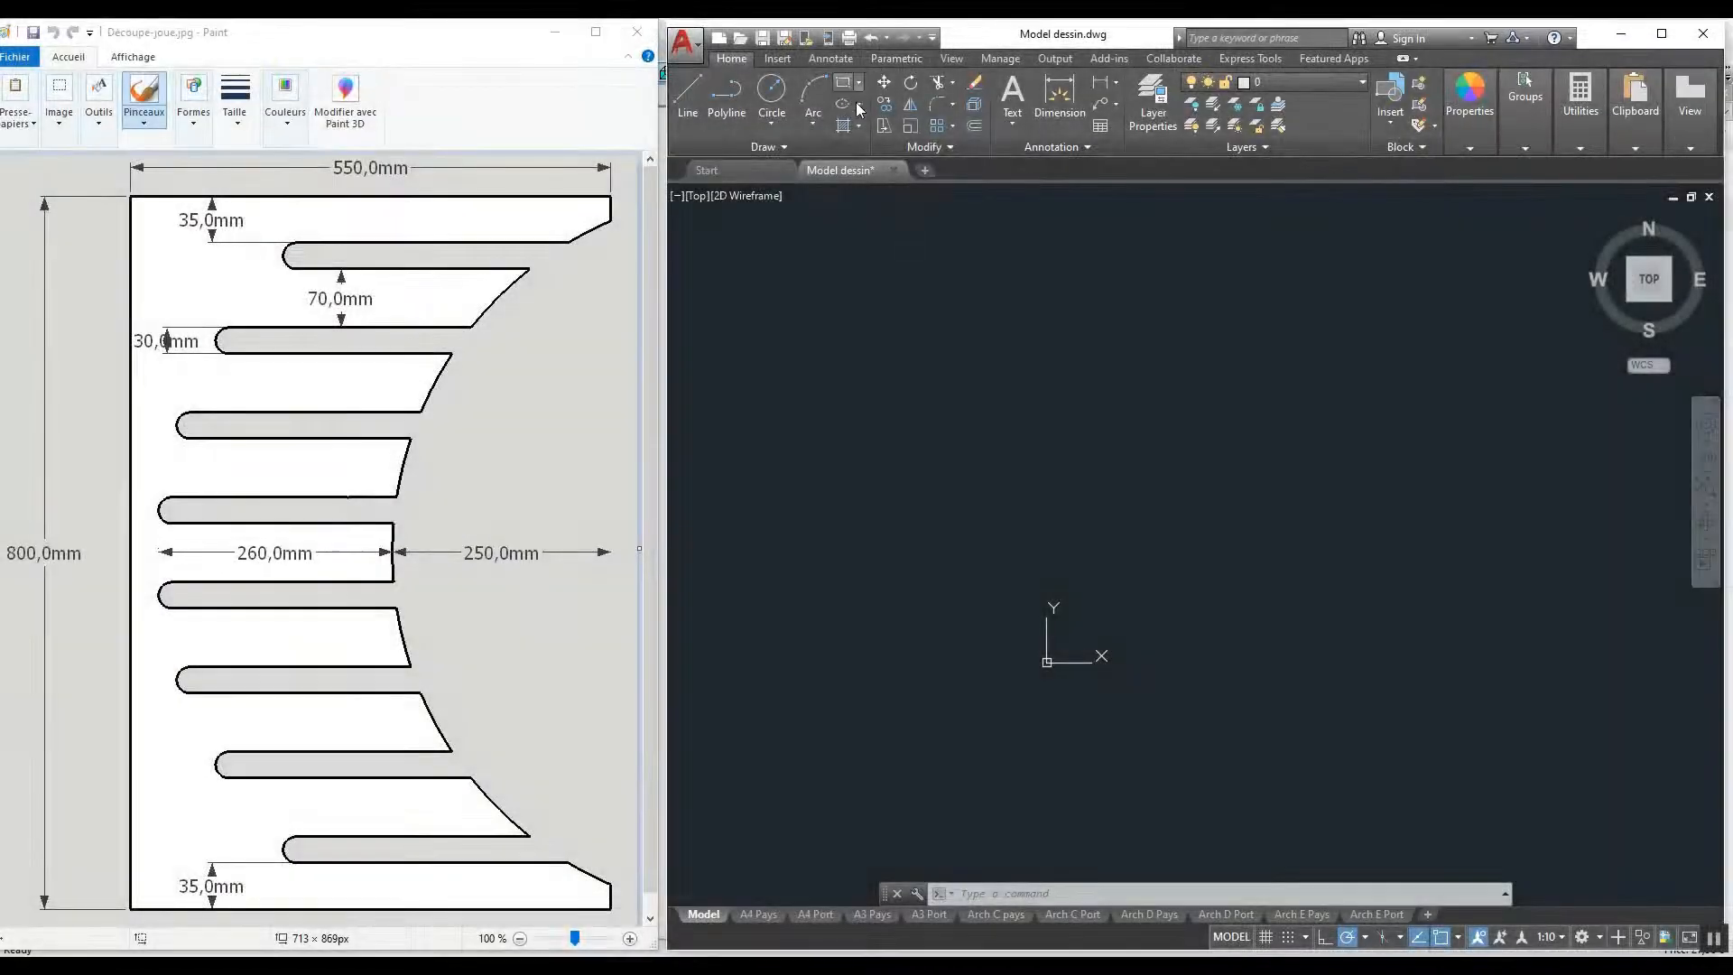
Draw the 550 by 800 panel rectangle and a radius-25 circle centred on its top-right corner.
{"action": "left_click", "coordinate": [845, 83]}
{"action": "type", "text": "@550,800"}
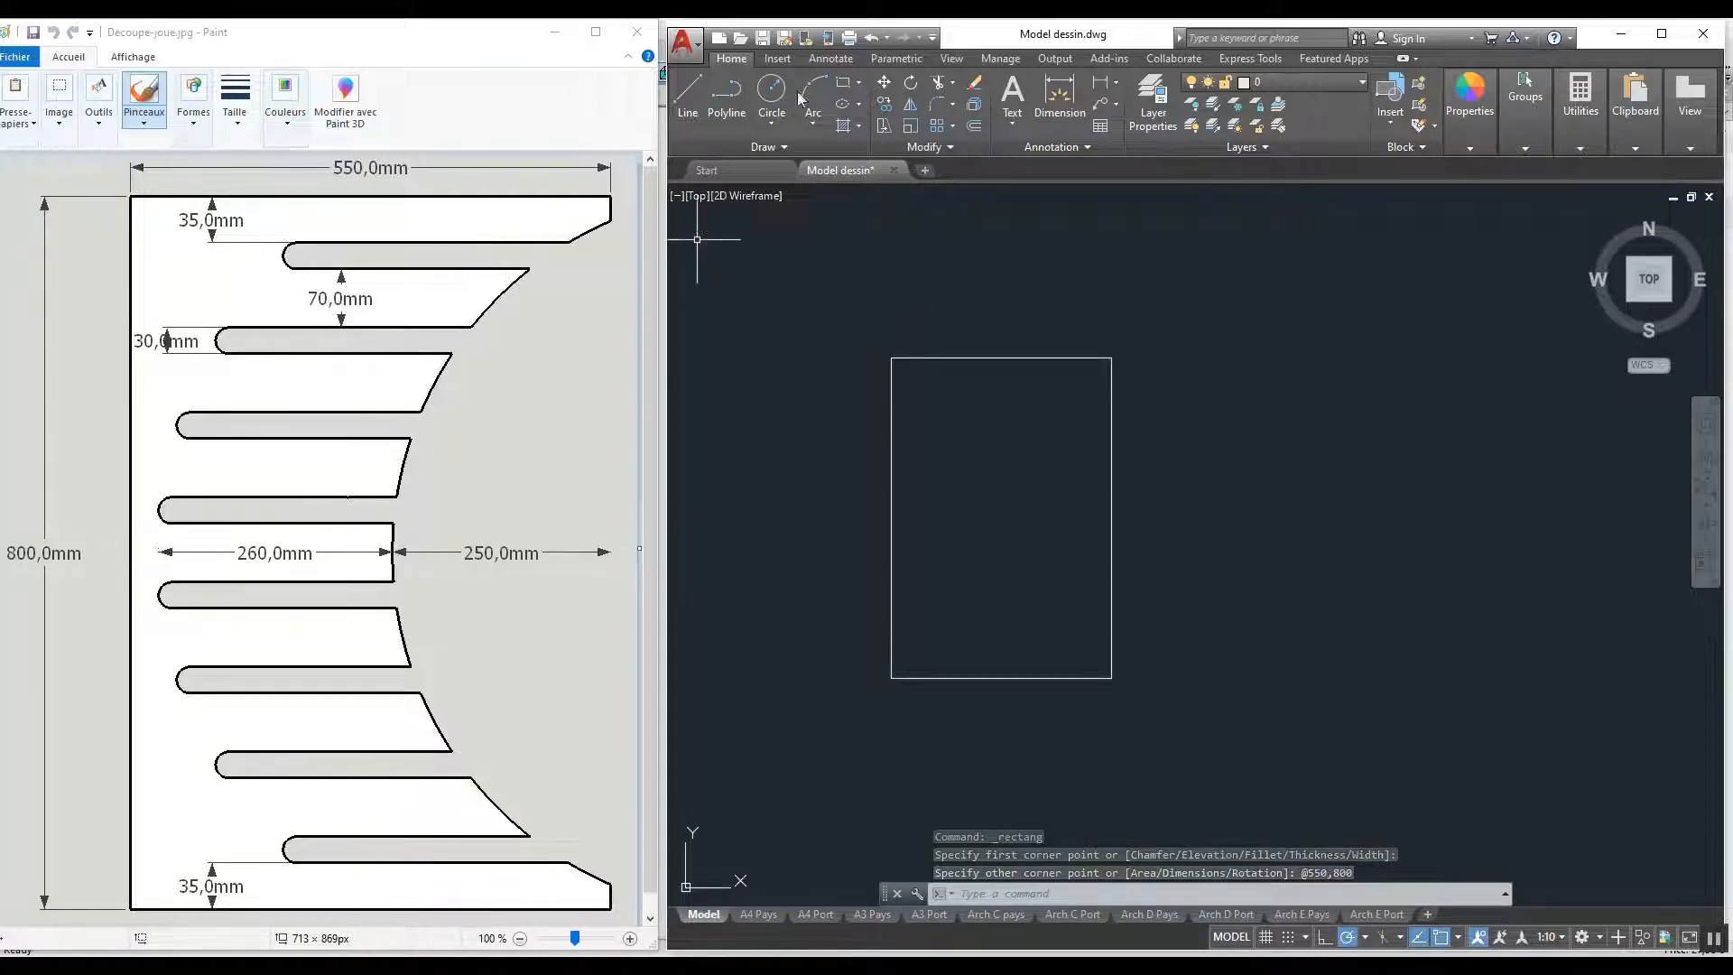
{"action": "left_click", "coordinate": [770, 93]}
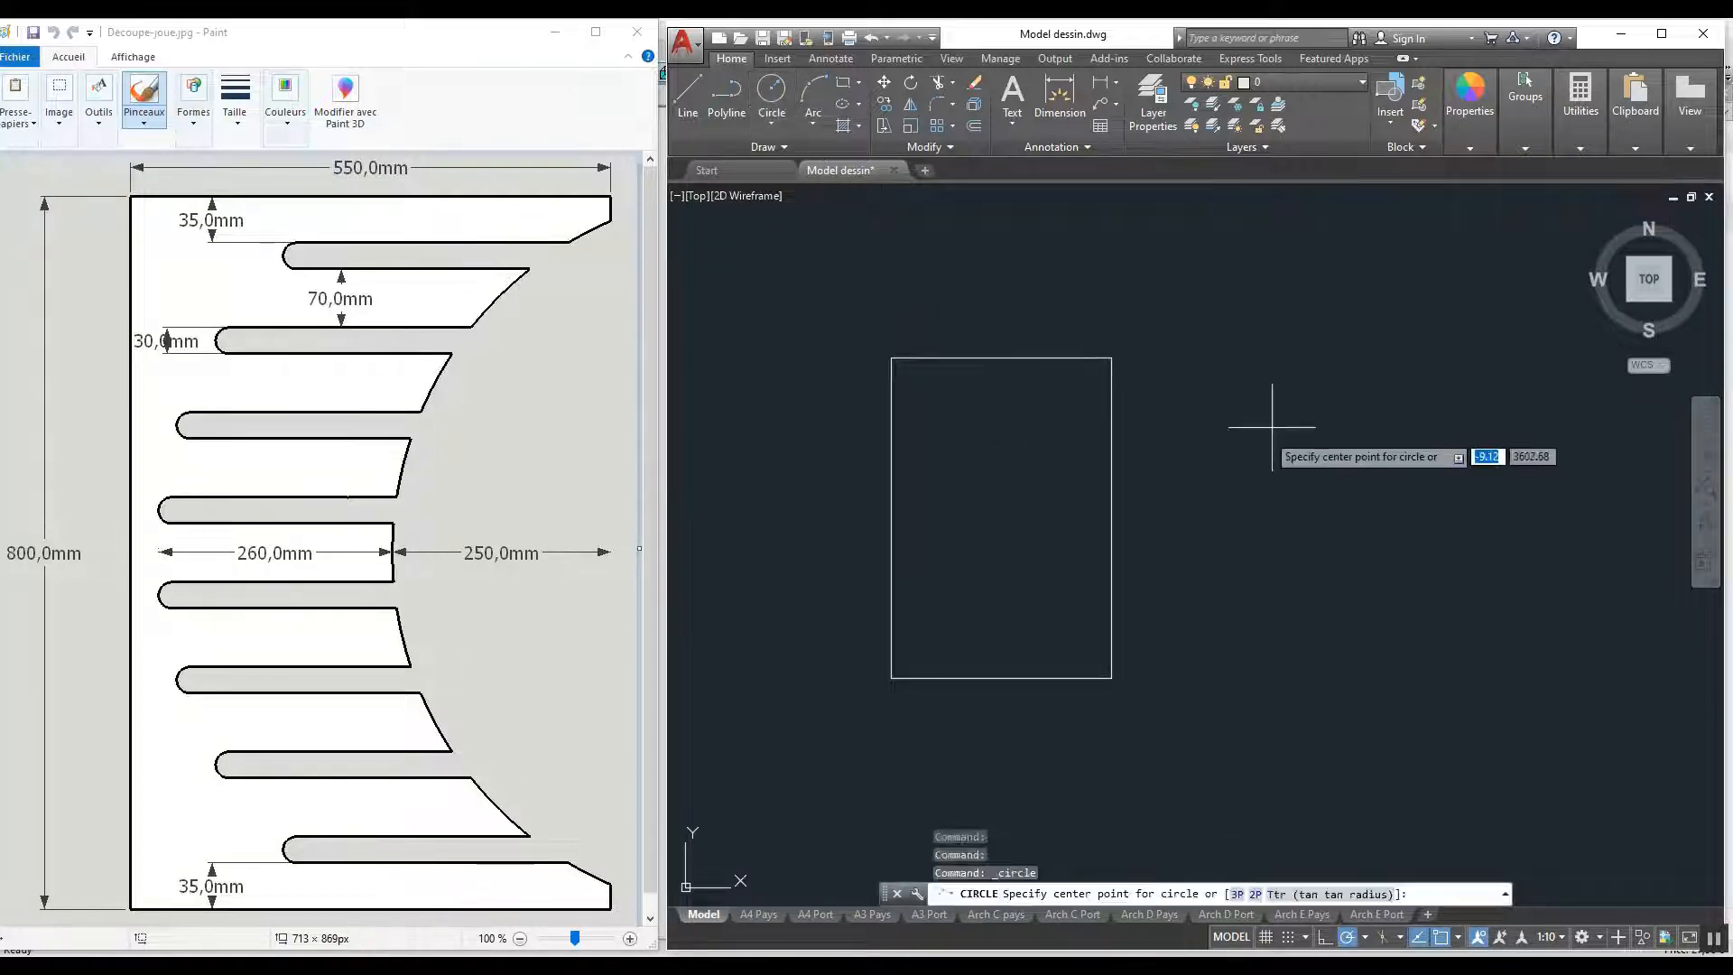
{"action": "left_click", "coordinate": [1111, 357]}
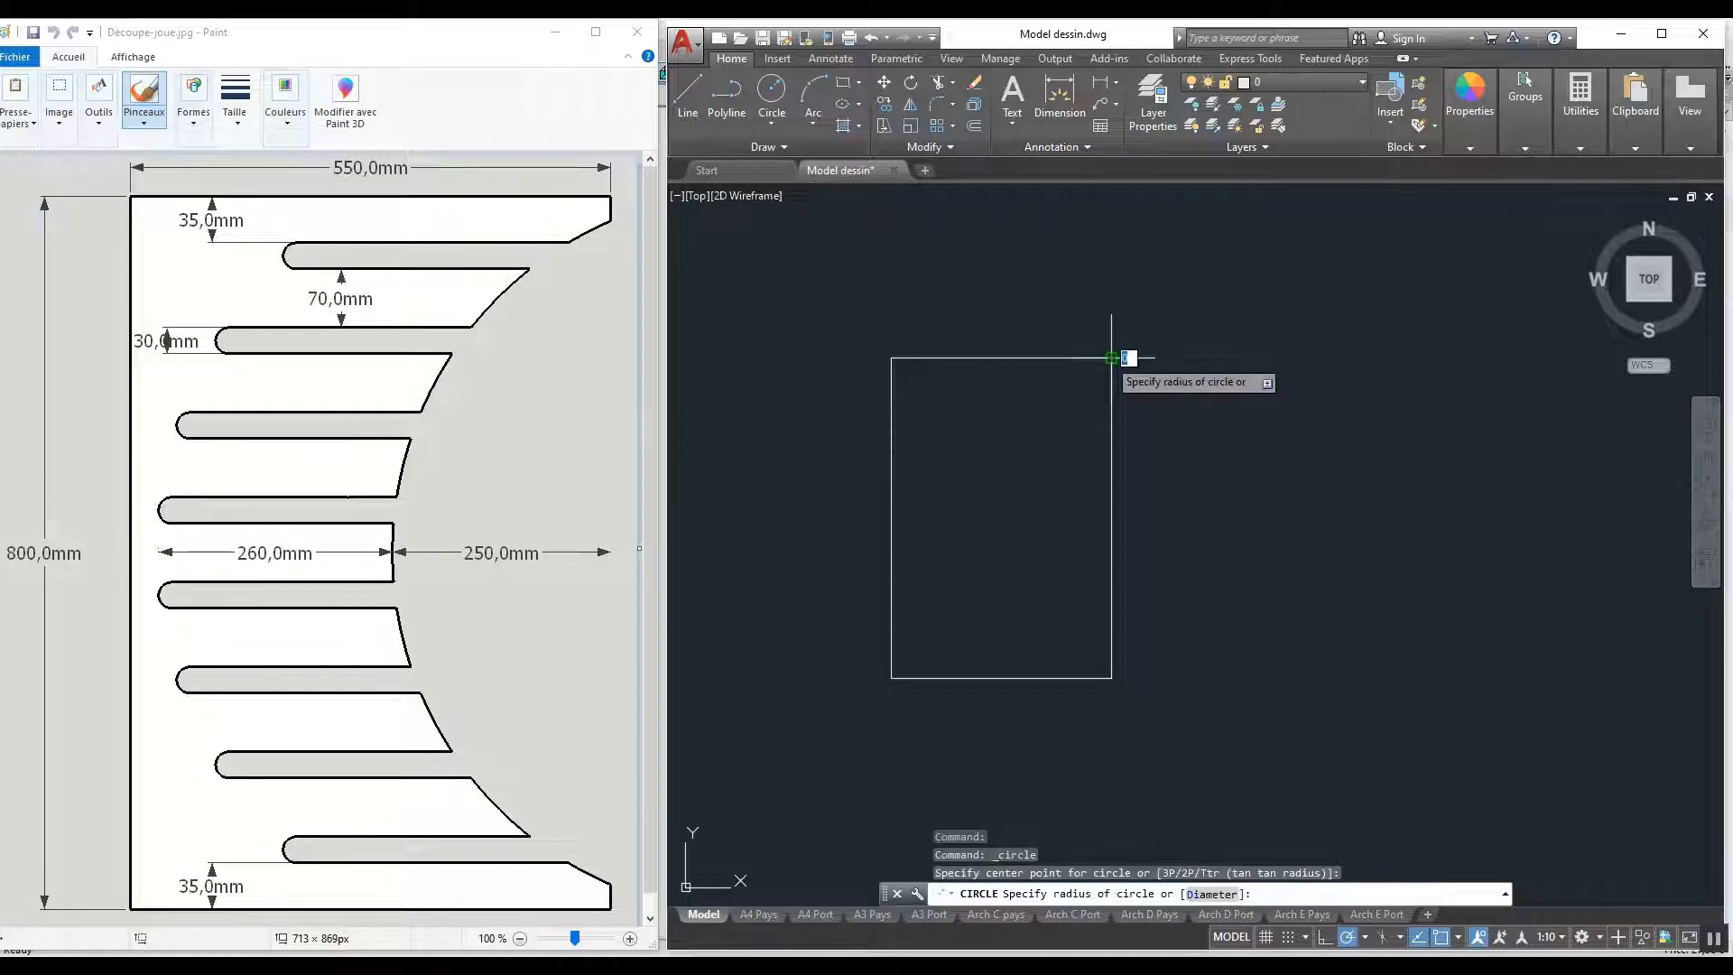
{"action": "type", "text": "25"}
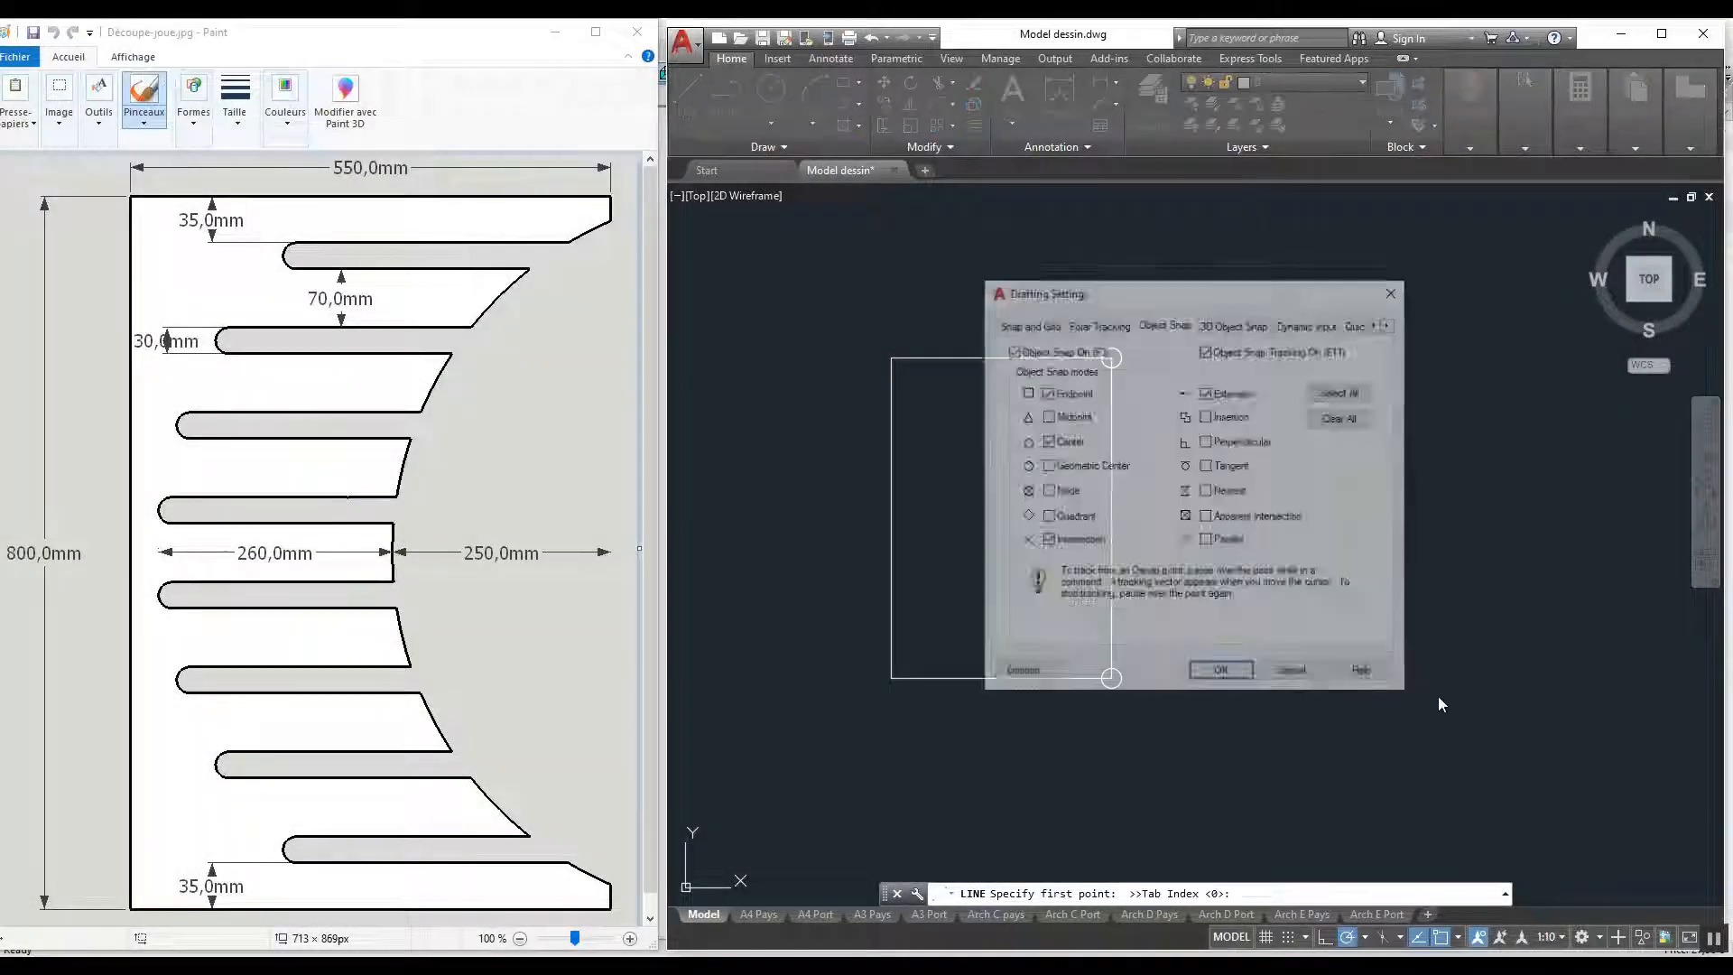
Confirm the object snap modes and draw a 250-long guide line leftward from the right edge's midpoint.
{"action": "left_click", "coordinate": [1046, 491]}
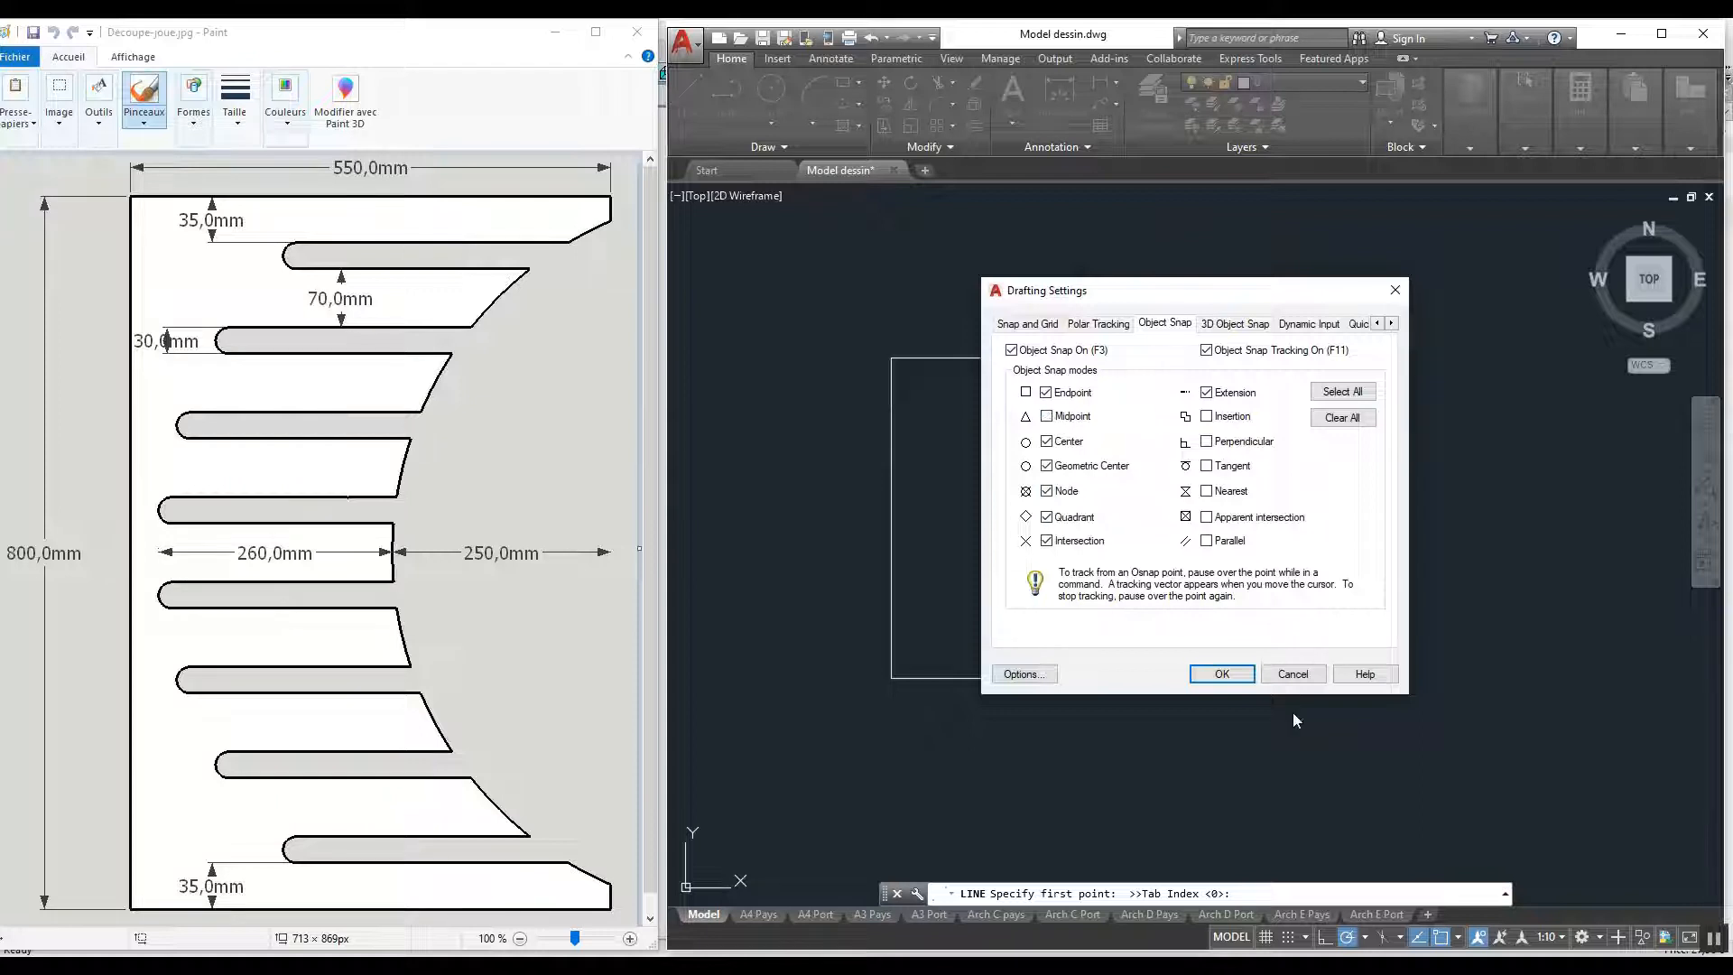
{"action": "left_click", "coordinate": [1222, 673]}
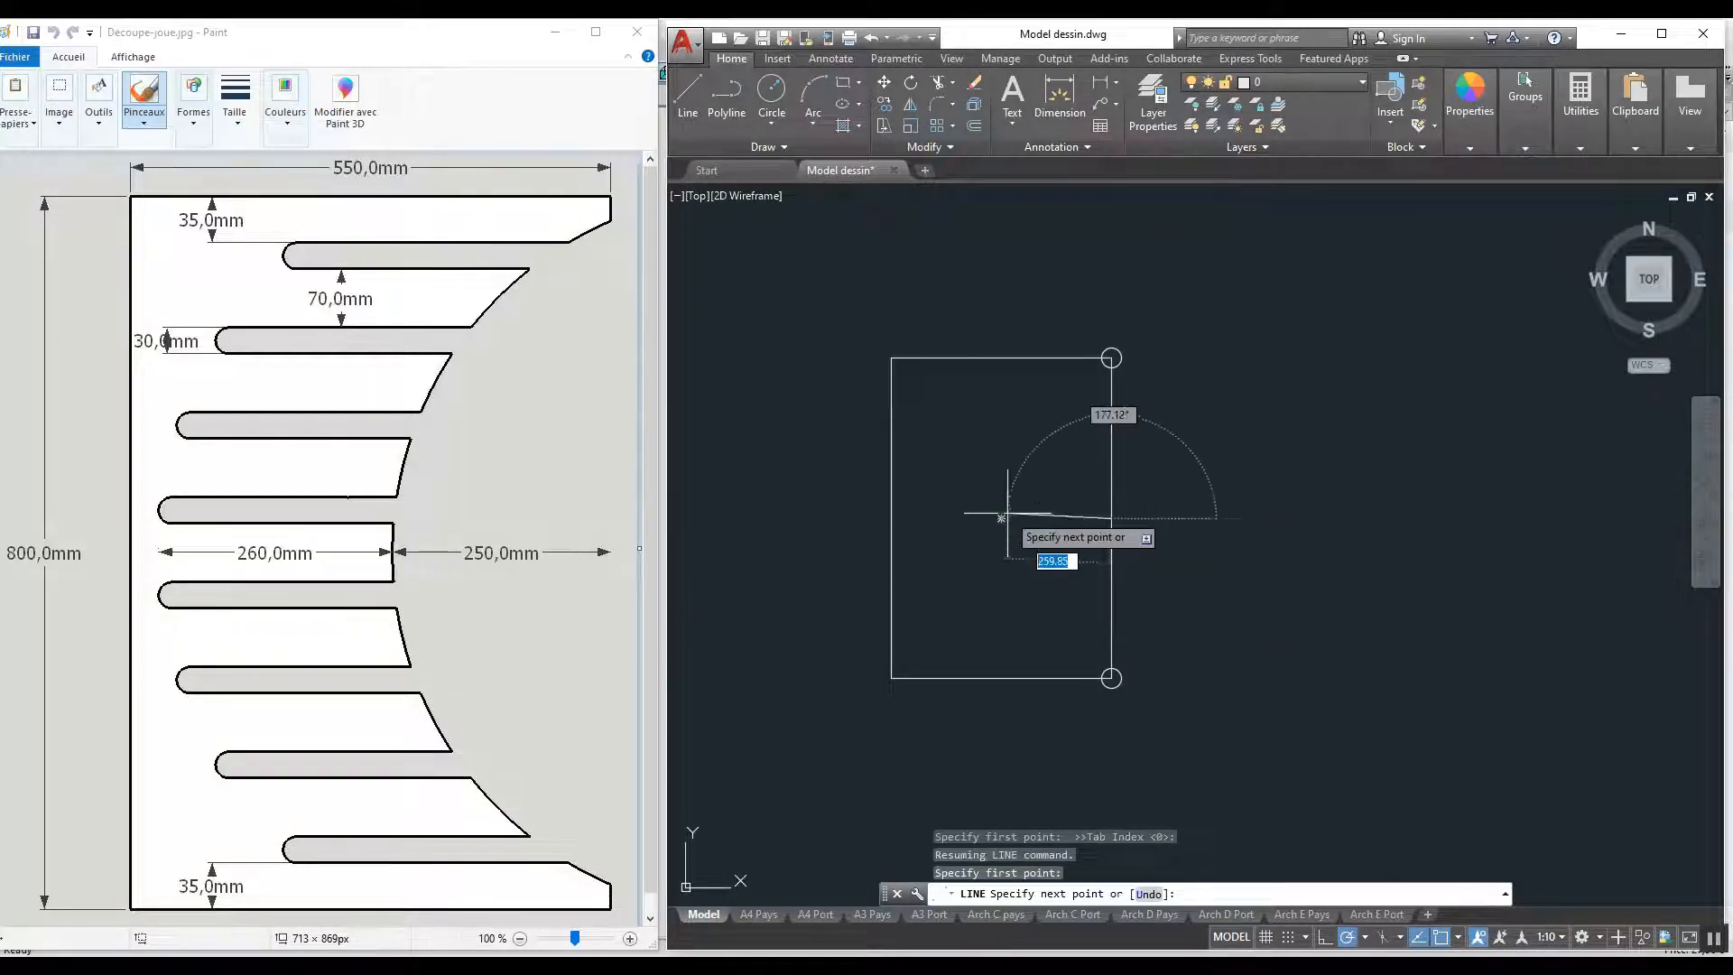
{"action": "mouse_move", "coordinate": [1001, 518]}
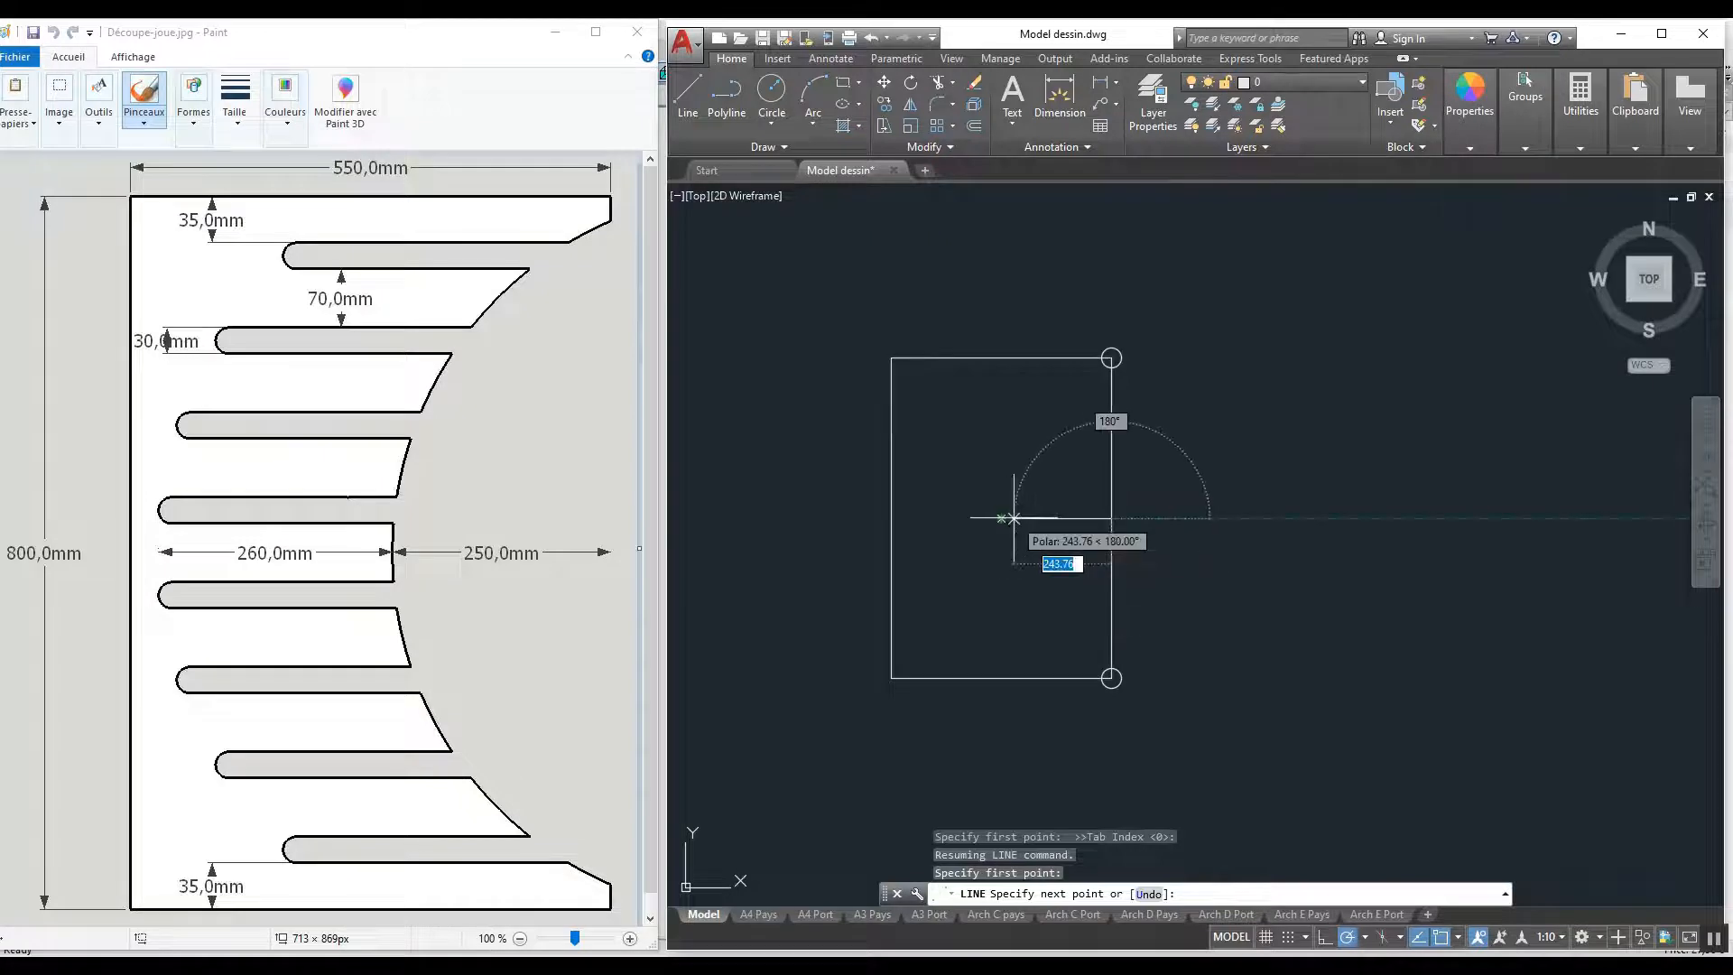
{"action": "type", "text": "250"}
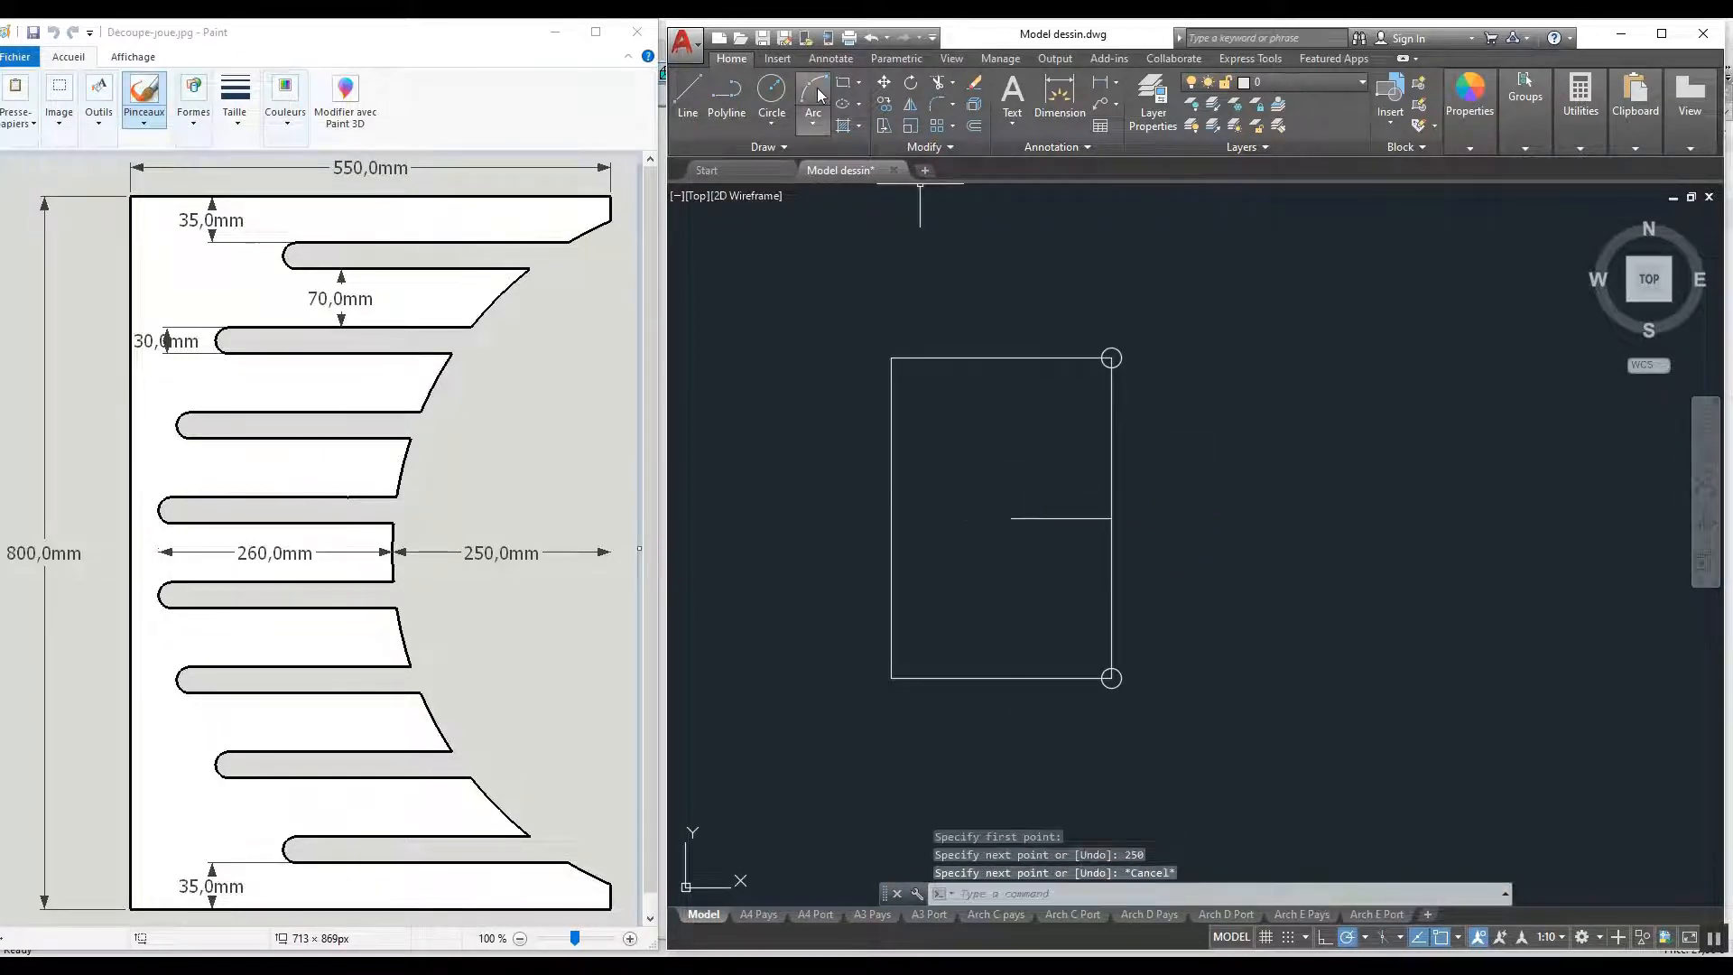
Draw a three-point arc between the right corners through the guide line's end and copy it 260 to the left.
{"action": "left_click", "coordinate": [813, 94]}
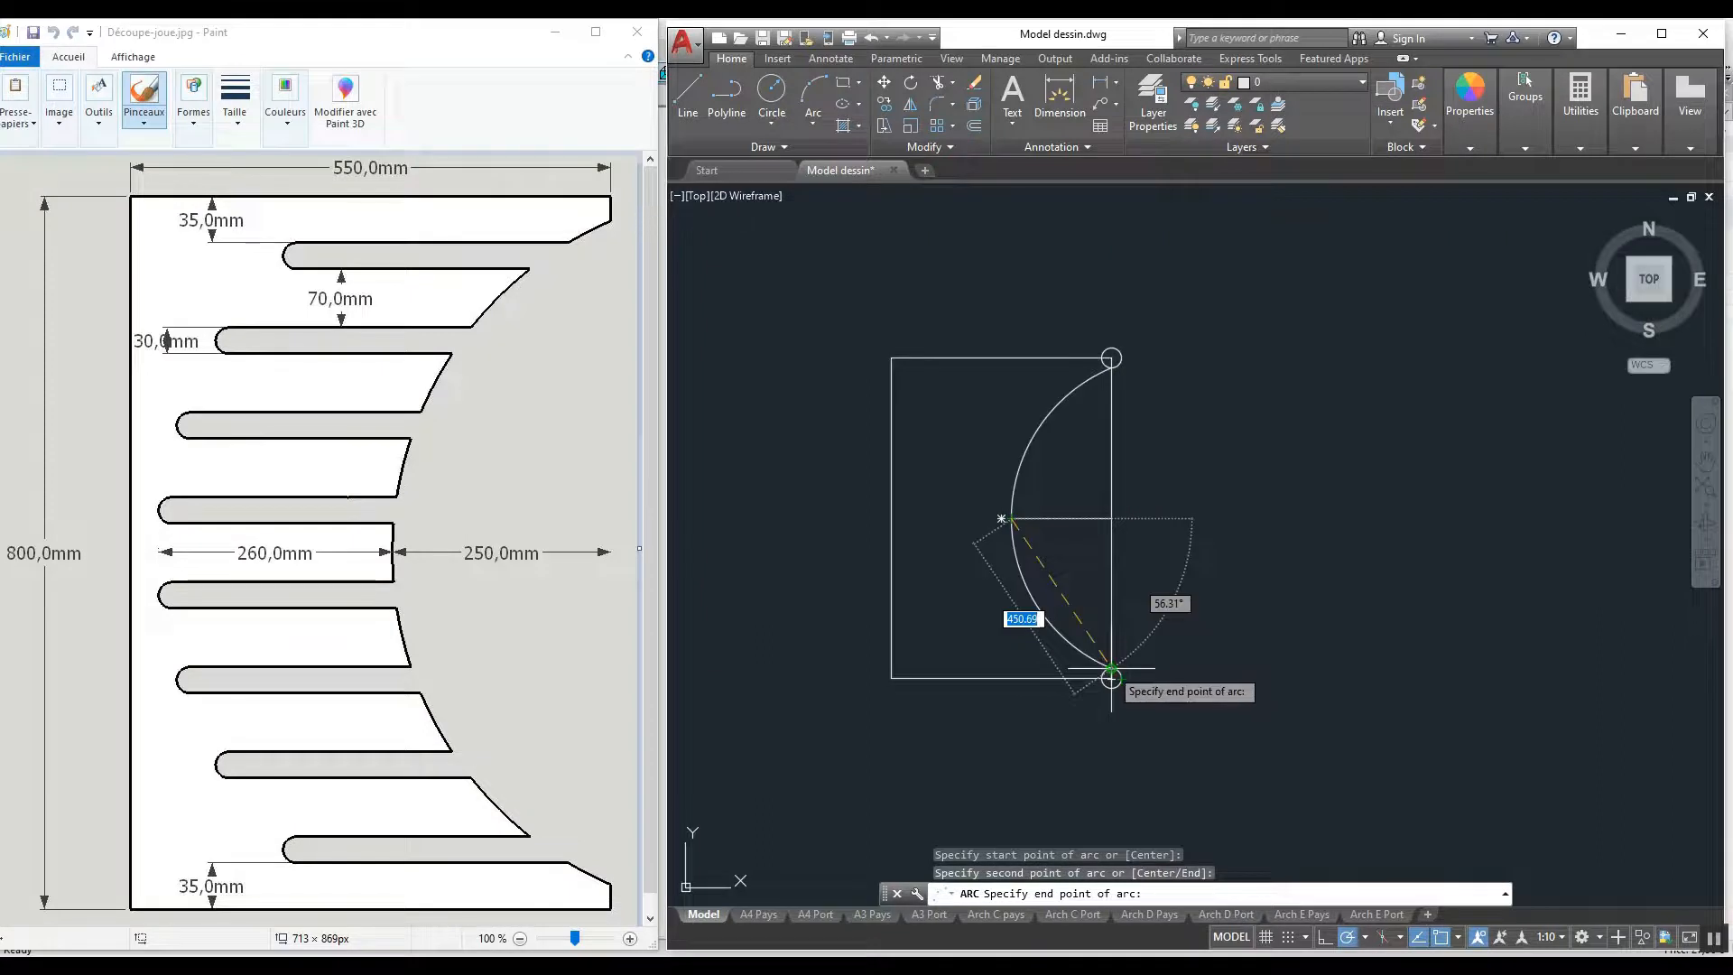
{"action": "left_click", "coordinate": [1113, 679]}
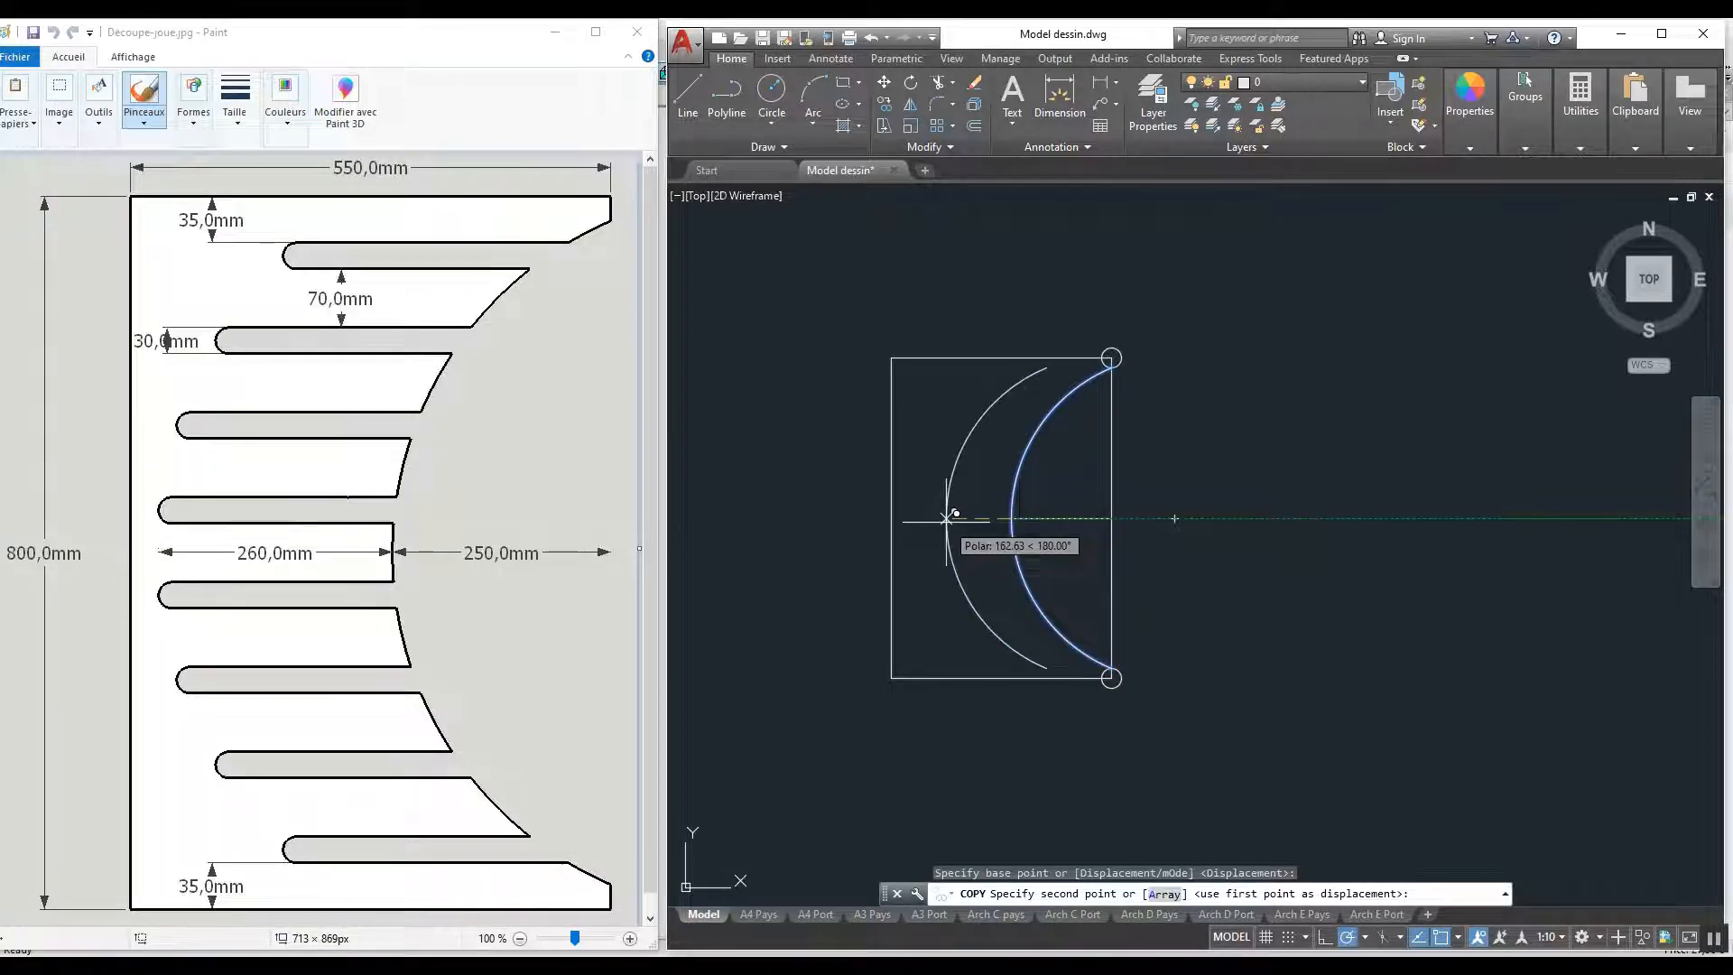
{"action": "type", "text": "26"}
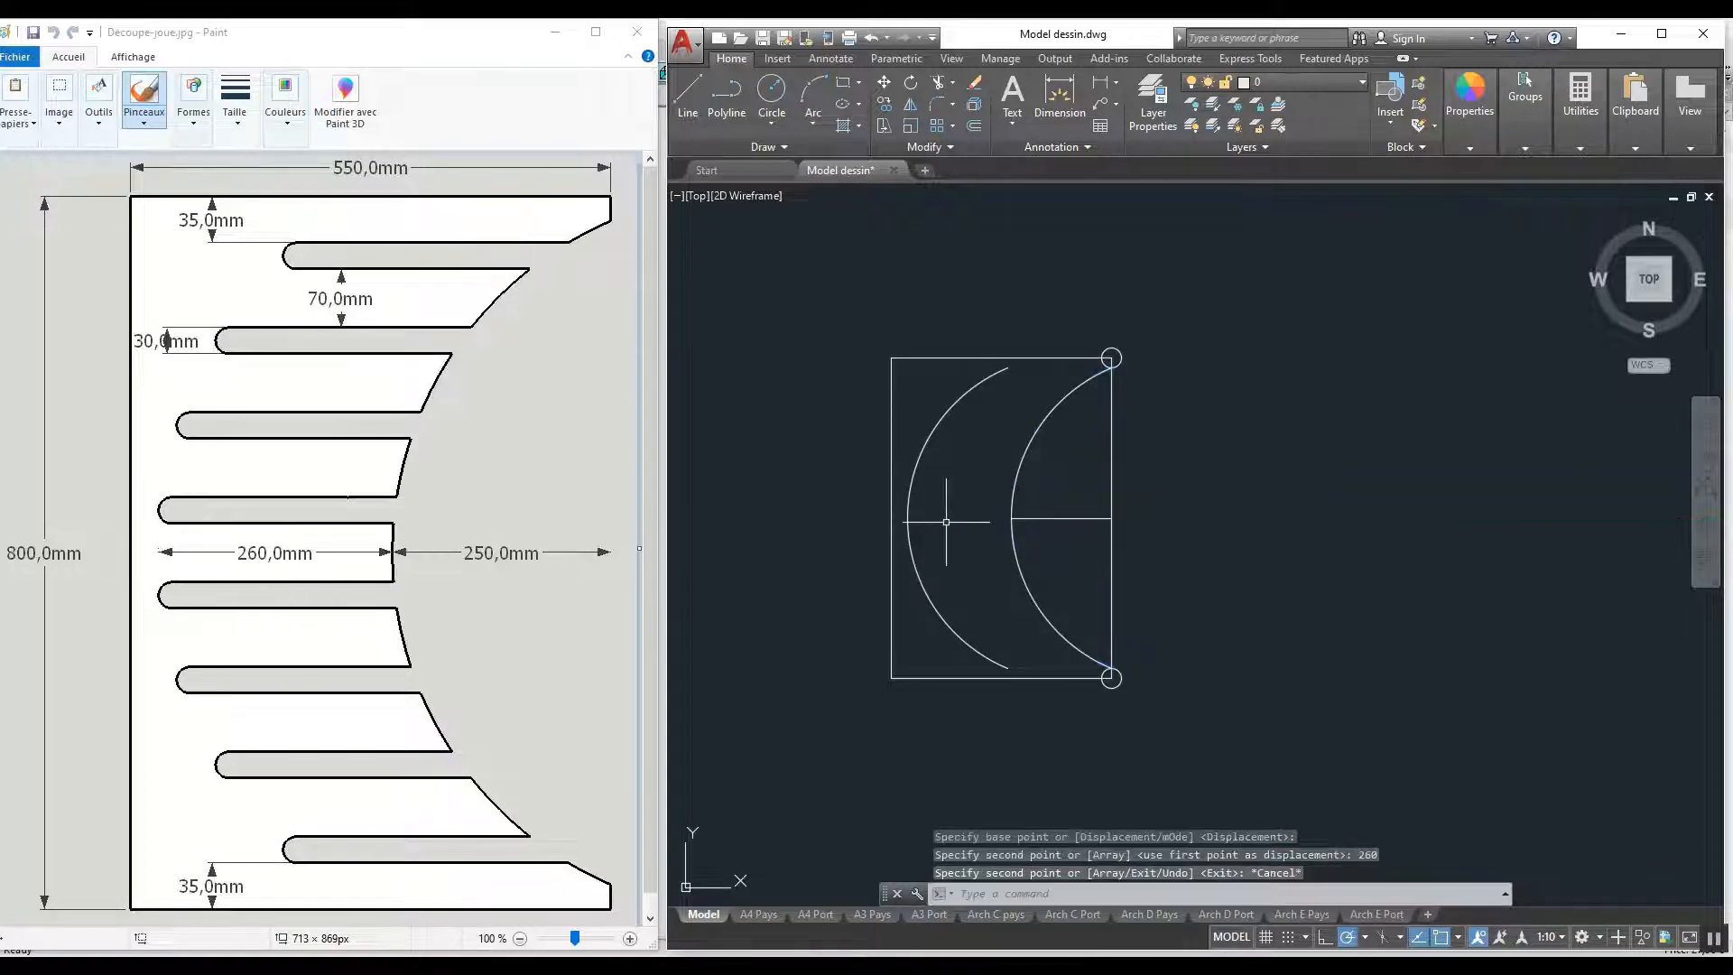
{"action": "mouse_move", "coordinate": [1072, 523]}
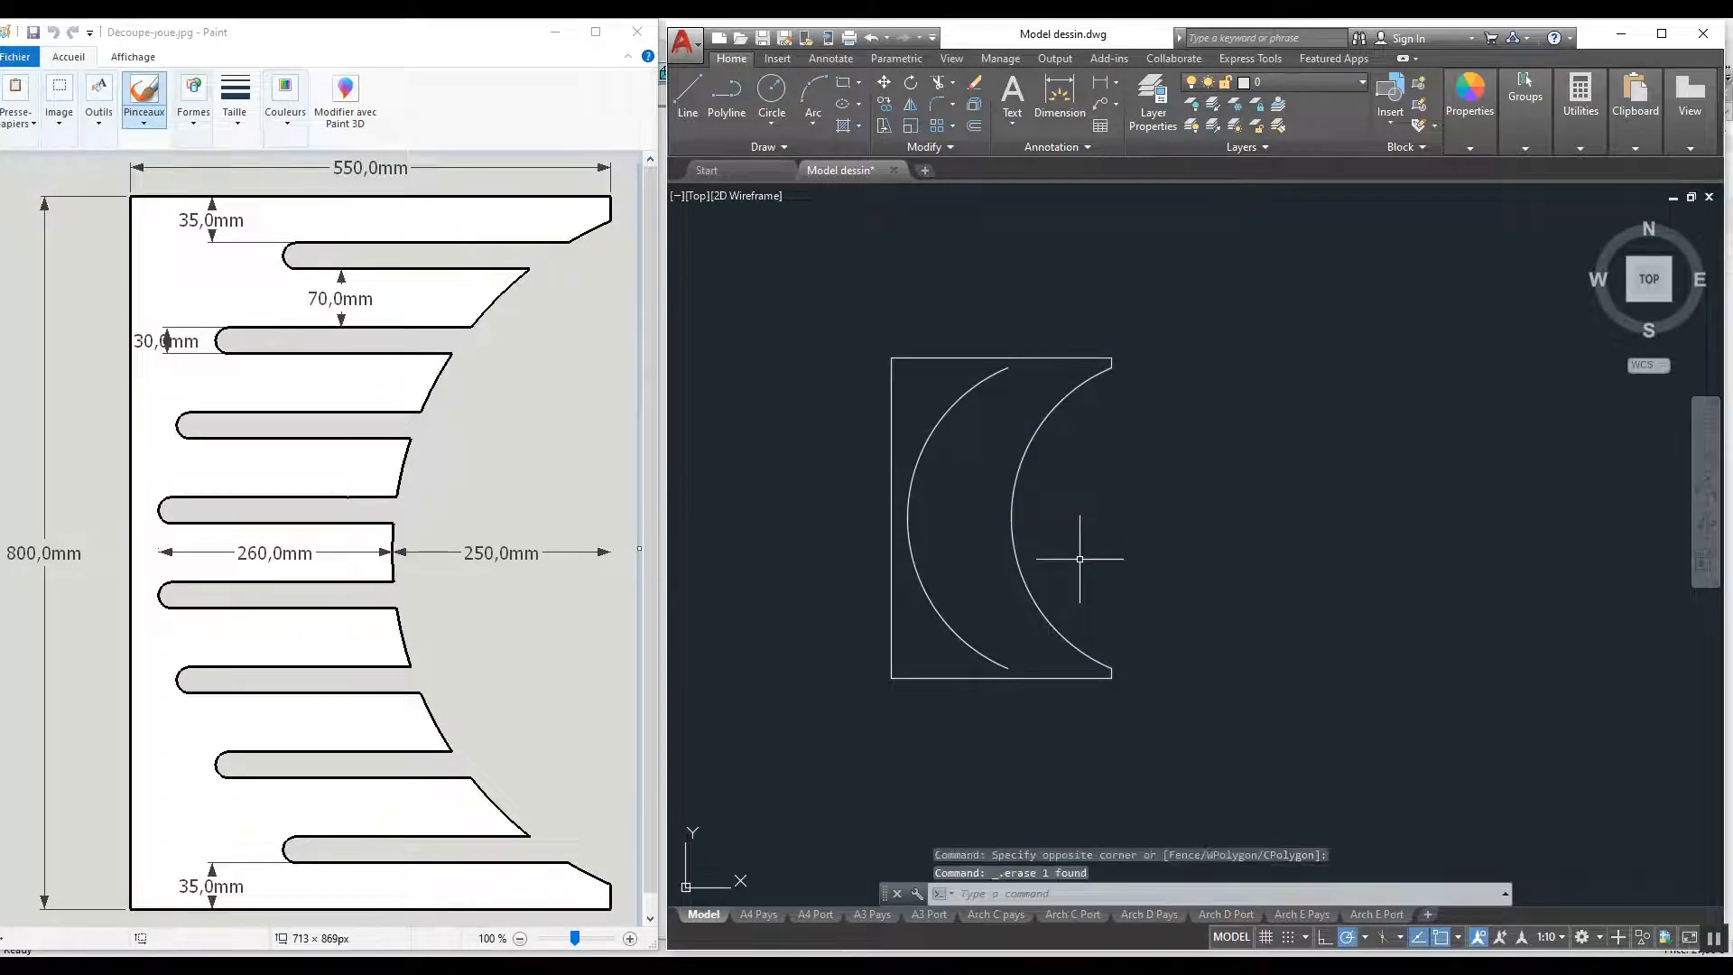
Start a new circle after erasing the guide line and corner circles.
{"action": "left_click", "coordinate": [771, 98]}
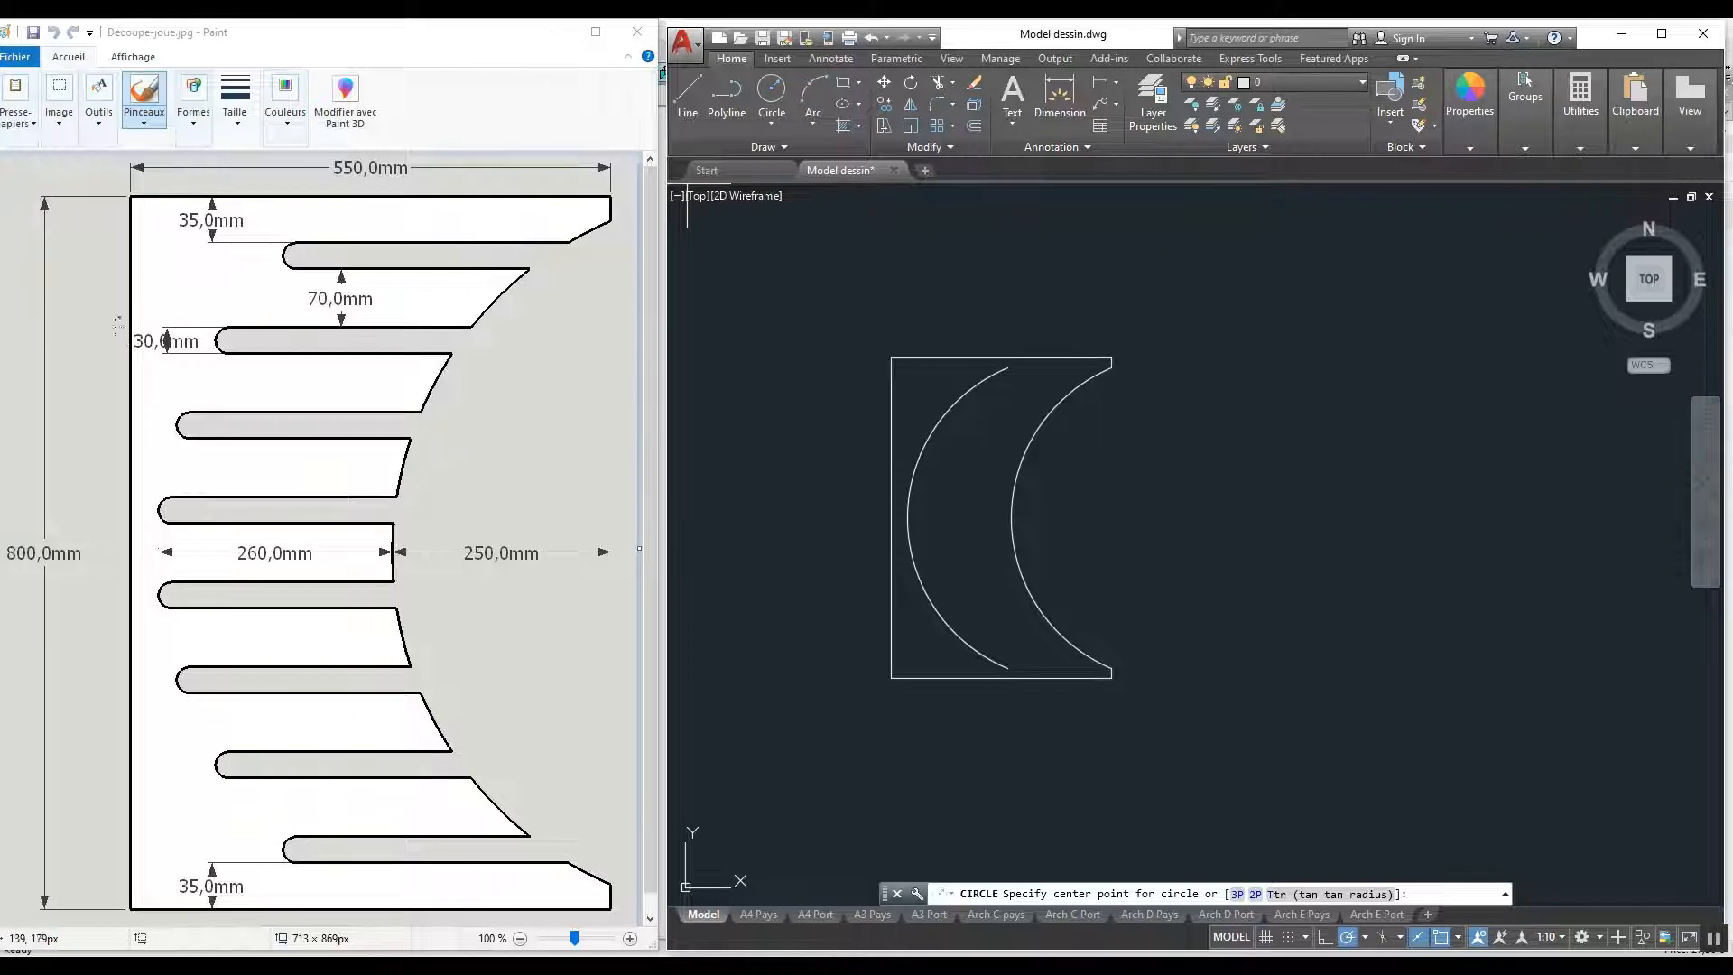
{"action": "mouse_move", "coordinate": [1199, 473]}
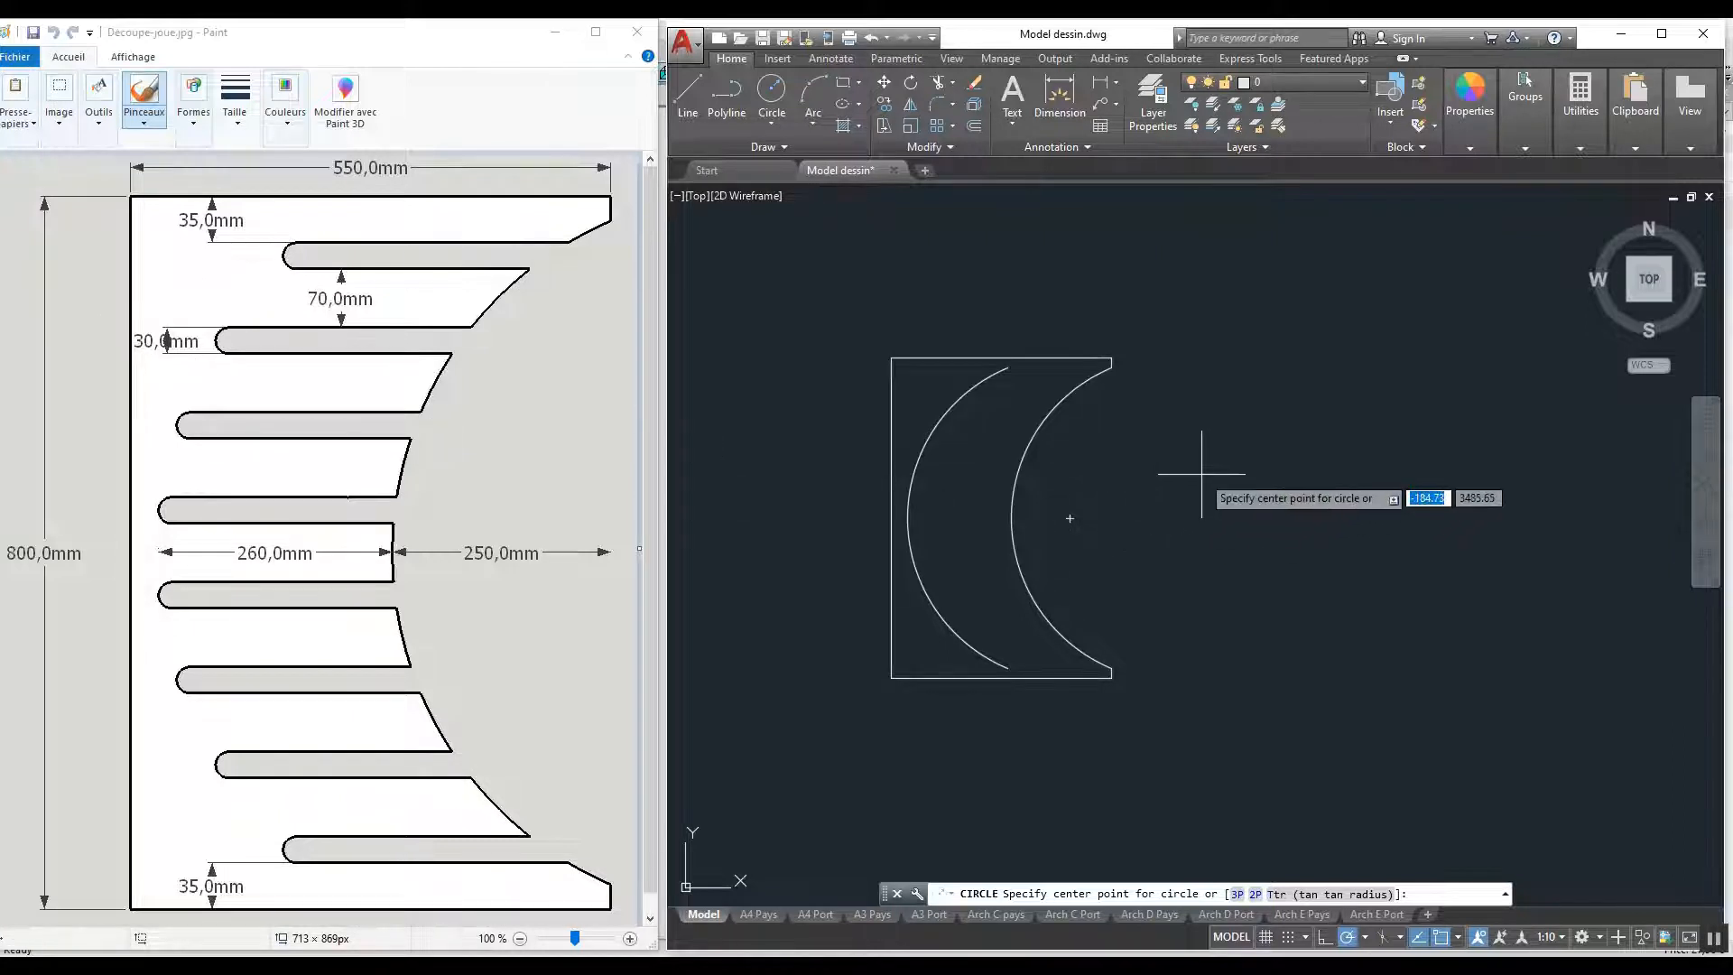
Place a diameter-30 circle beside the panel and begin a tangent slot edge from it.
{"action": "left_click", "coordinate": [1174, 475]}
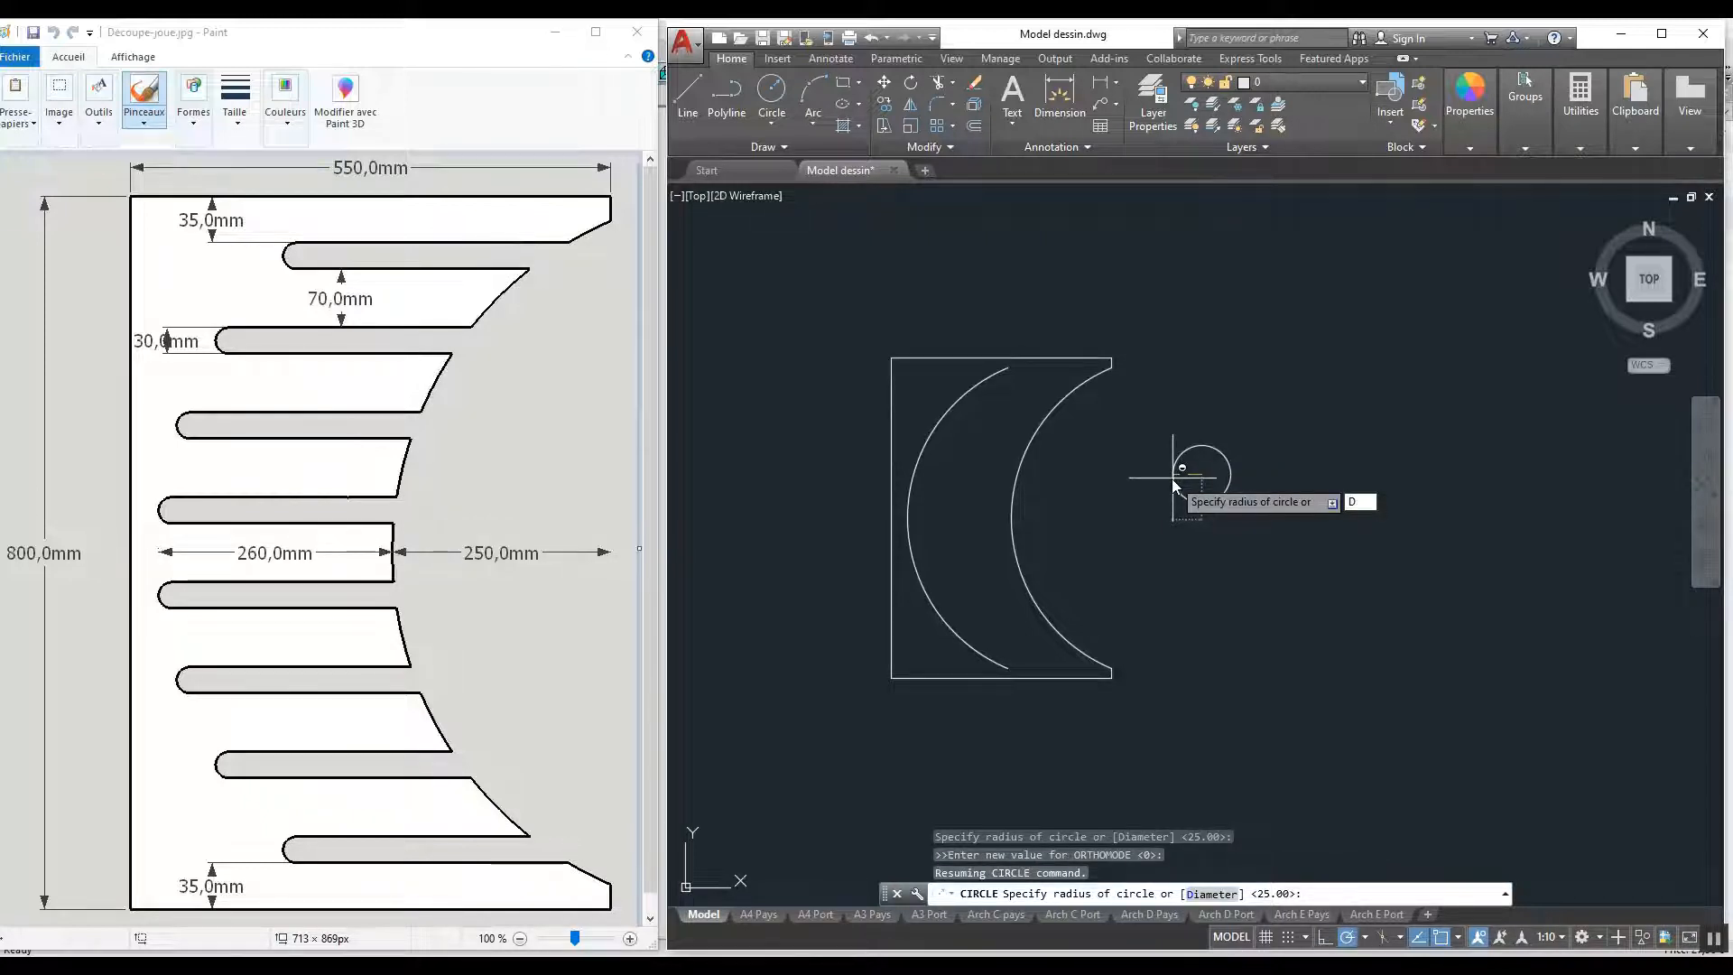
{"action": "type", "text": "D"}
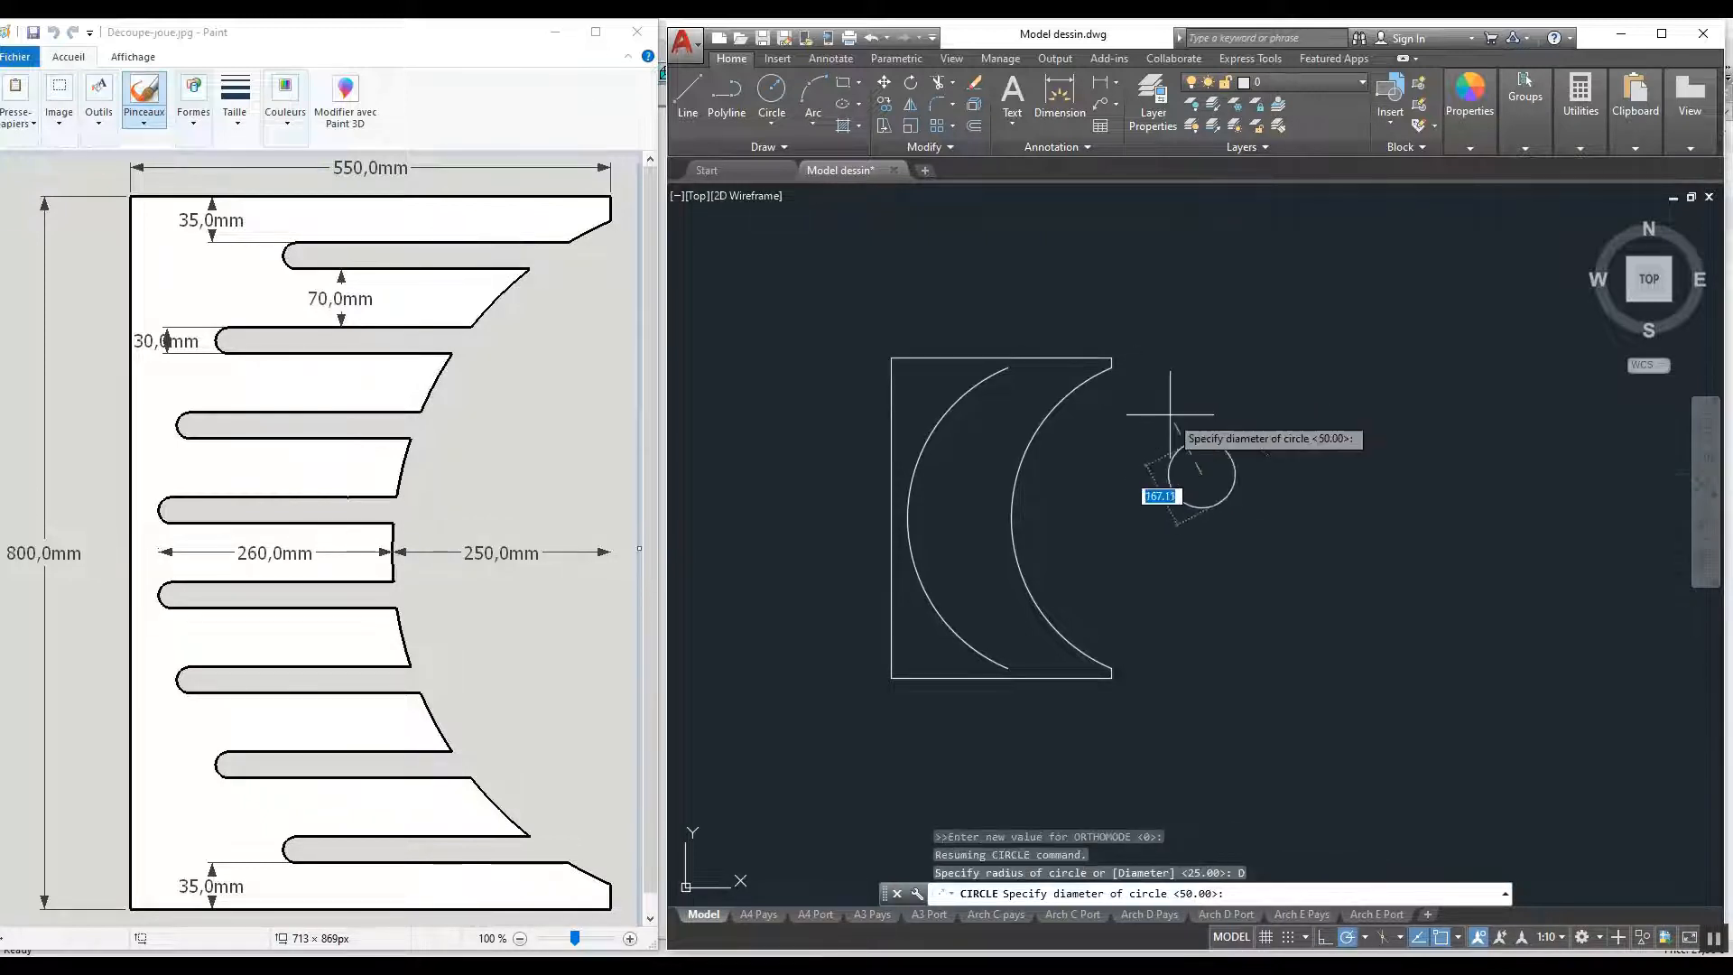
{"action": "type", "text": "30"}
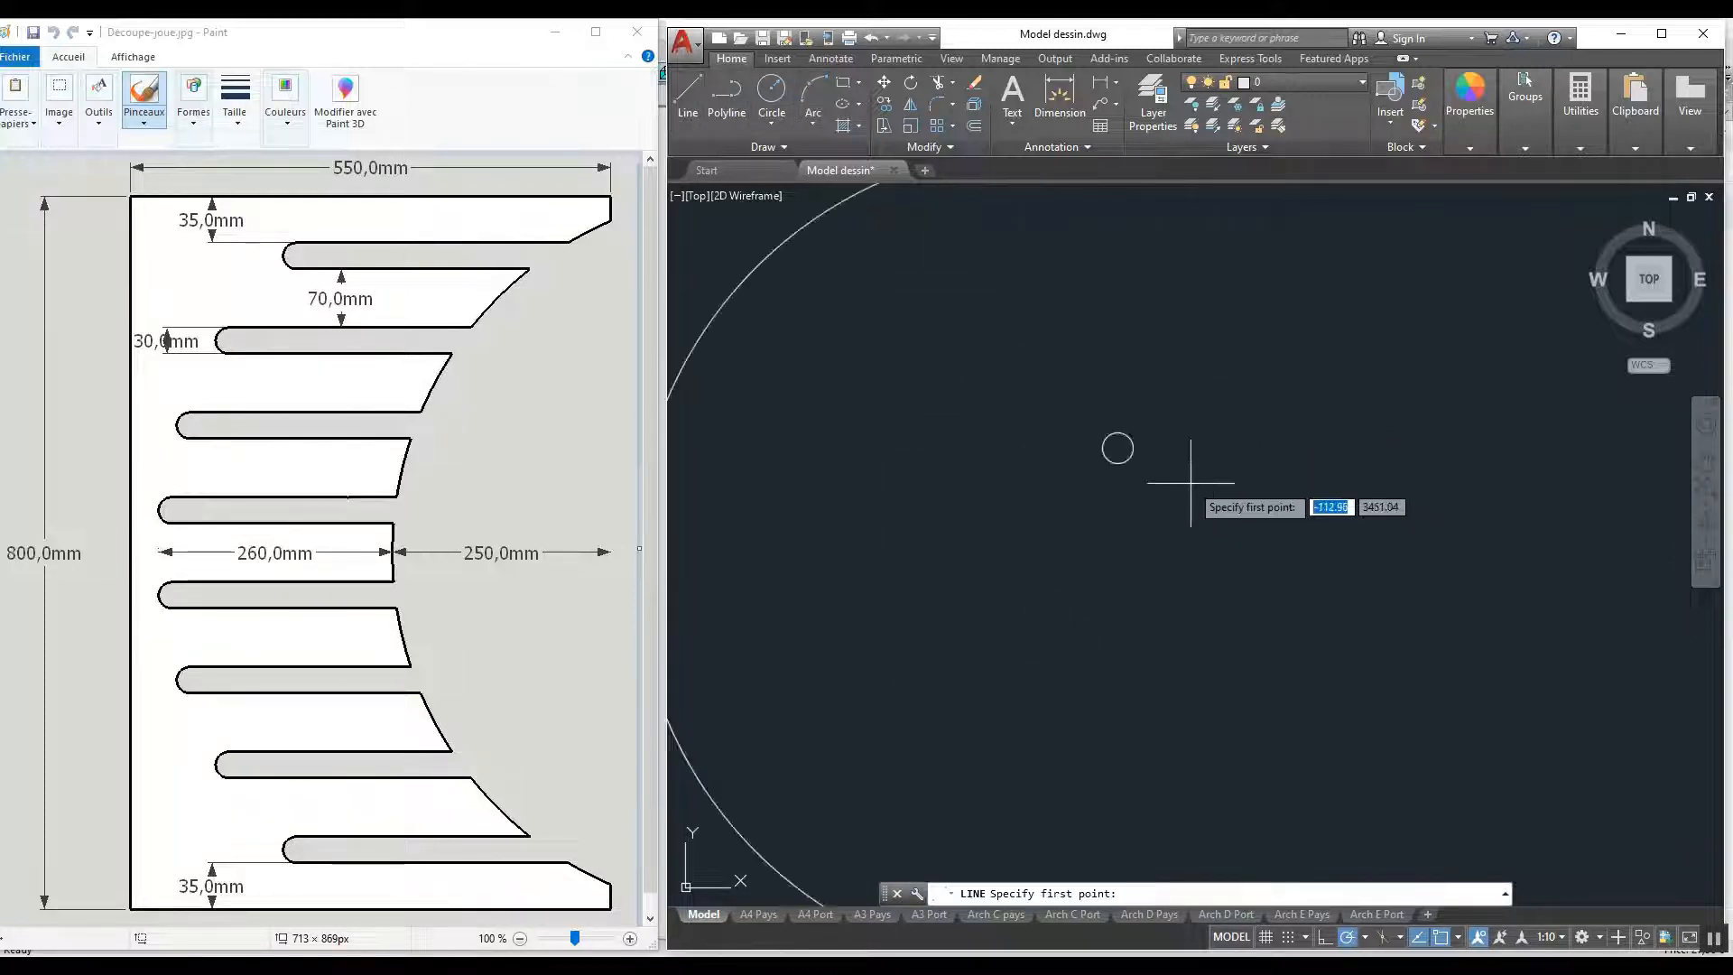
{"action": "left_click", "coordinate": [1116, 448]}
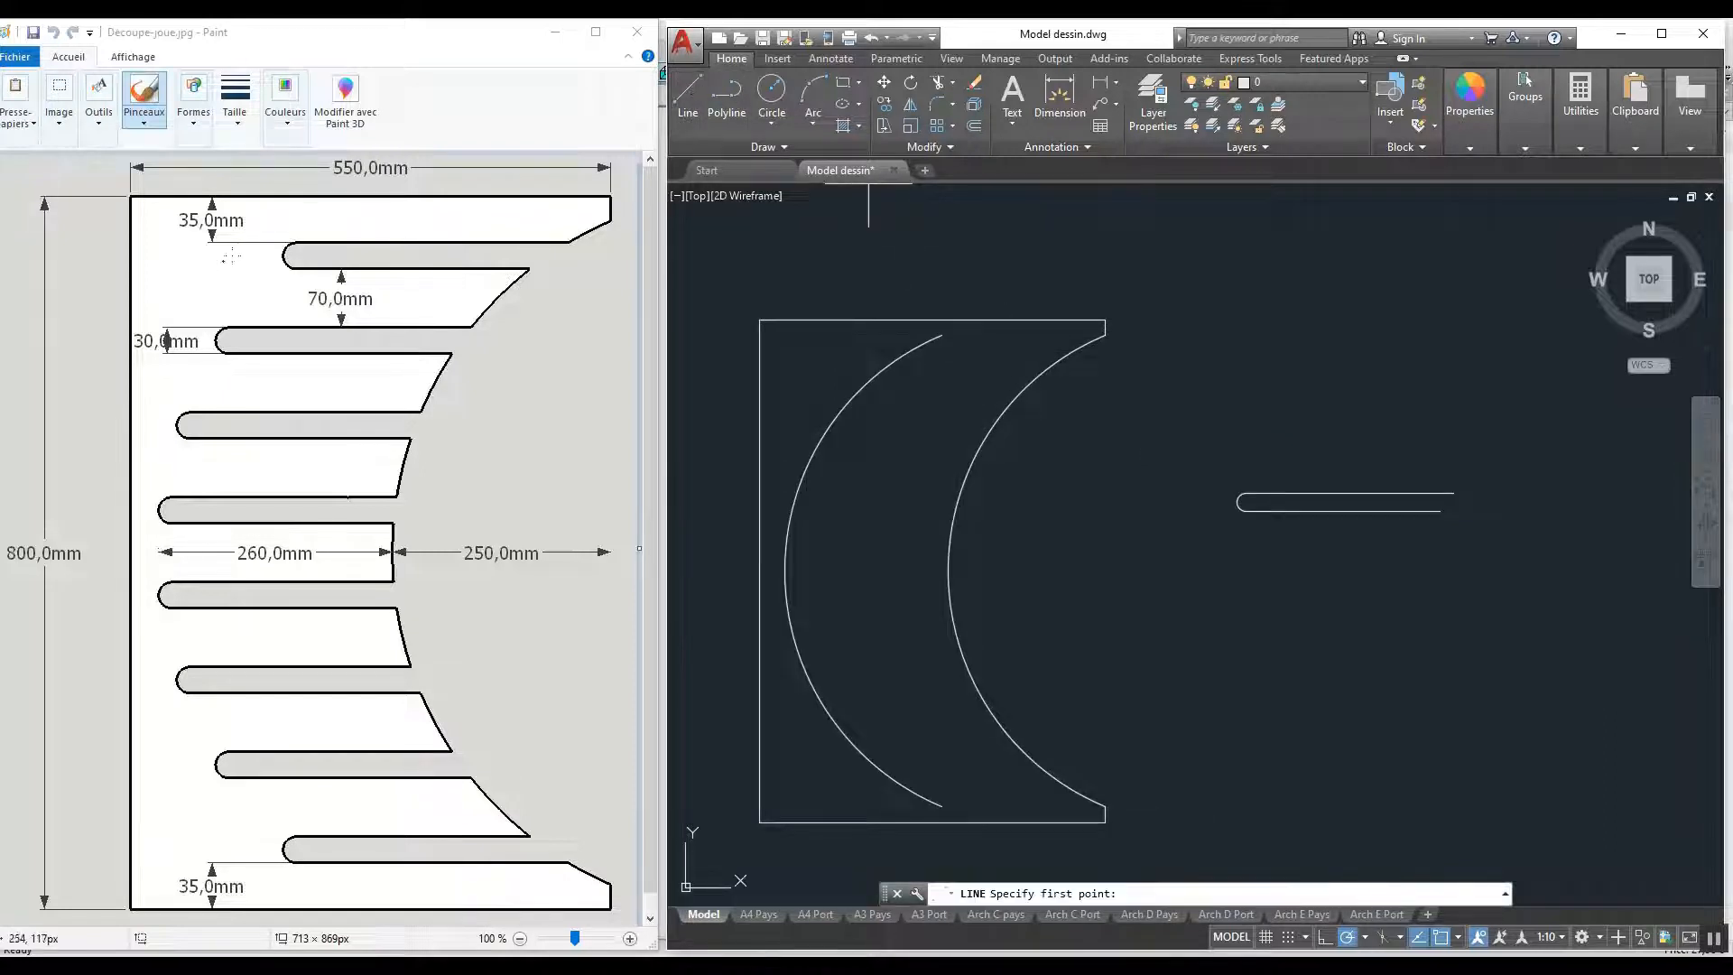
{"action": "mouse_move", "coordinate": [993, 298]}
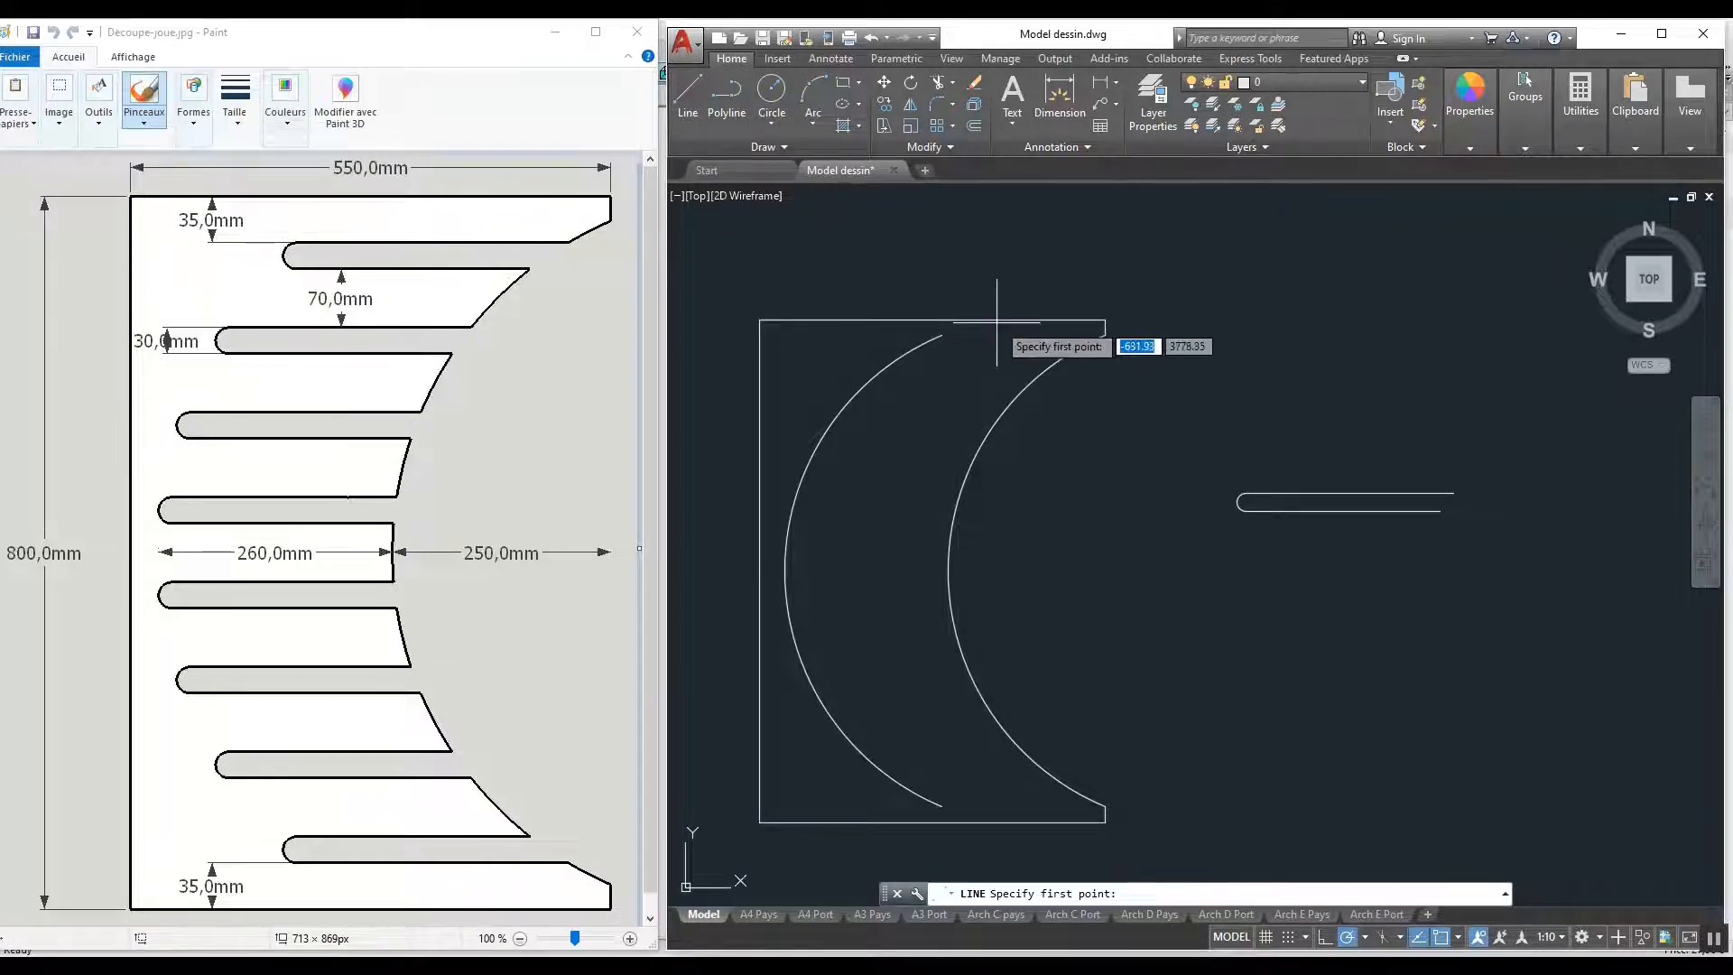
Draw a 35-long line down from the top edge and group the slot's lines and rounded end.
{"action": "left_click", "coordinate": [934, 370]}
{"action": "type", "text": "35"}
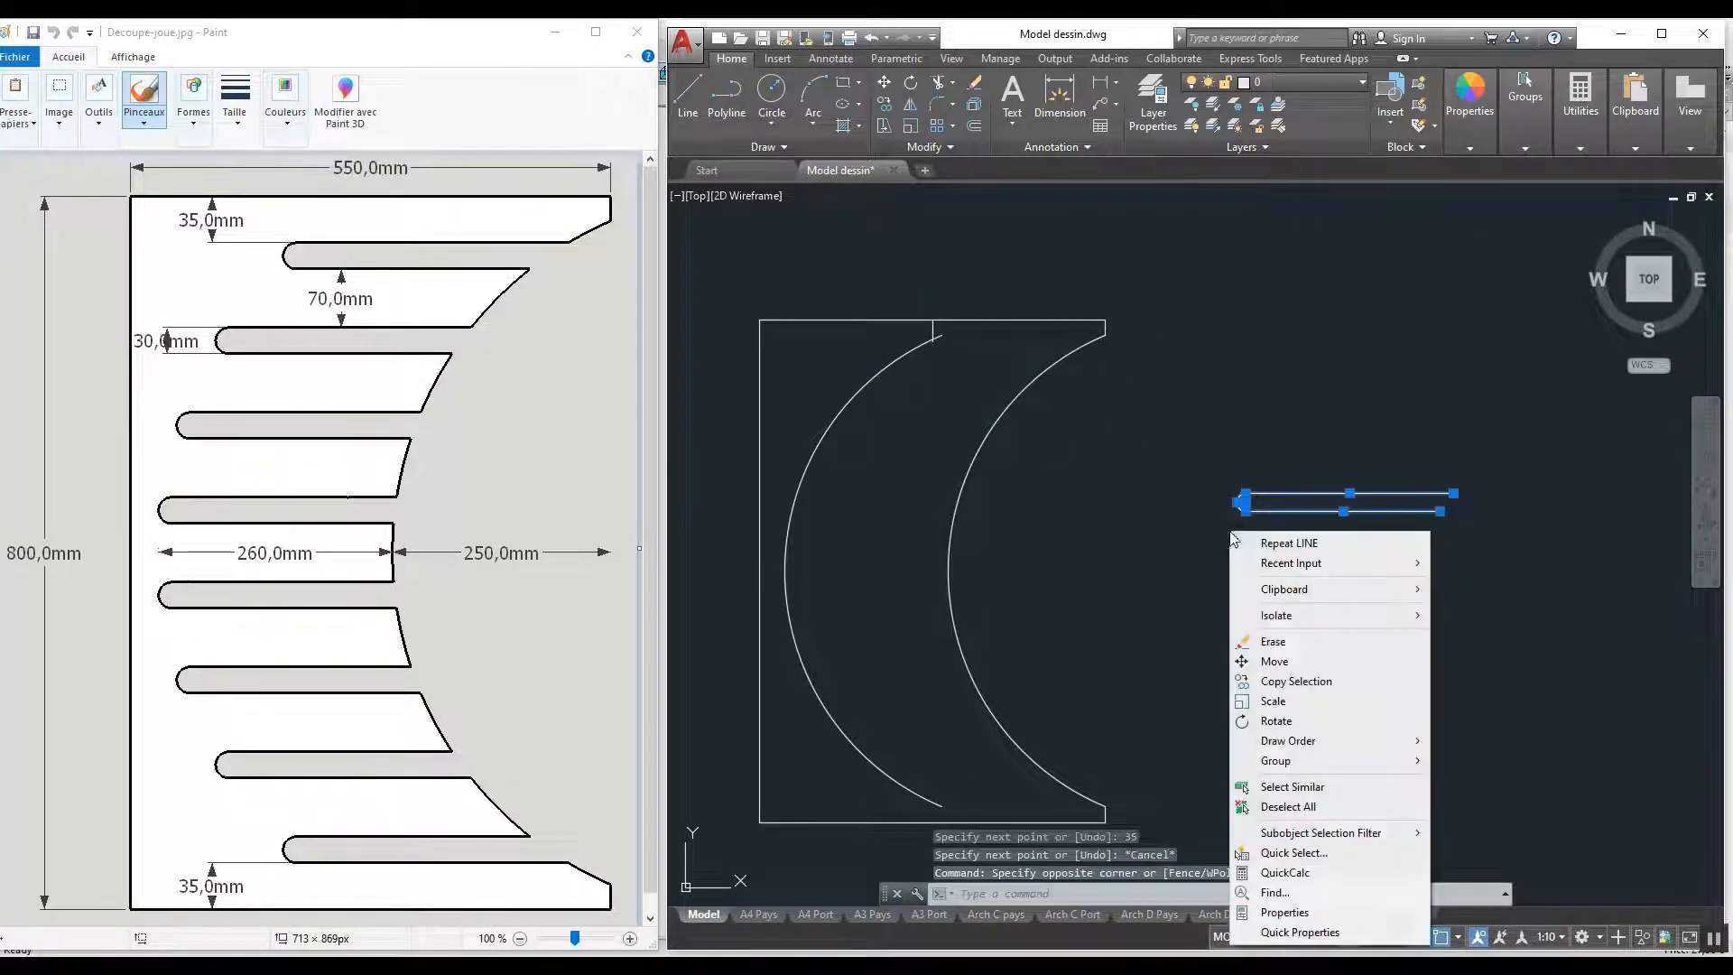
{"action": "mouse_move", "coordinate": [1320, 787]}
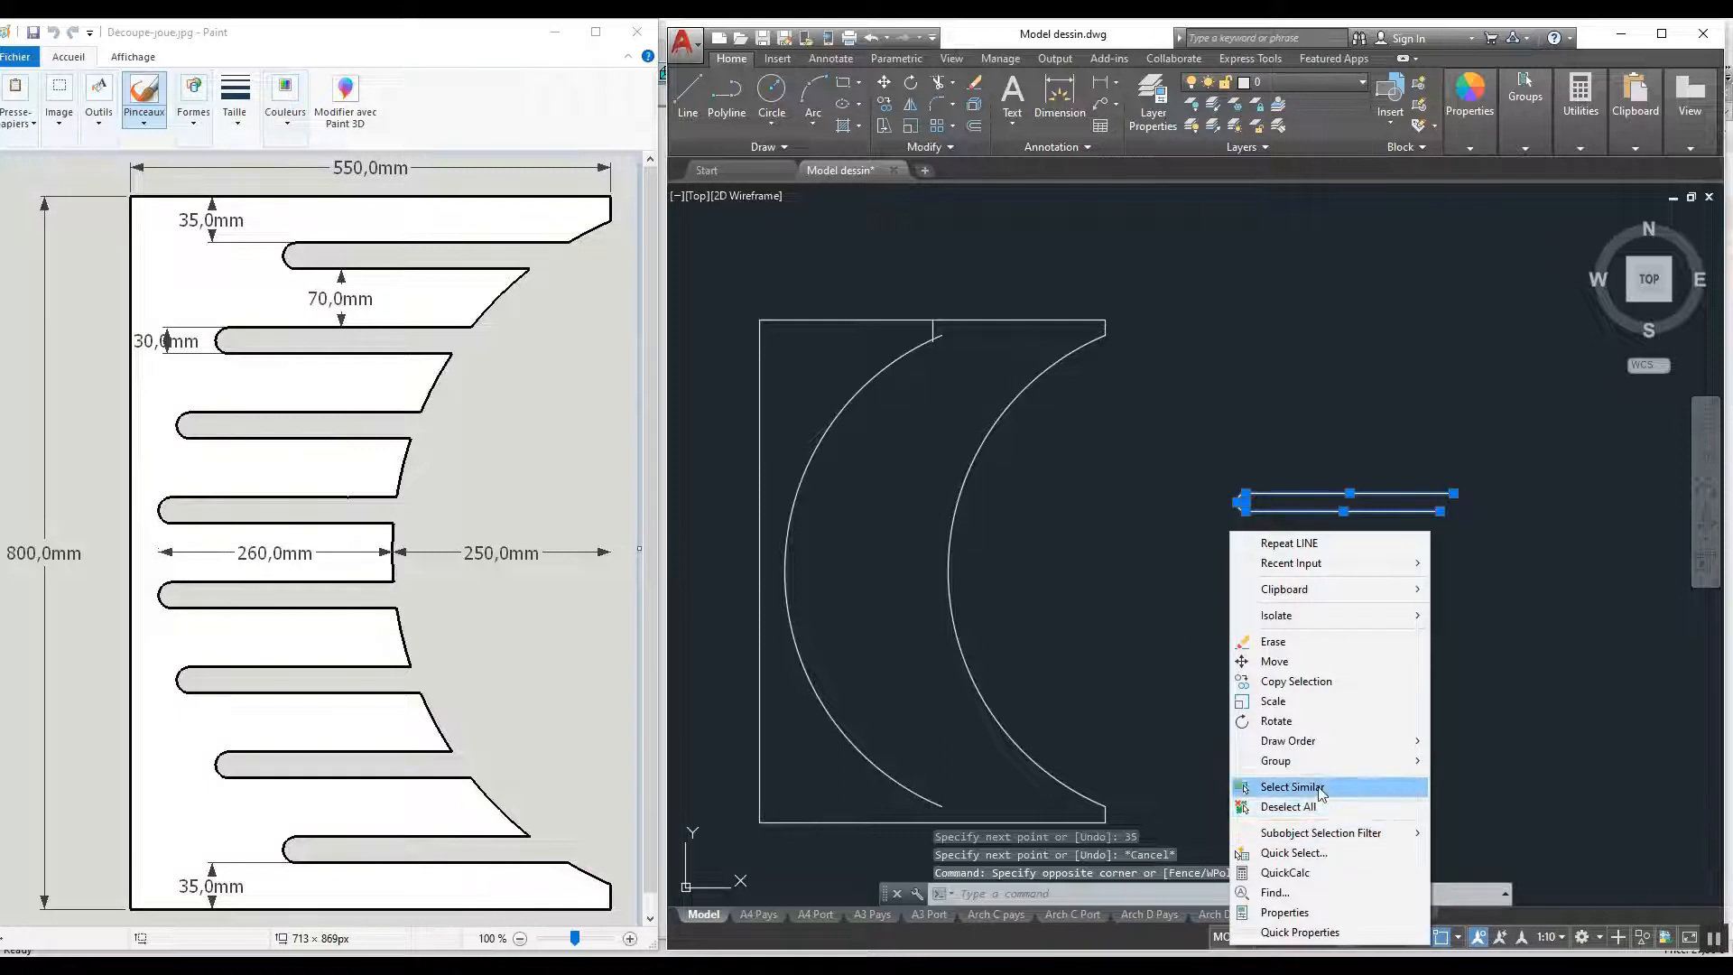
{"action": "mouse_move", "coordinate": [1277, 760]}
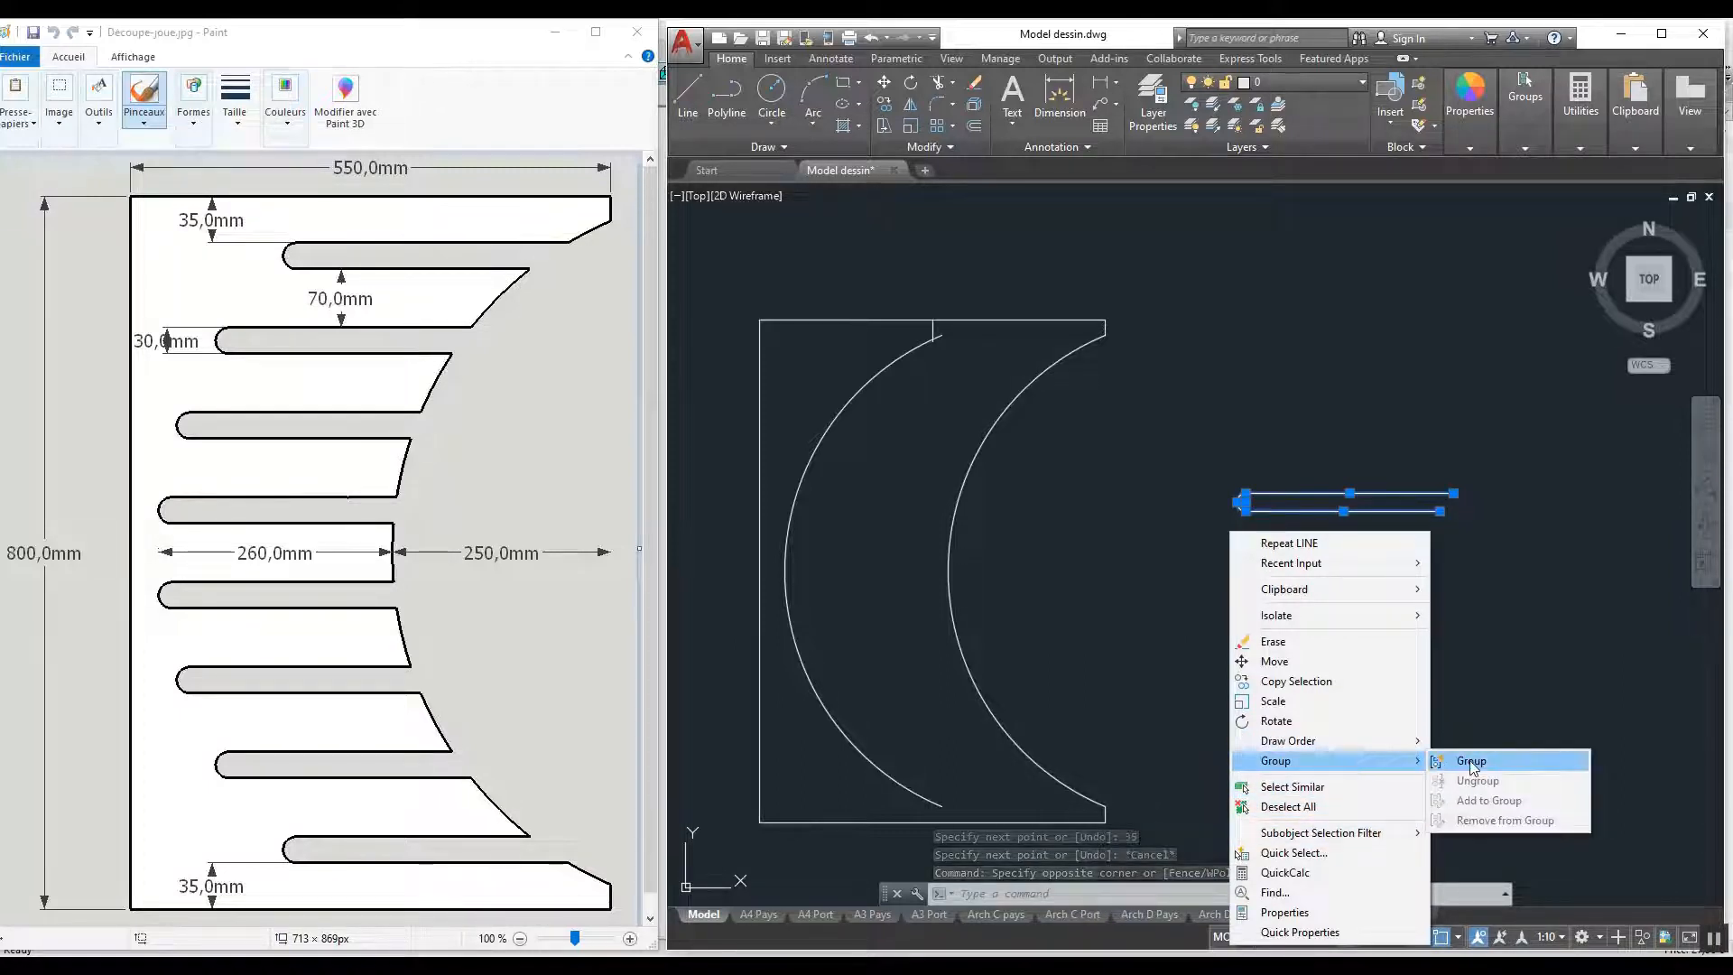
{"action": "left_click", "coordinate": [1472, 760]}
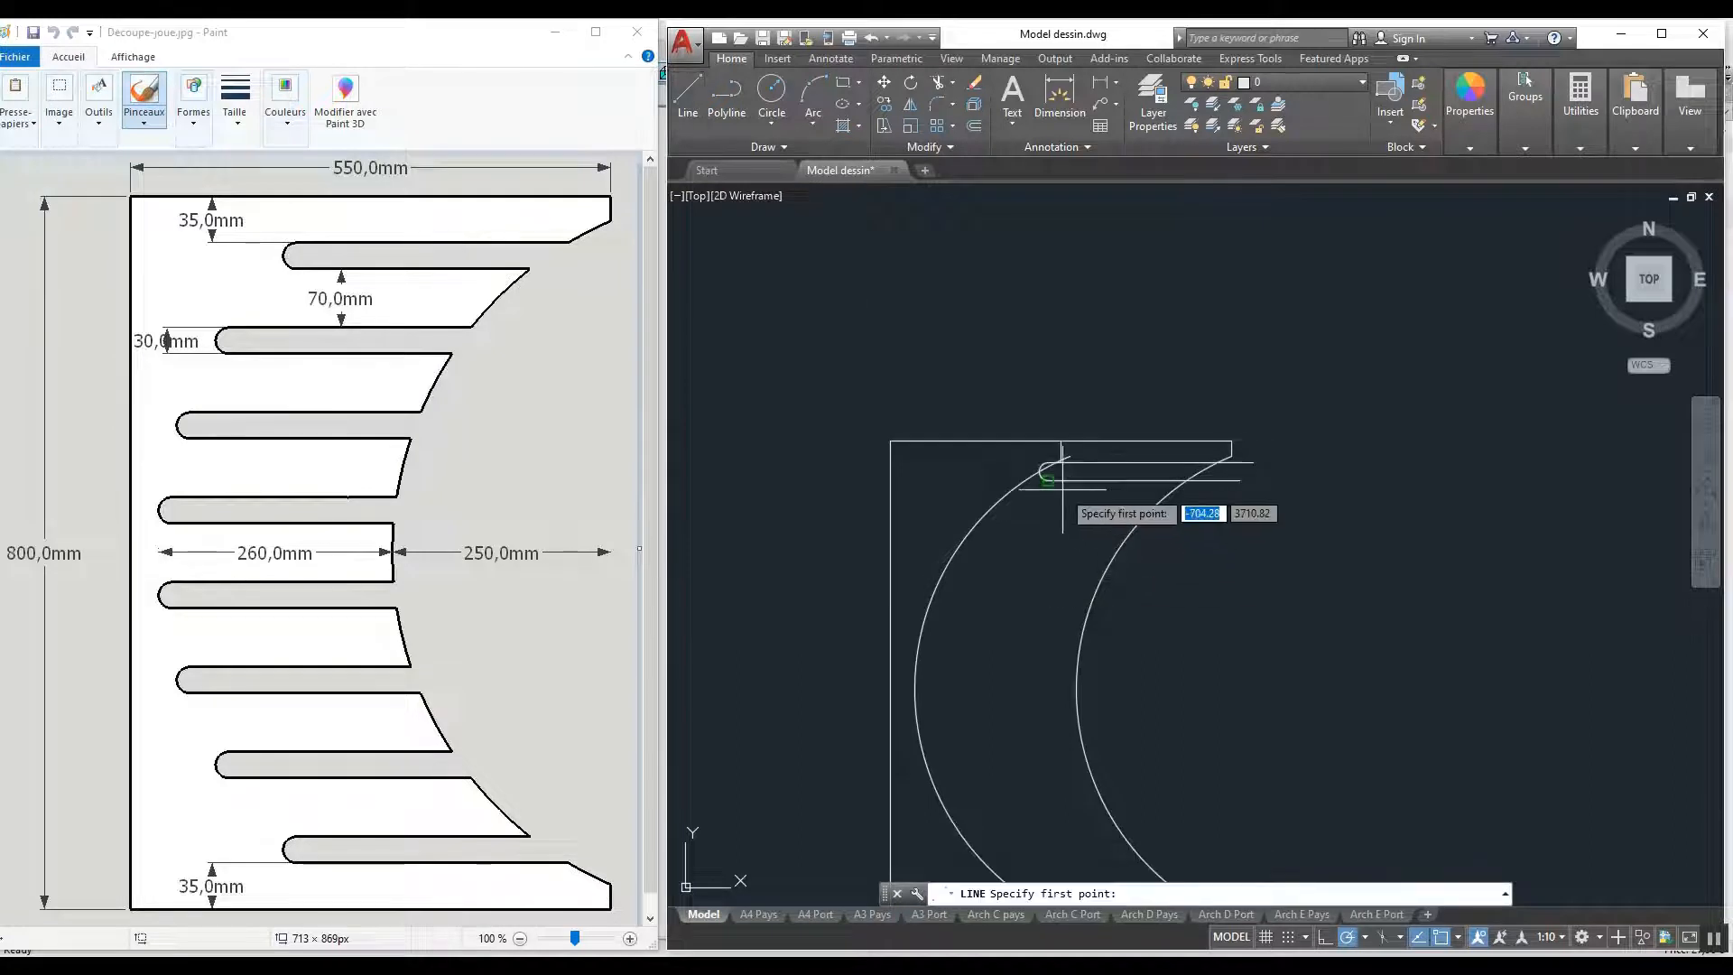
Copy the grouped slot from a base point to successive positions along the arc.
{"action": "left_click", "coordinate": [1042, 473]}
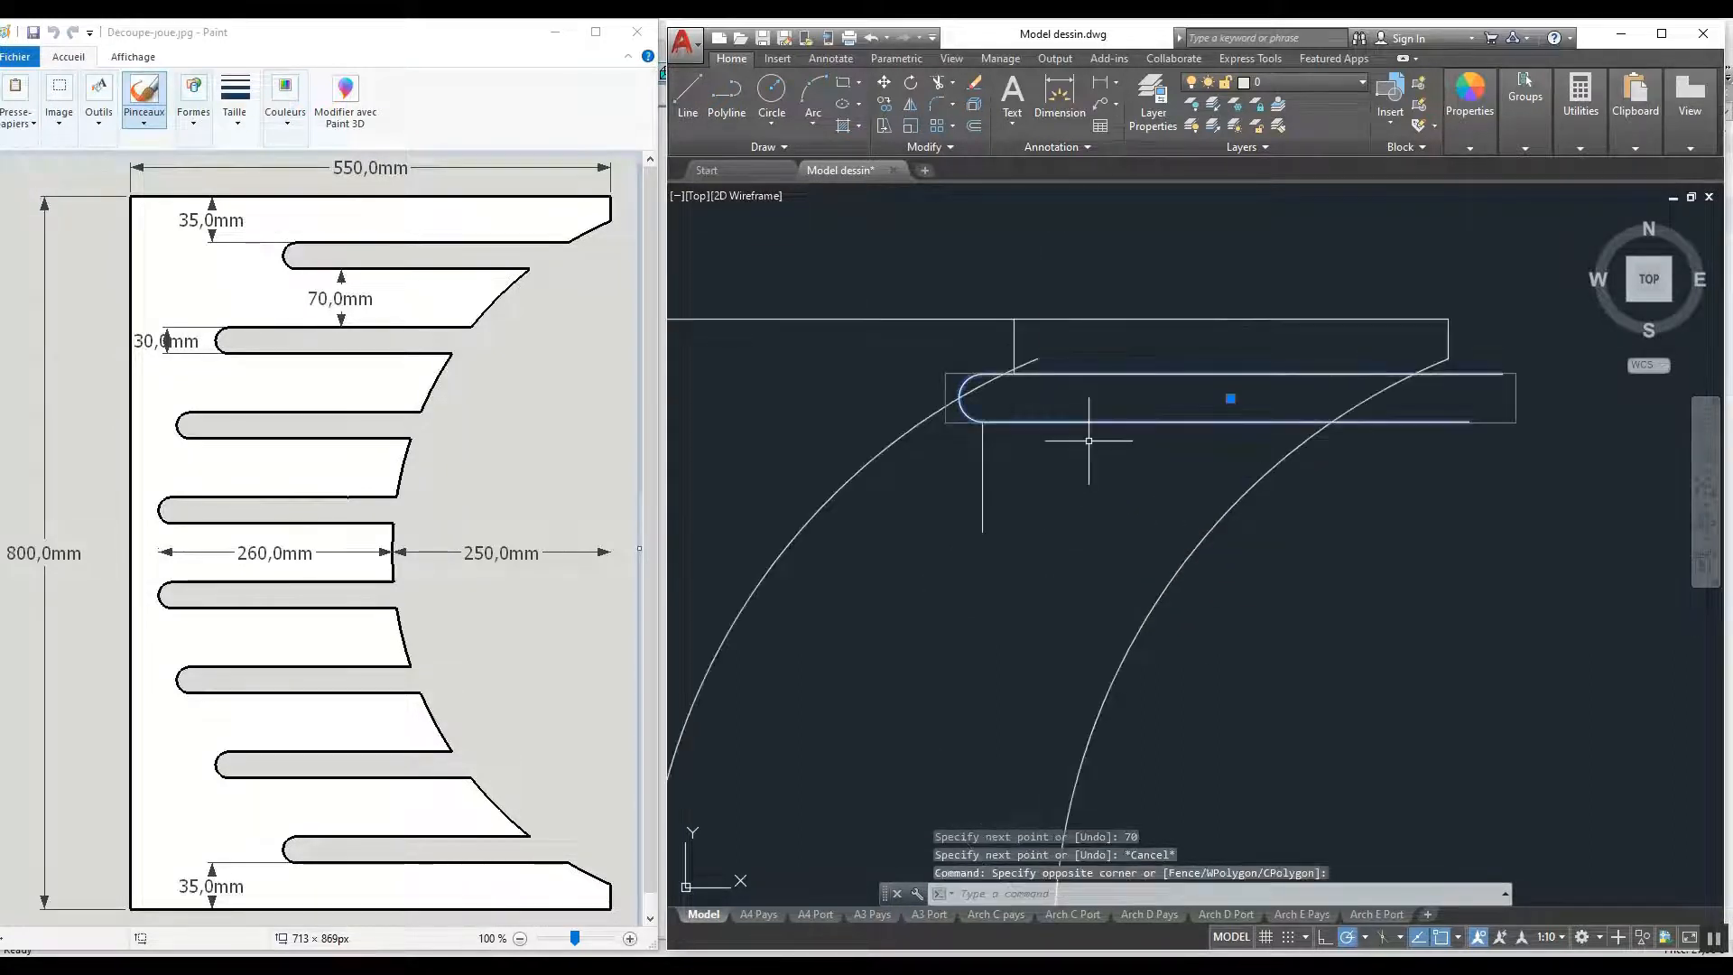
{"action": "right_click", "coordinate": [1088, 440]}
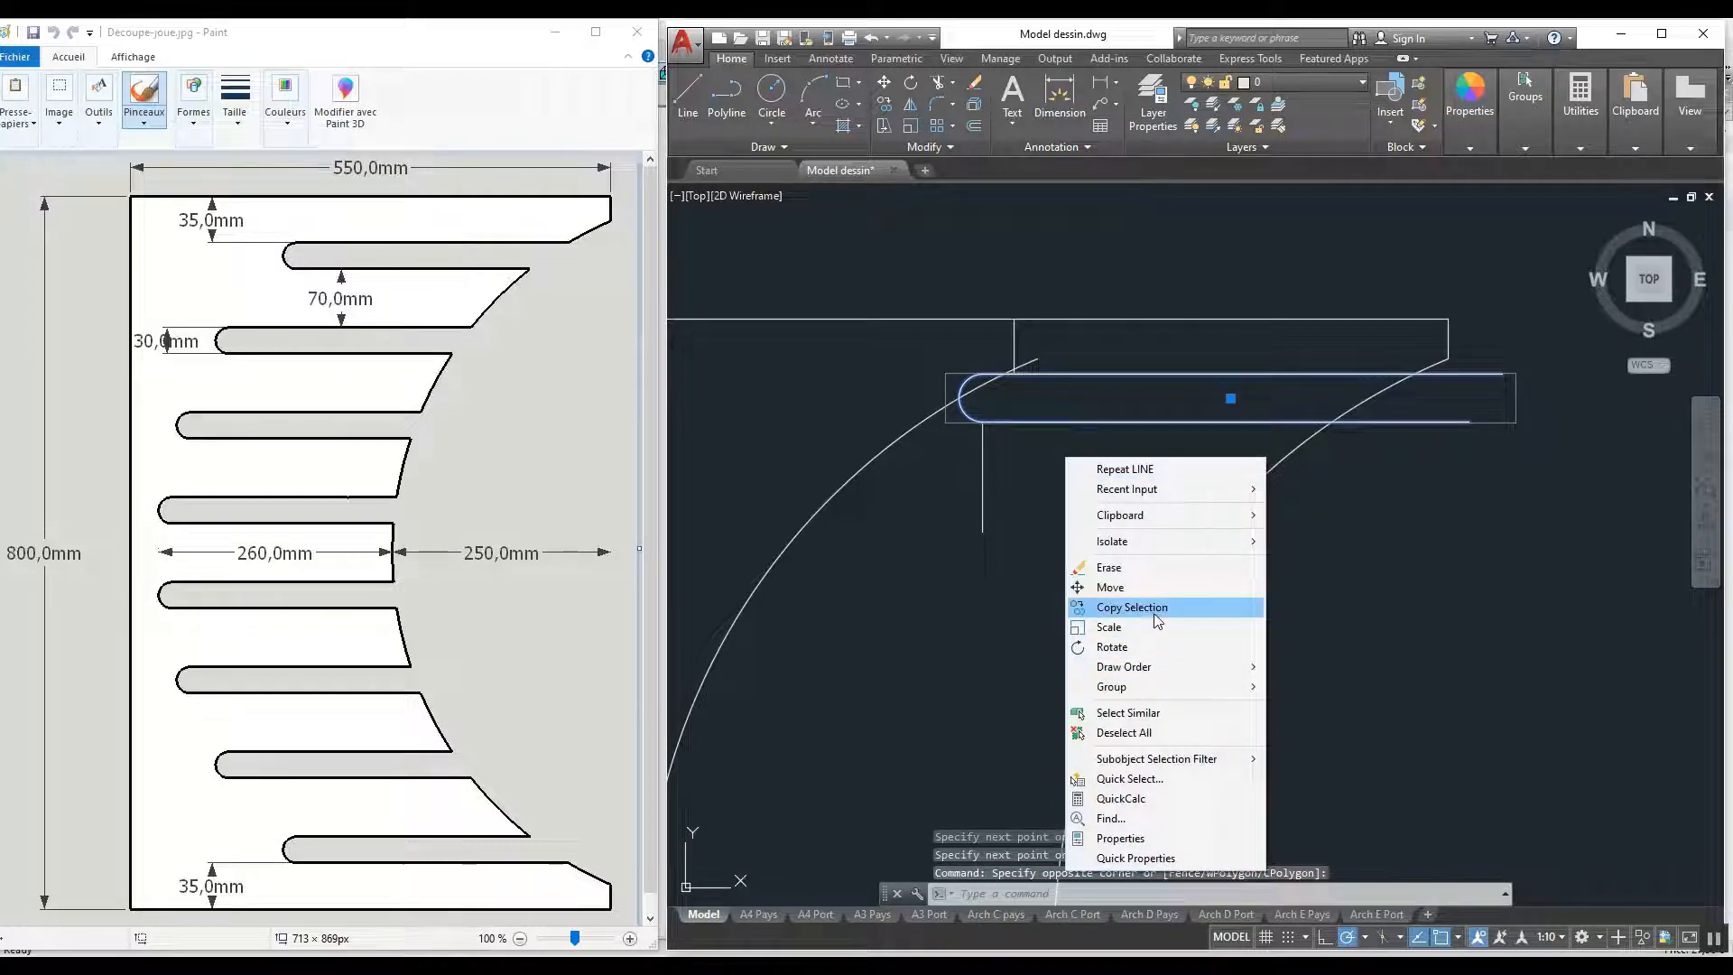
{"action": "left_click", "coordinate": [1130, 606]}
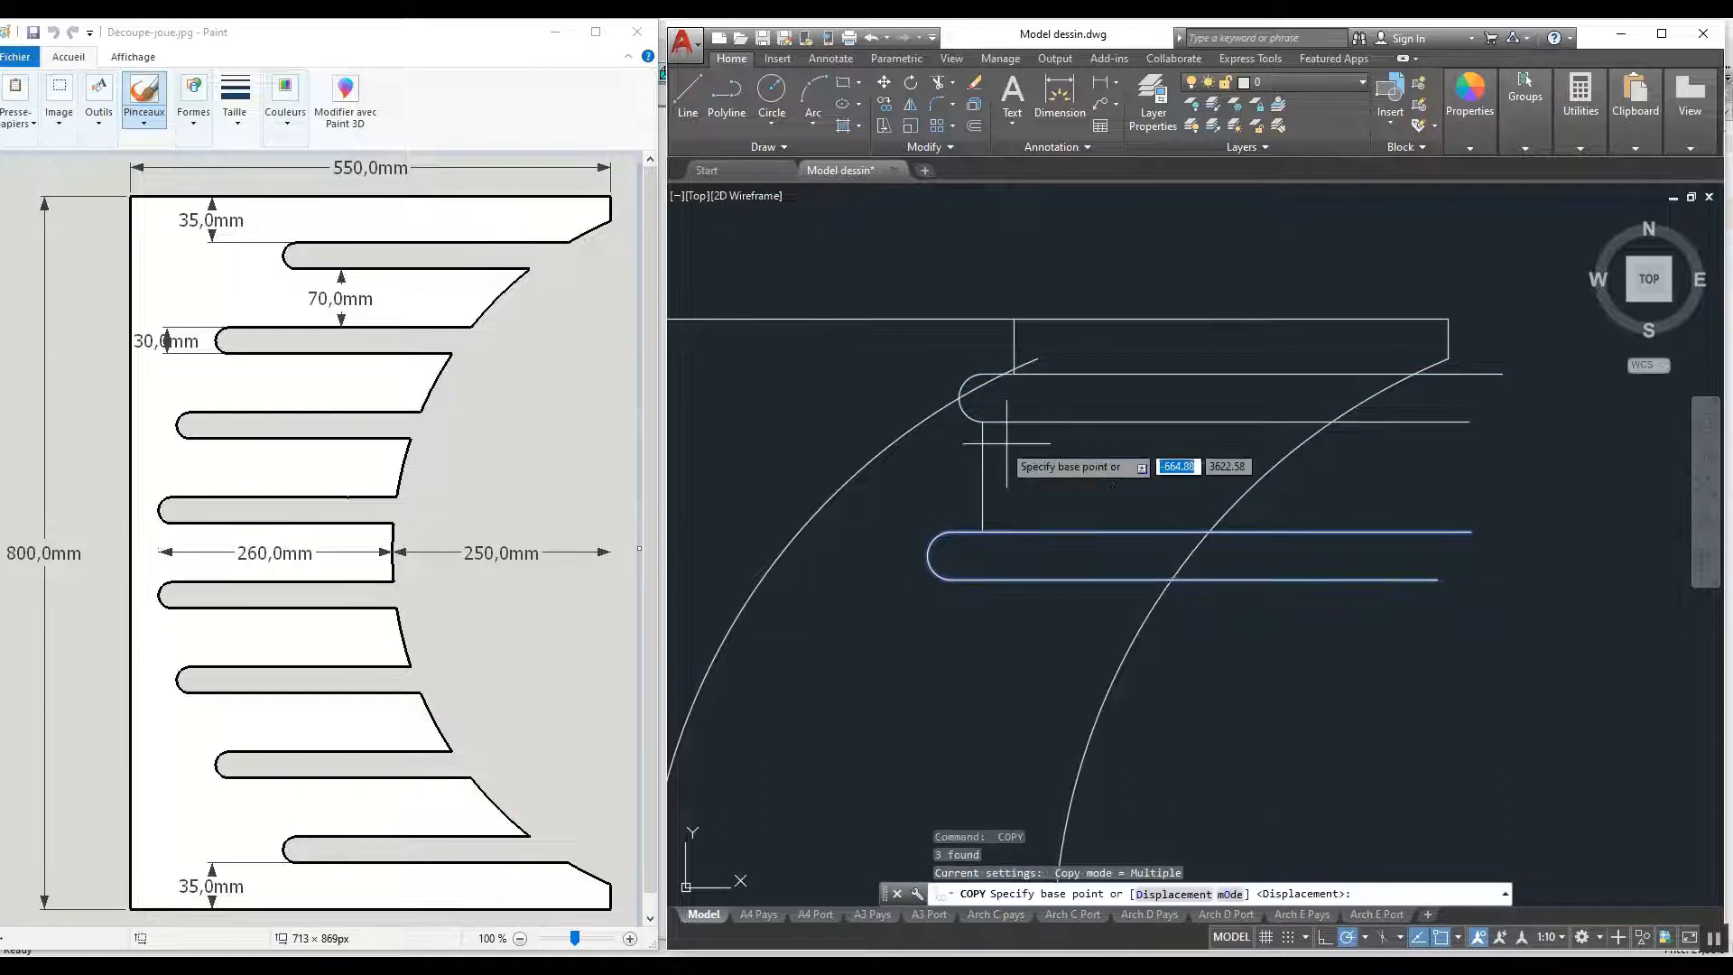
{"action": "left_click", "coordinate": [983, 397]}
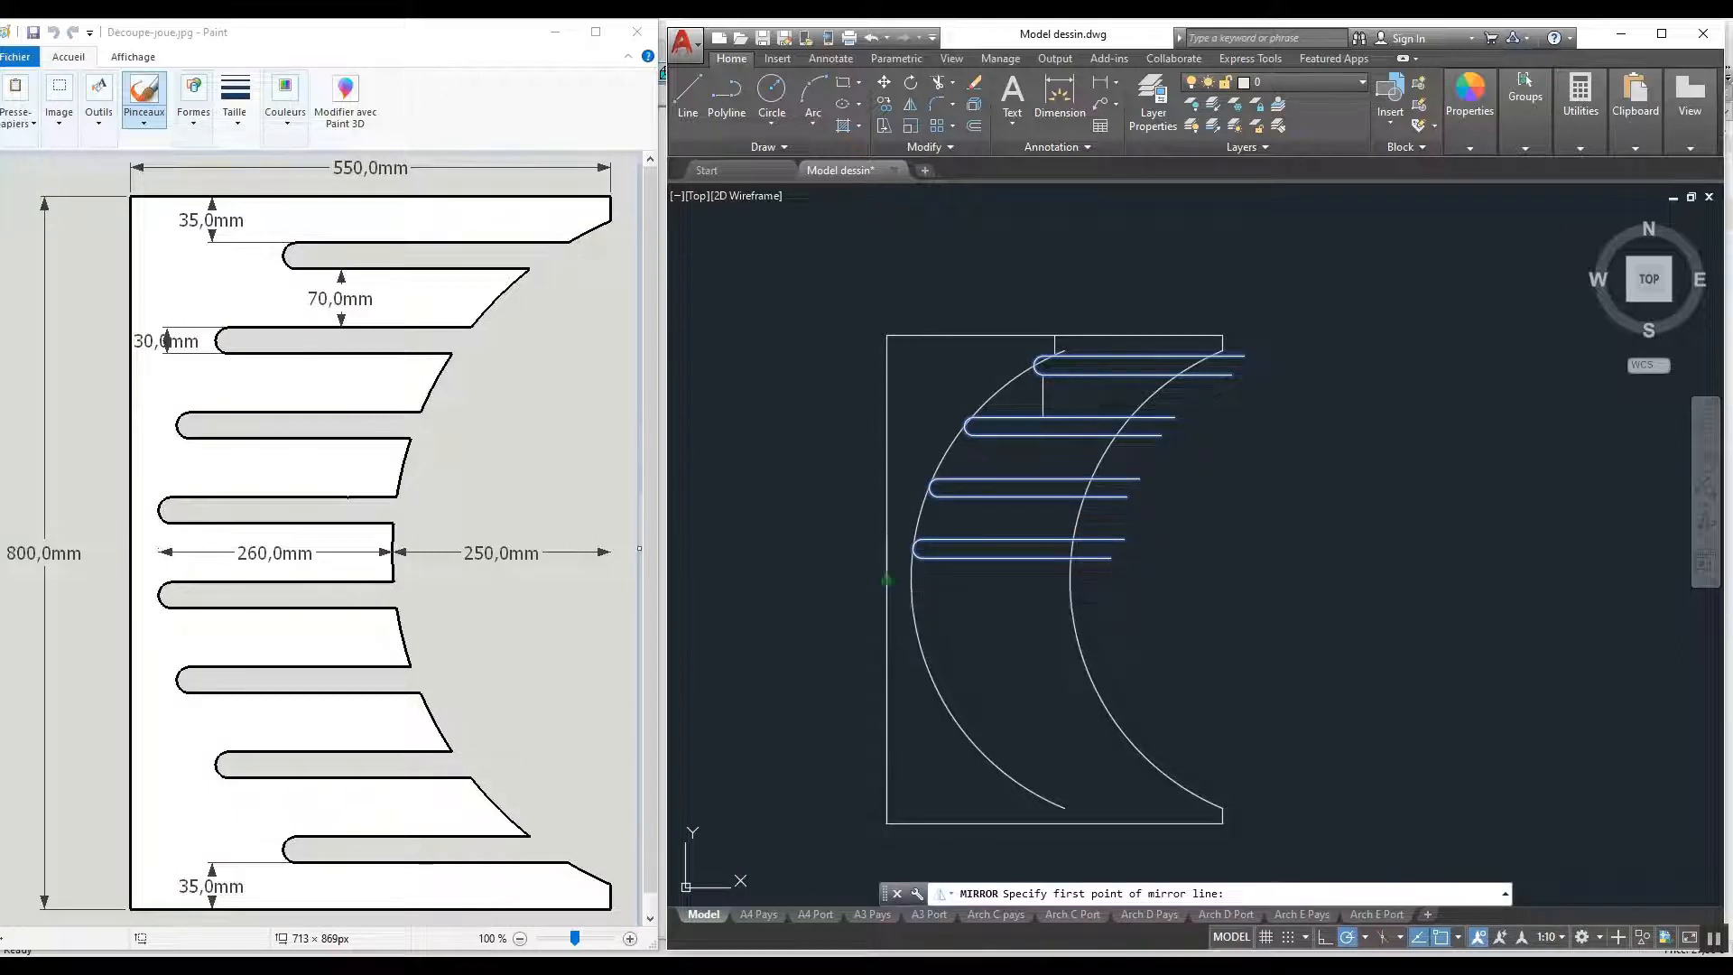
Mirror the upper grooves across a horizontal axis, keeping the source objects.
{"action": "left_click", "coordinate": [840, 574]}
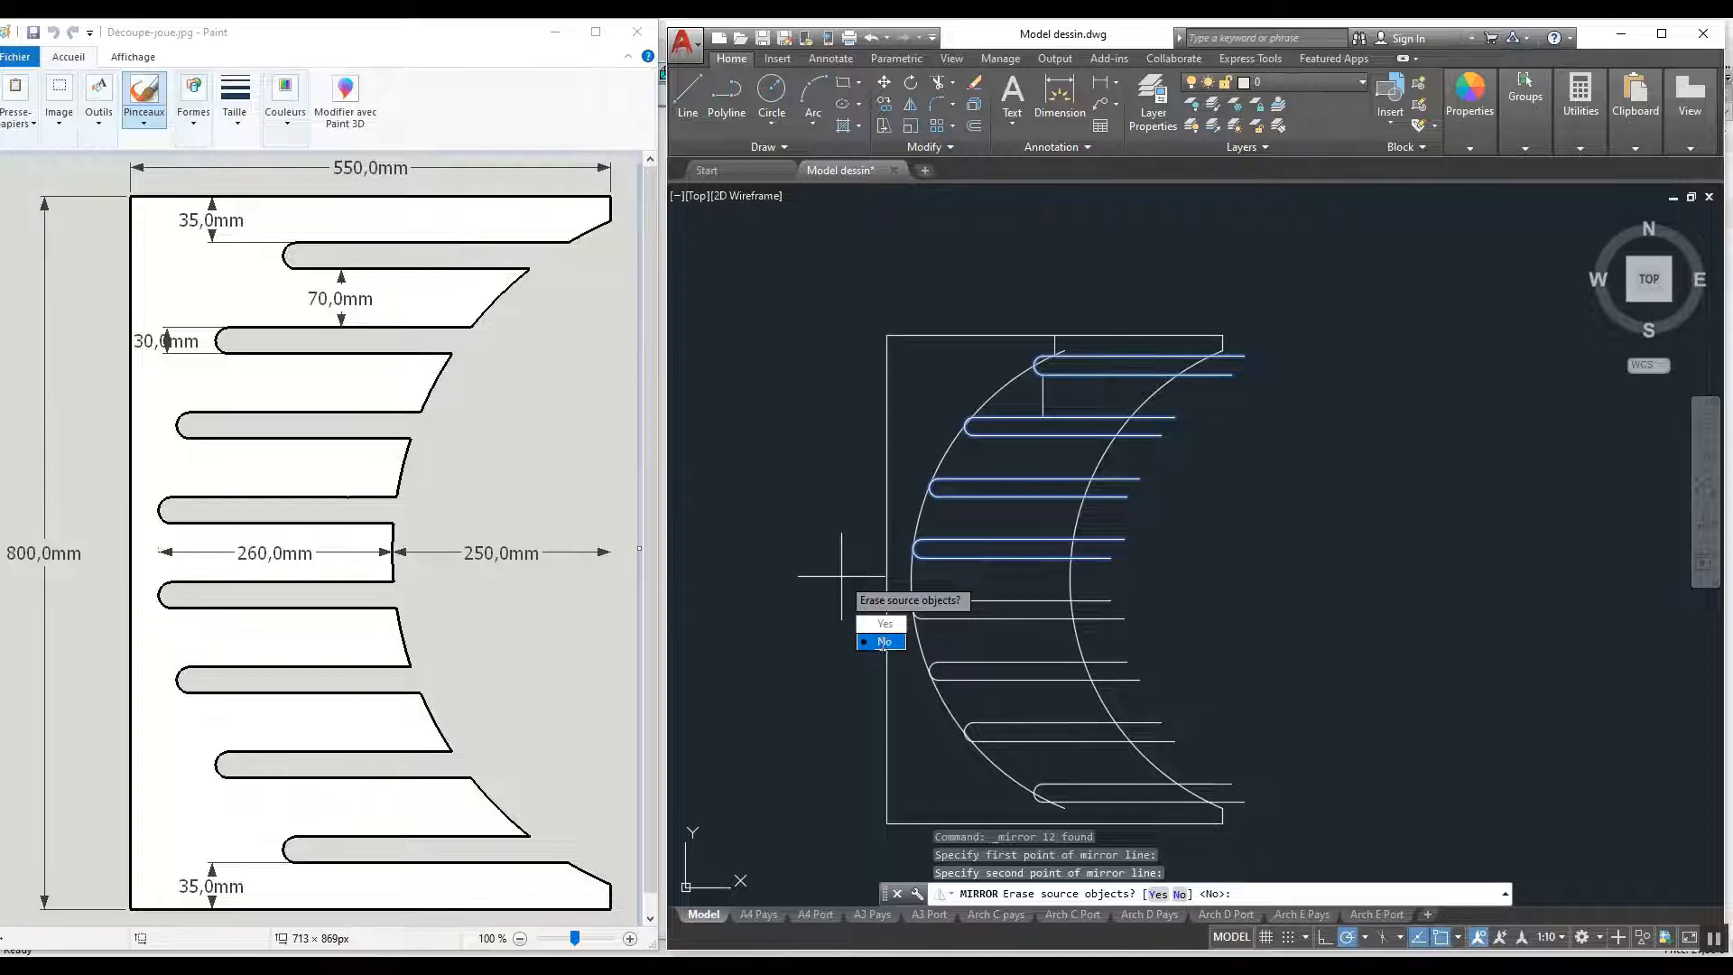
{"action": "left_click", "coordinate": [883, 641]}
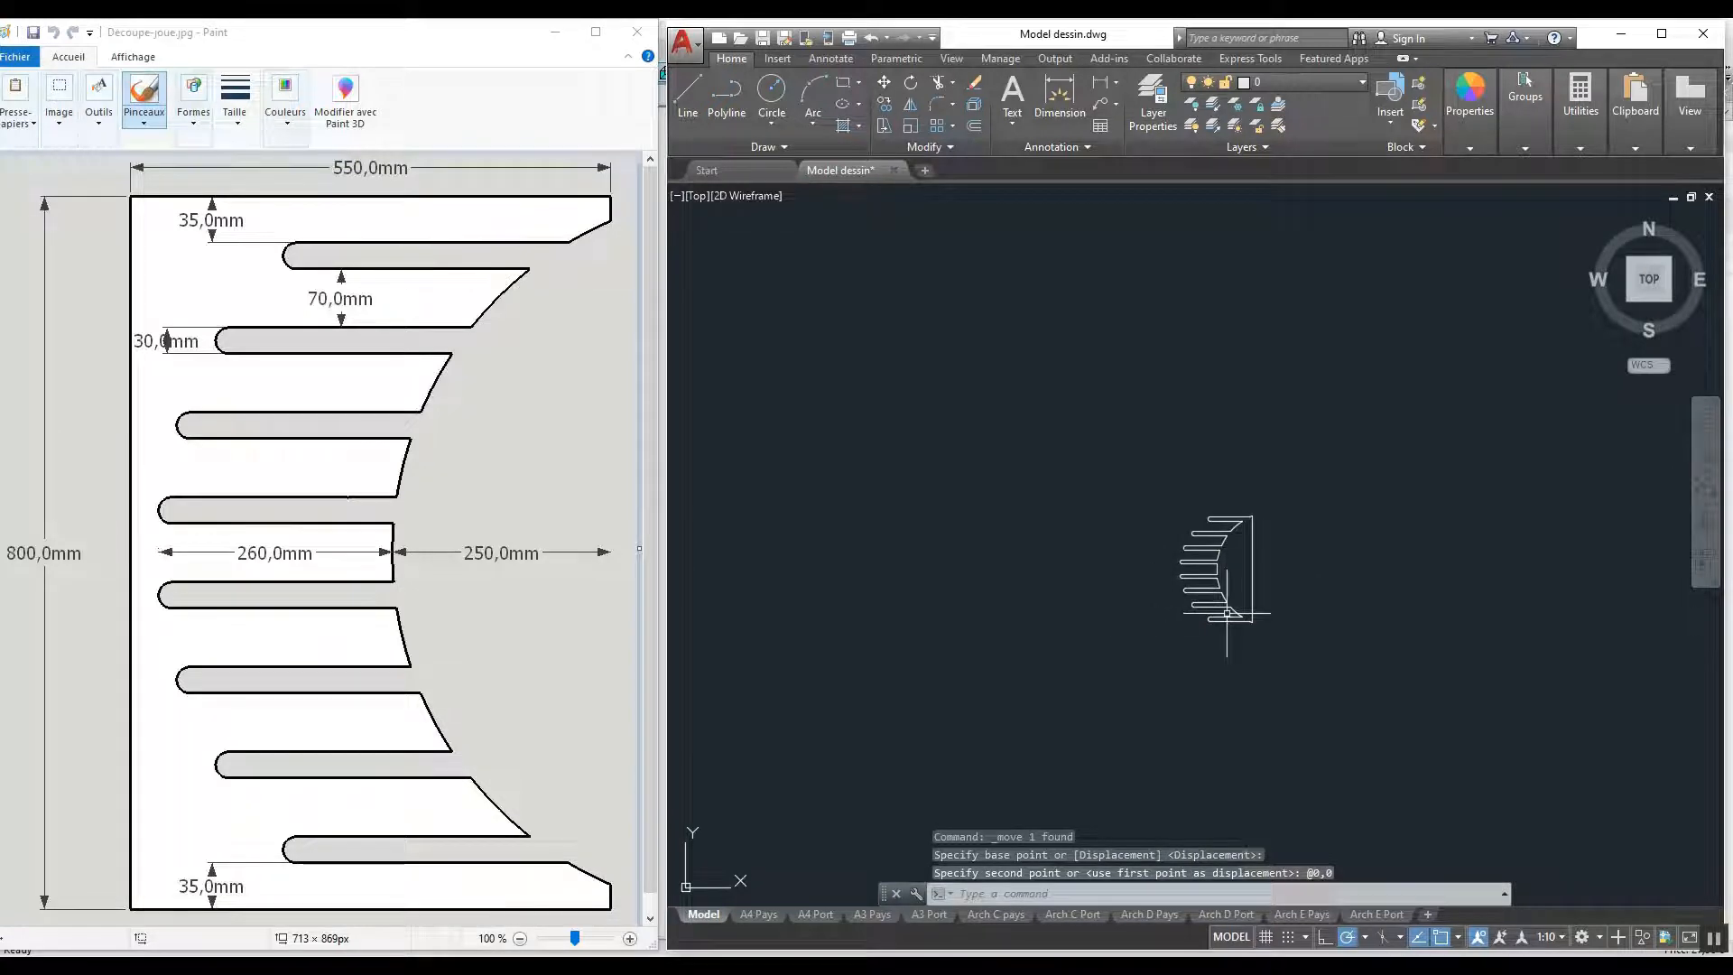
Save the groove profile drawing as a DXF file via Save As.
{"action": "left_click", "coordinate": [682, 36]}
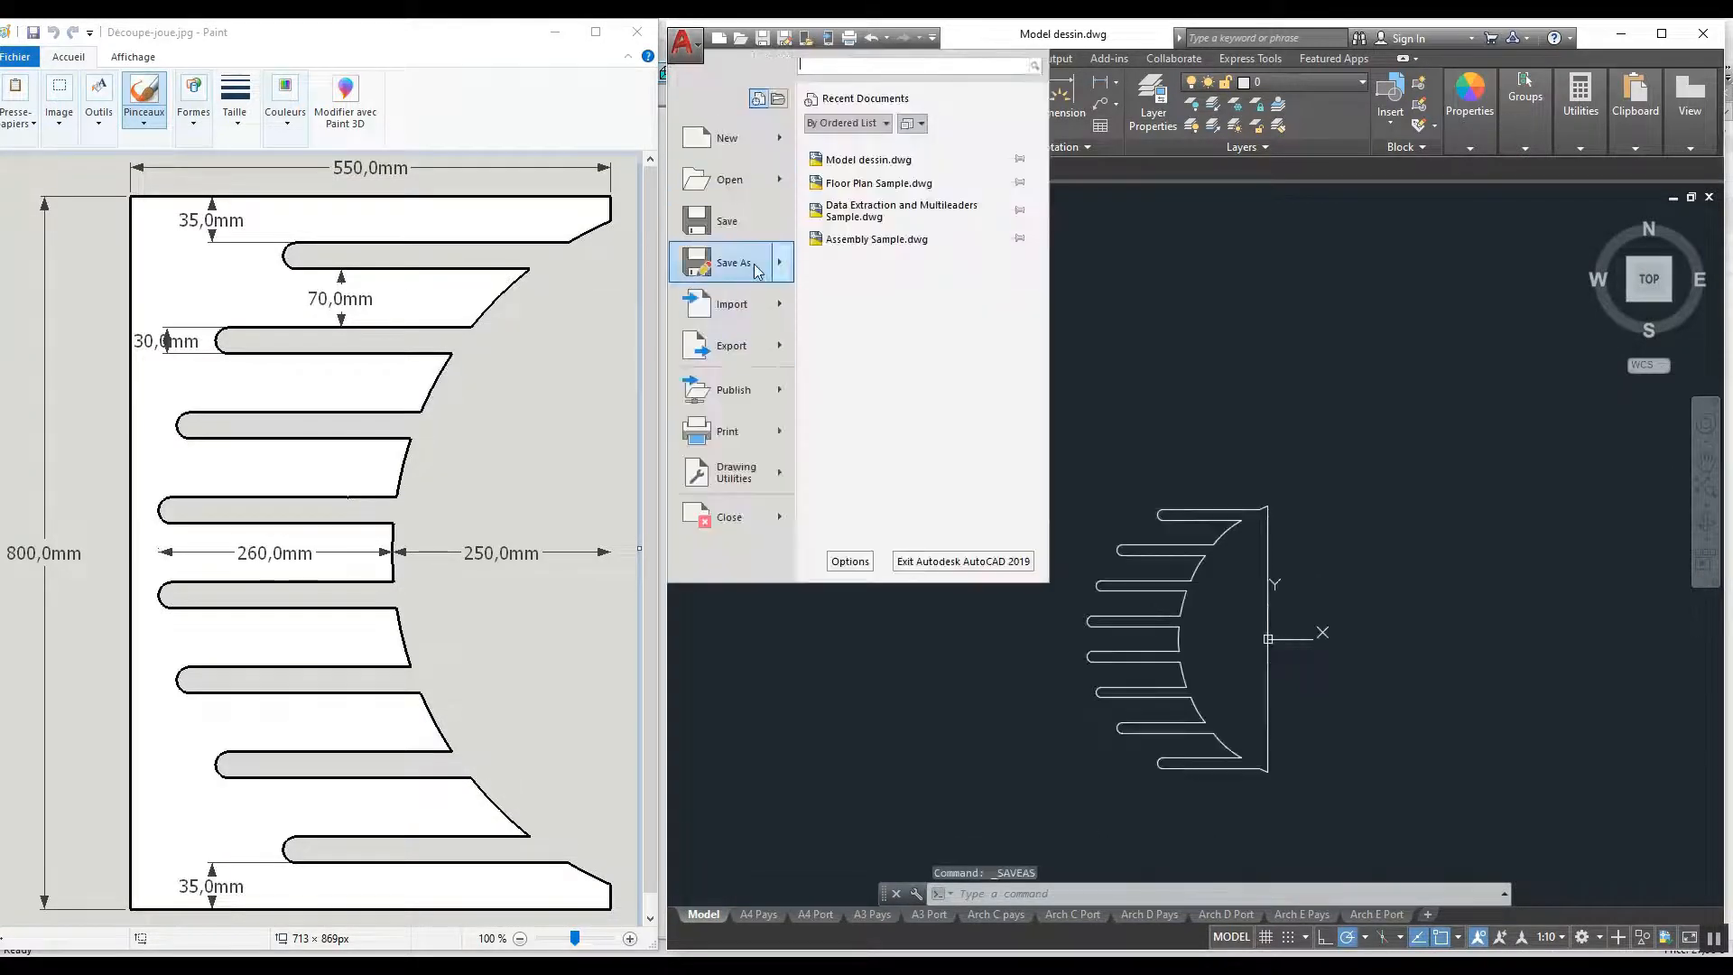
{"action": "left_click", "coordinate": [734, 262]}
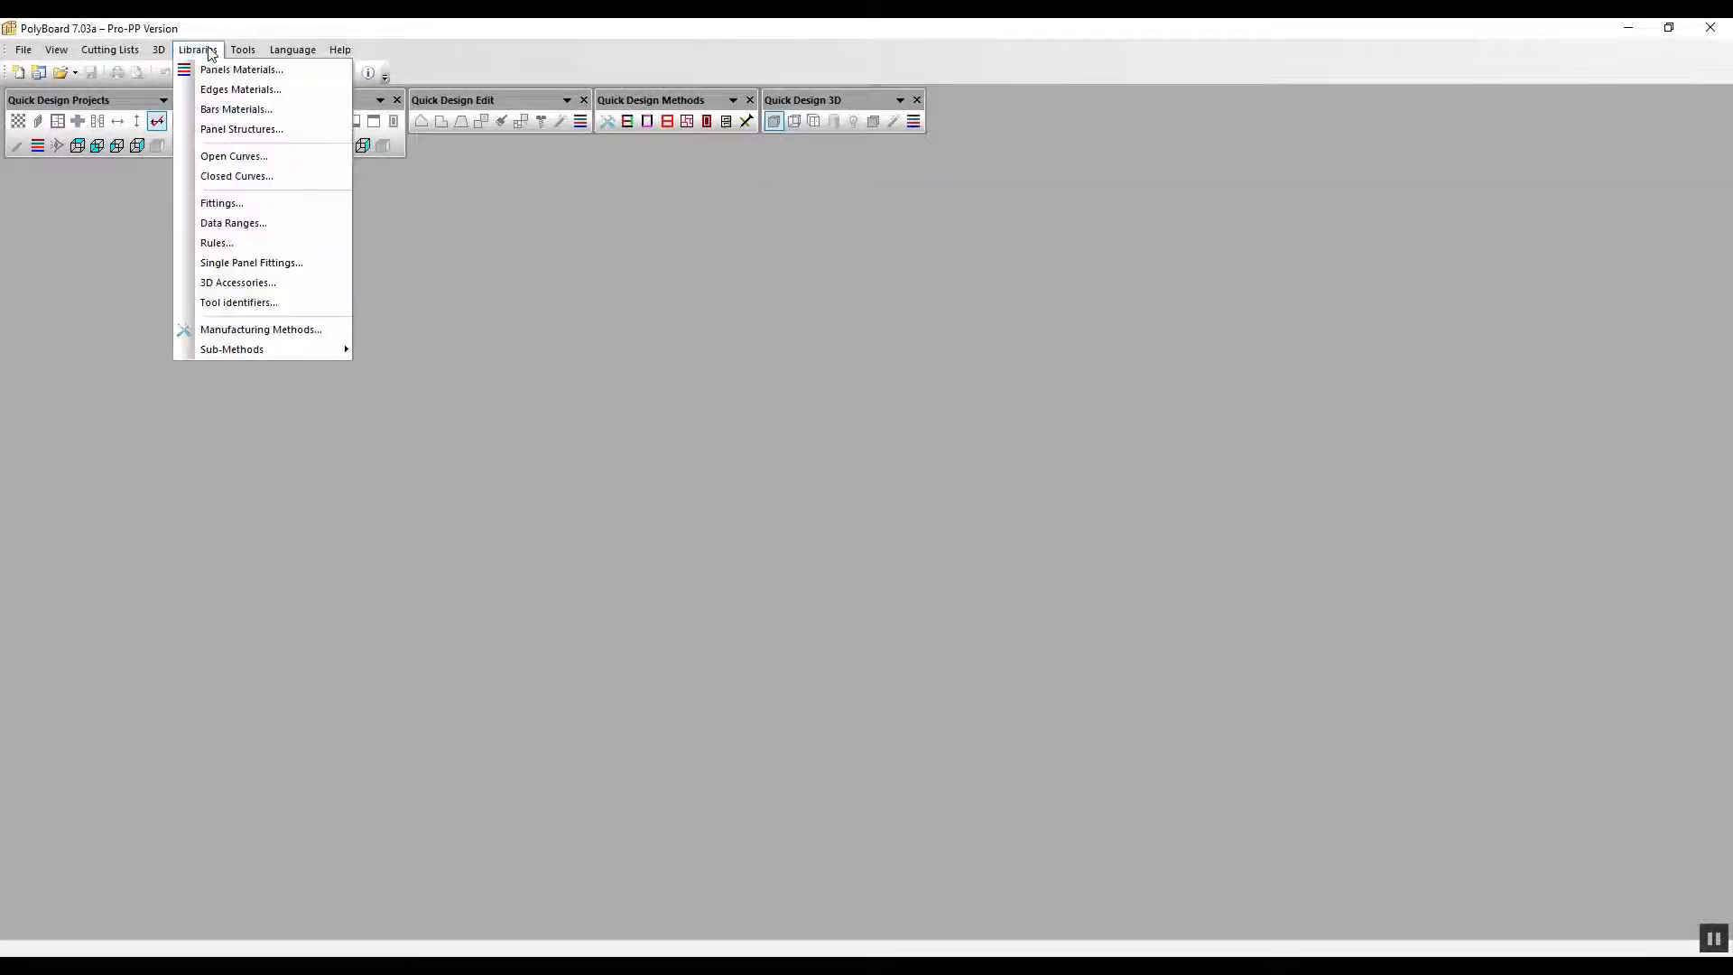
{"action": "mouse_move", "coordinate": [265, 175]}
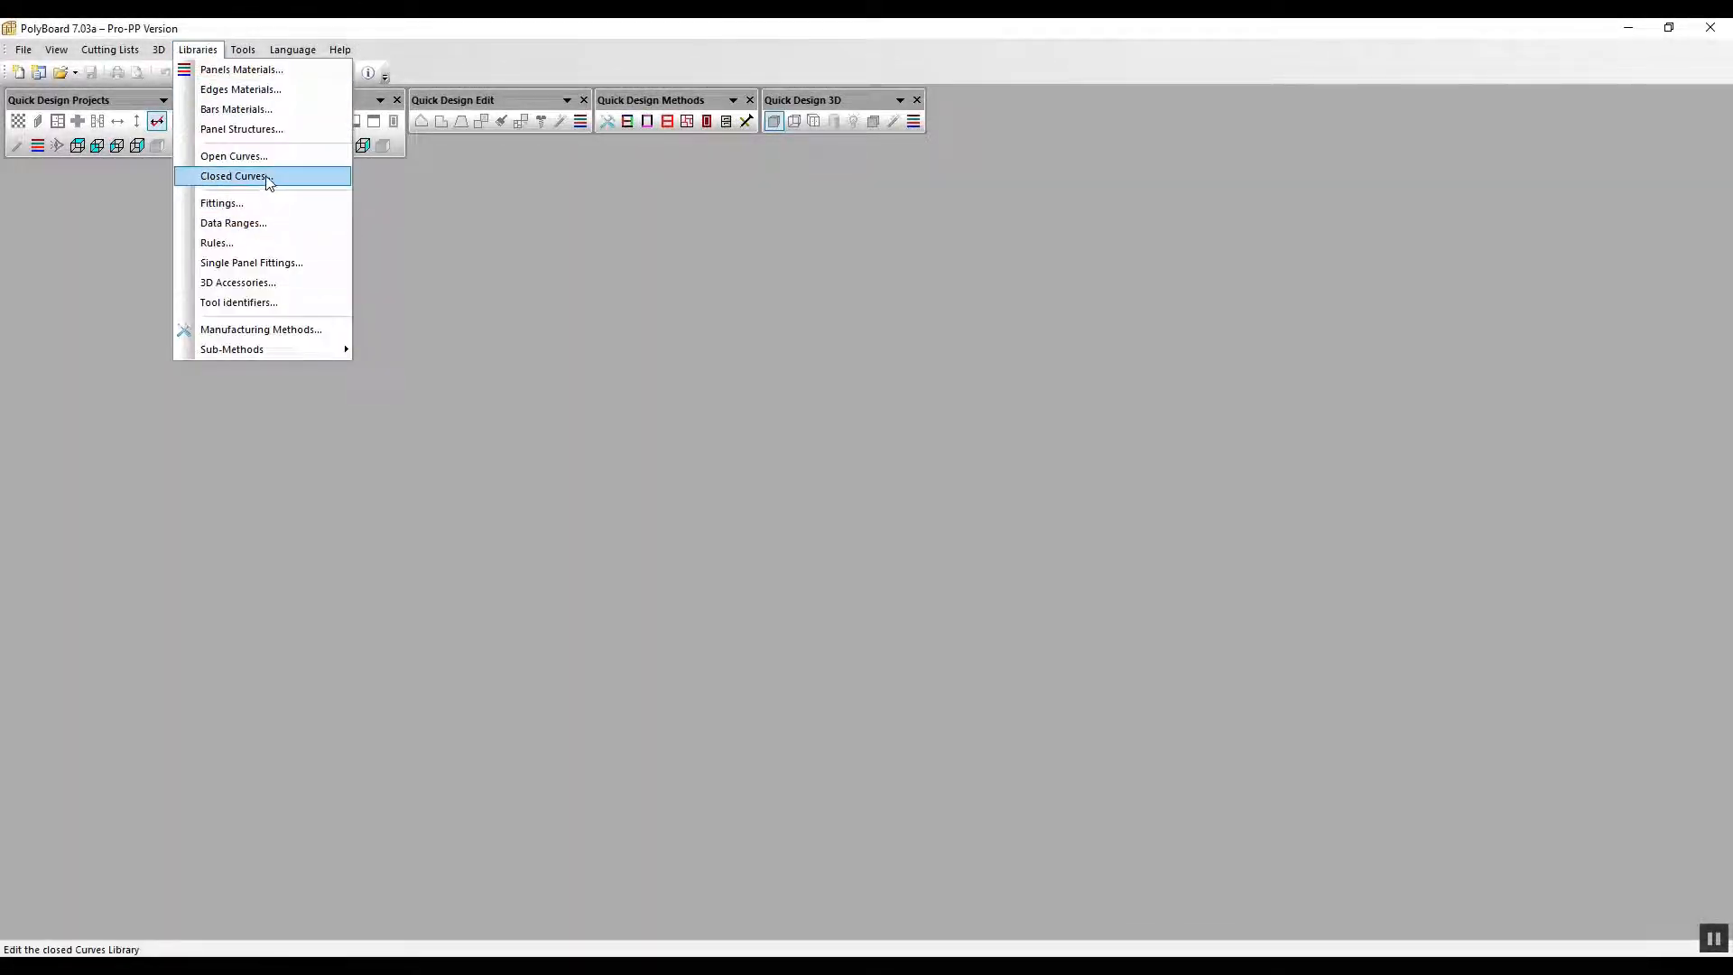
Import the groove-profile DXF polyline into the Closed Curves library as a new curve and close the library.
{"action": "left_click", "coordinate": [233, 175]}
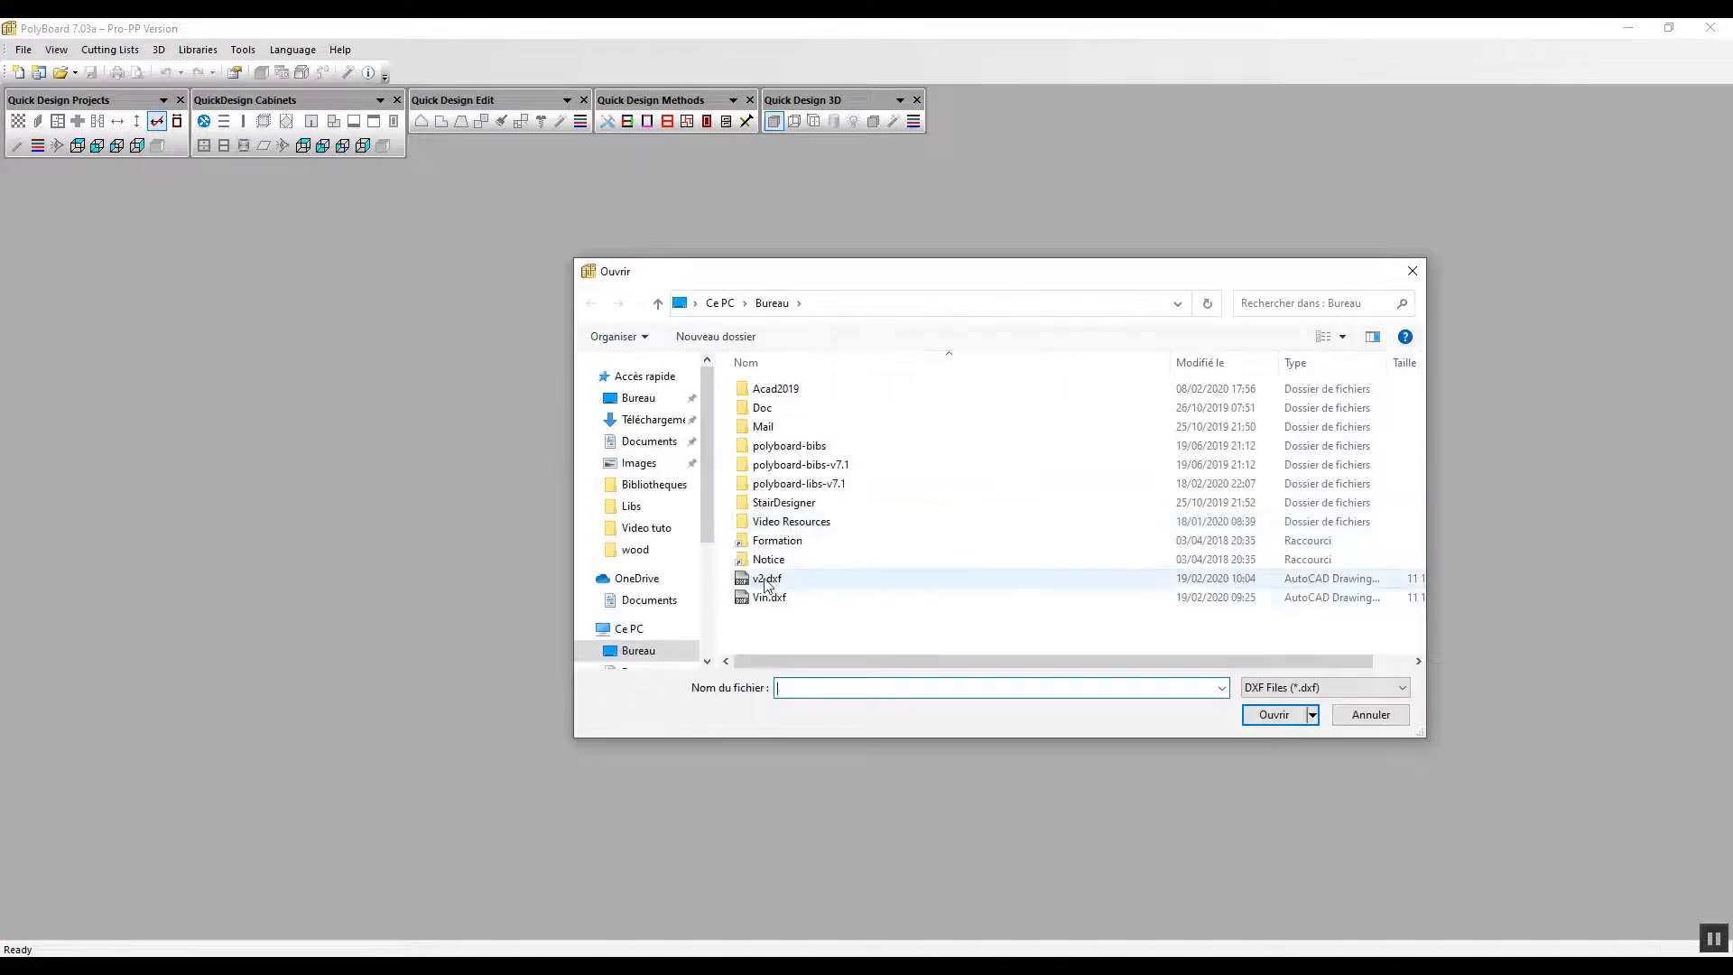
{"action": "double_click", "coordinate": [765, 577]}
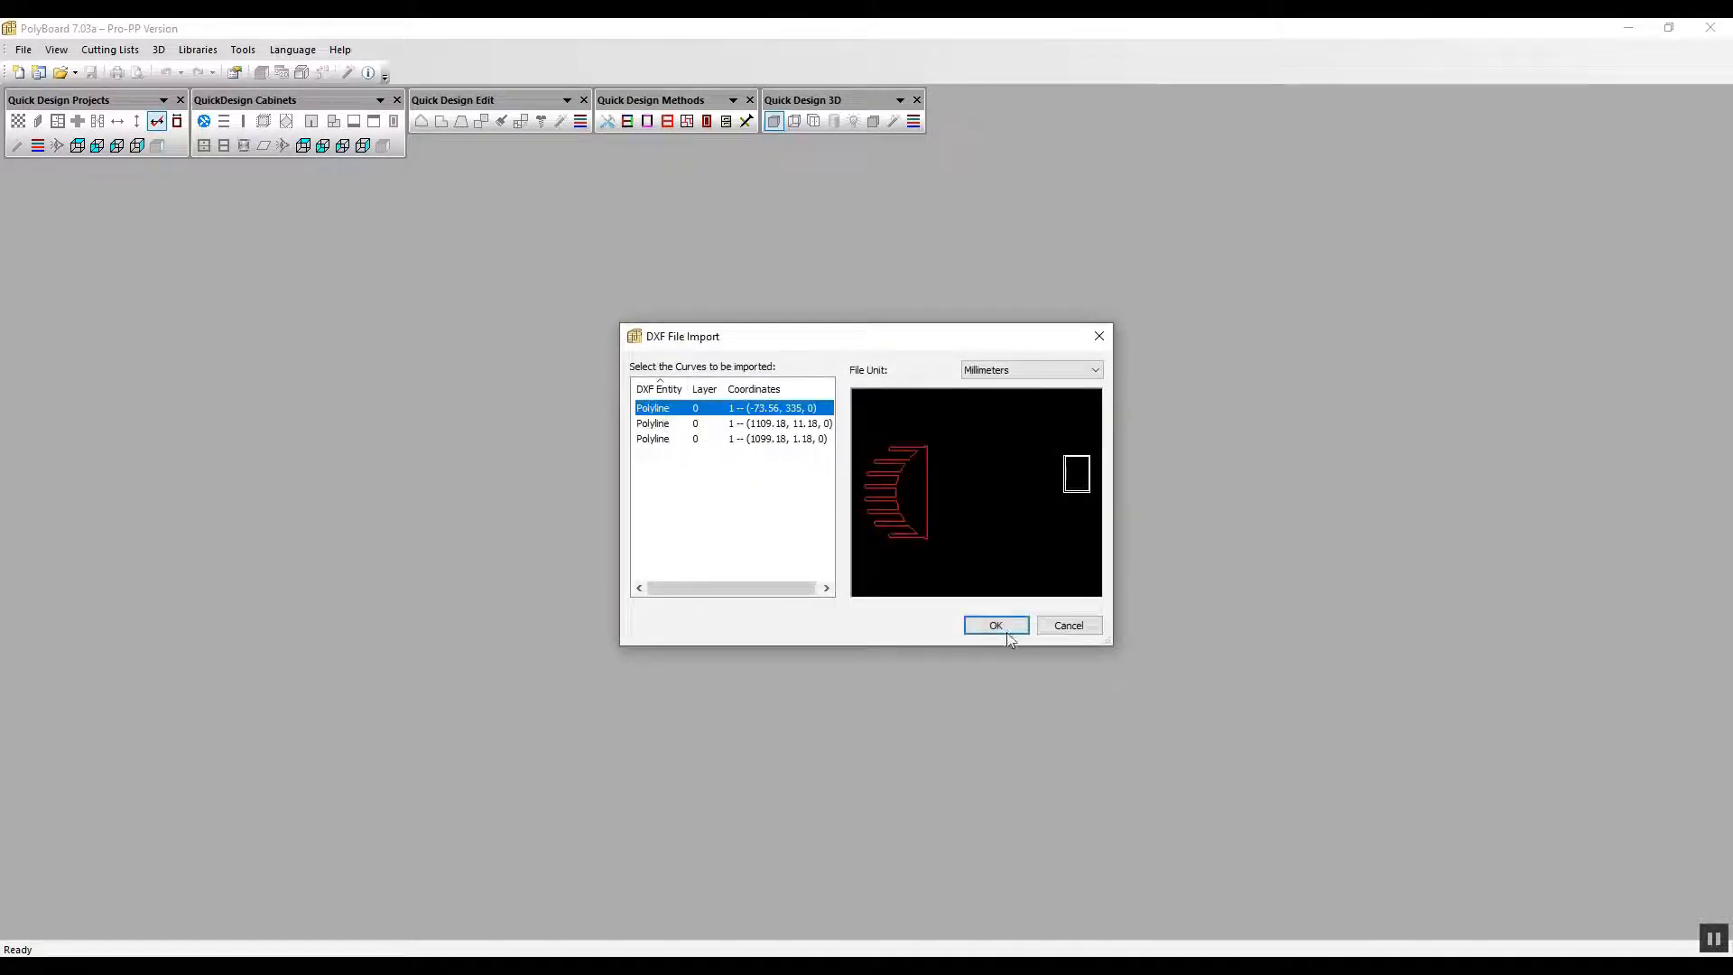
{"action": "left_click", "coordinate": [993, 625]}
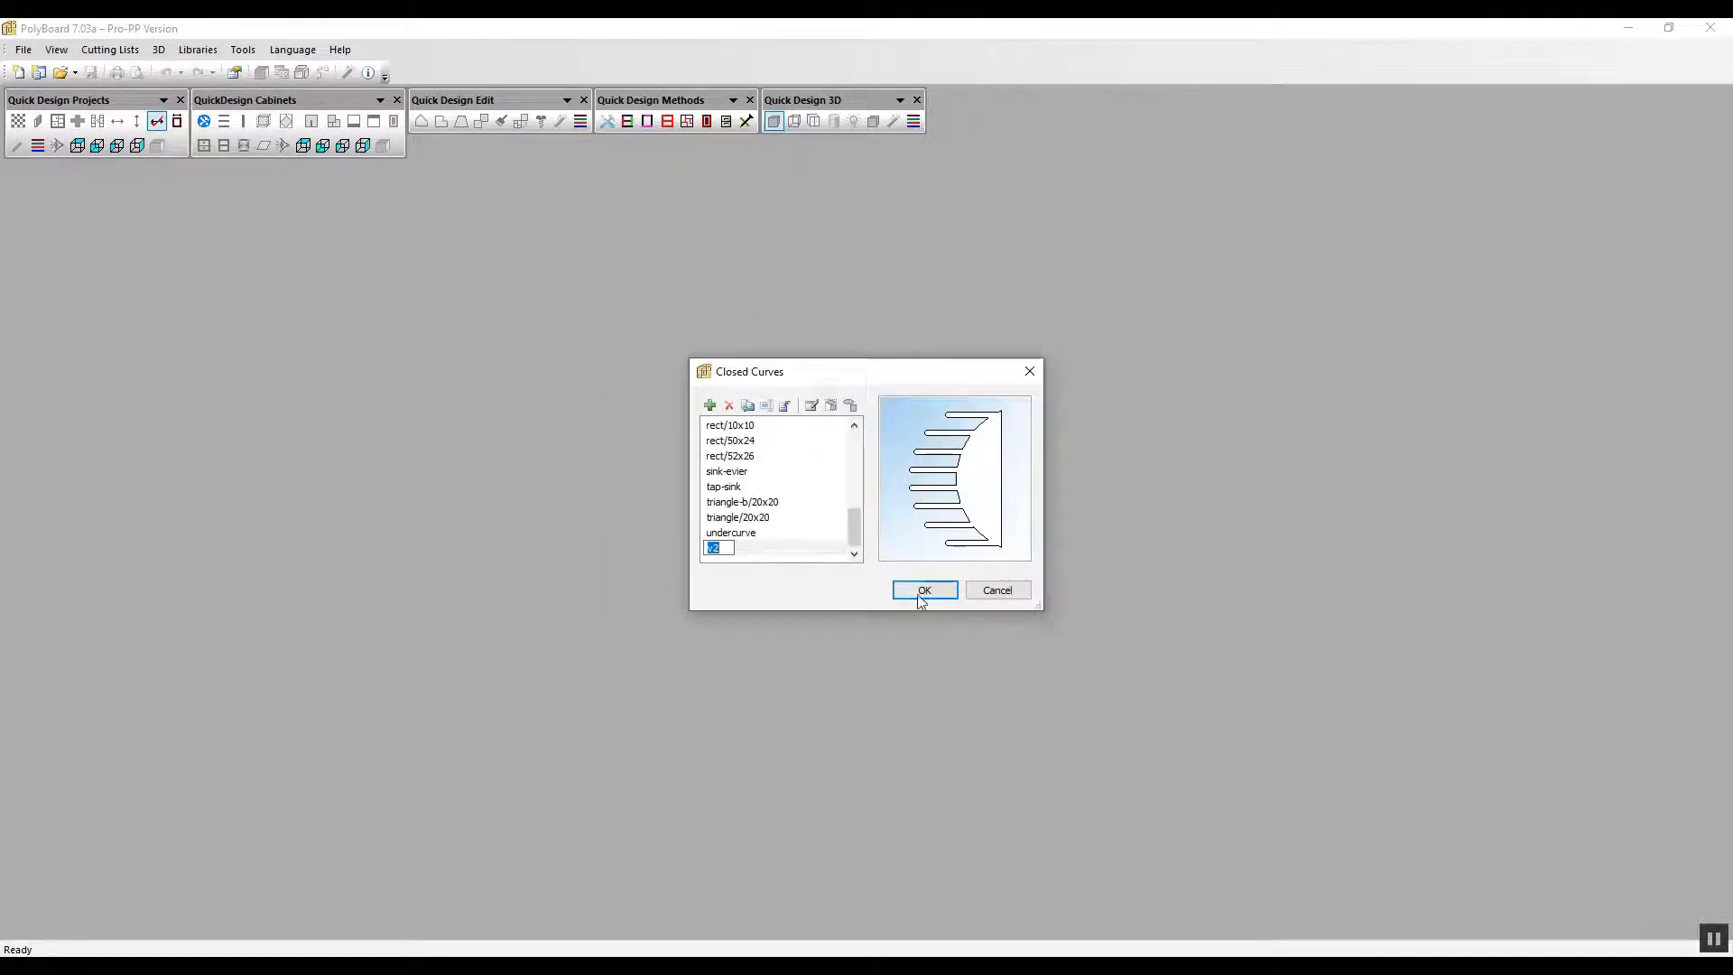
{"action": "left_click", "coordinate": [925, 589]}
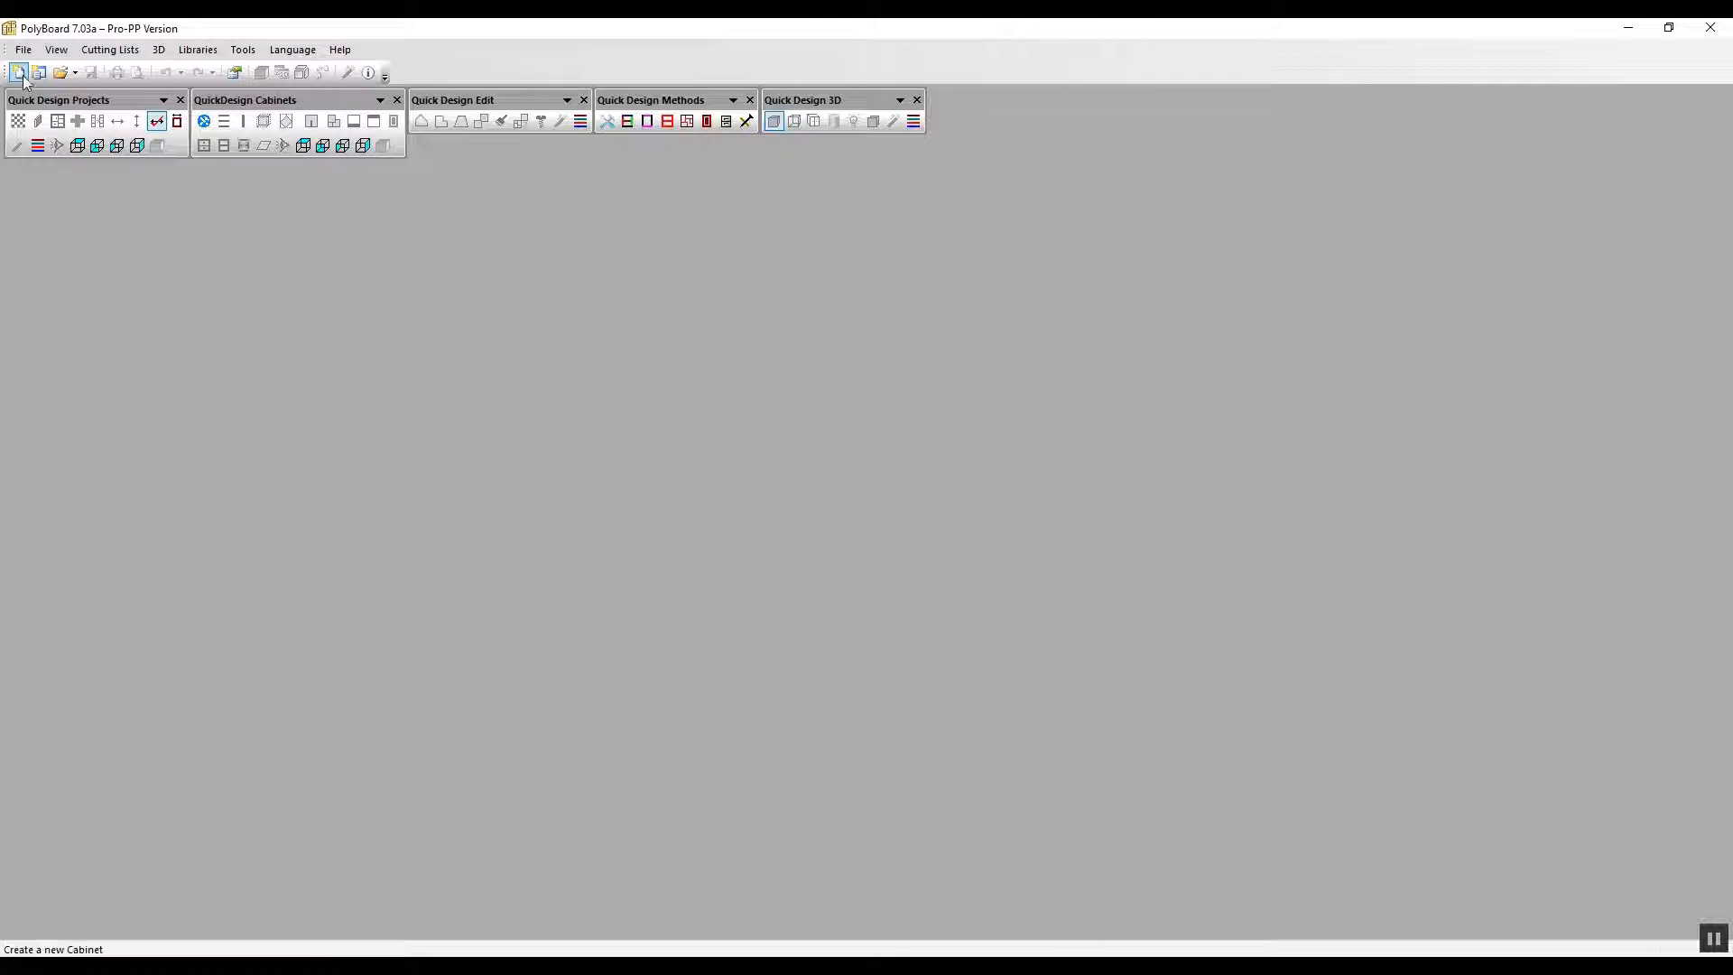
Create an 800 × 500 × 550 mm box cabinet and apply the Boxful sub-method to the whole cabinet.
{"action": "left_click", "coordinate": [18, 73]}
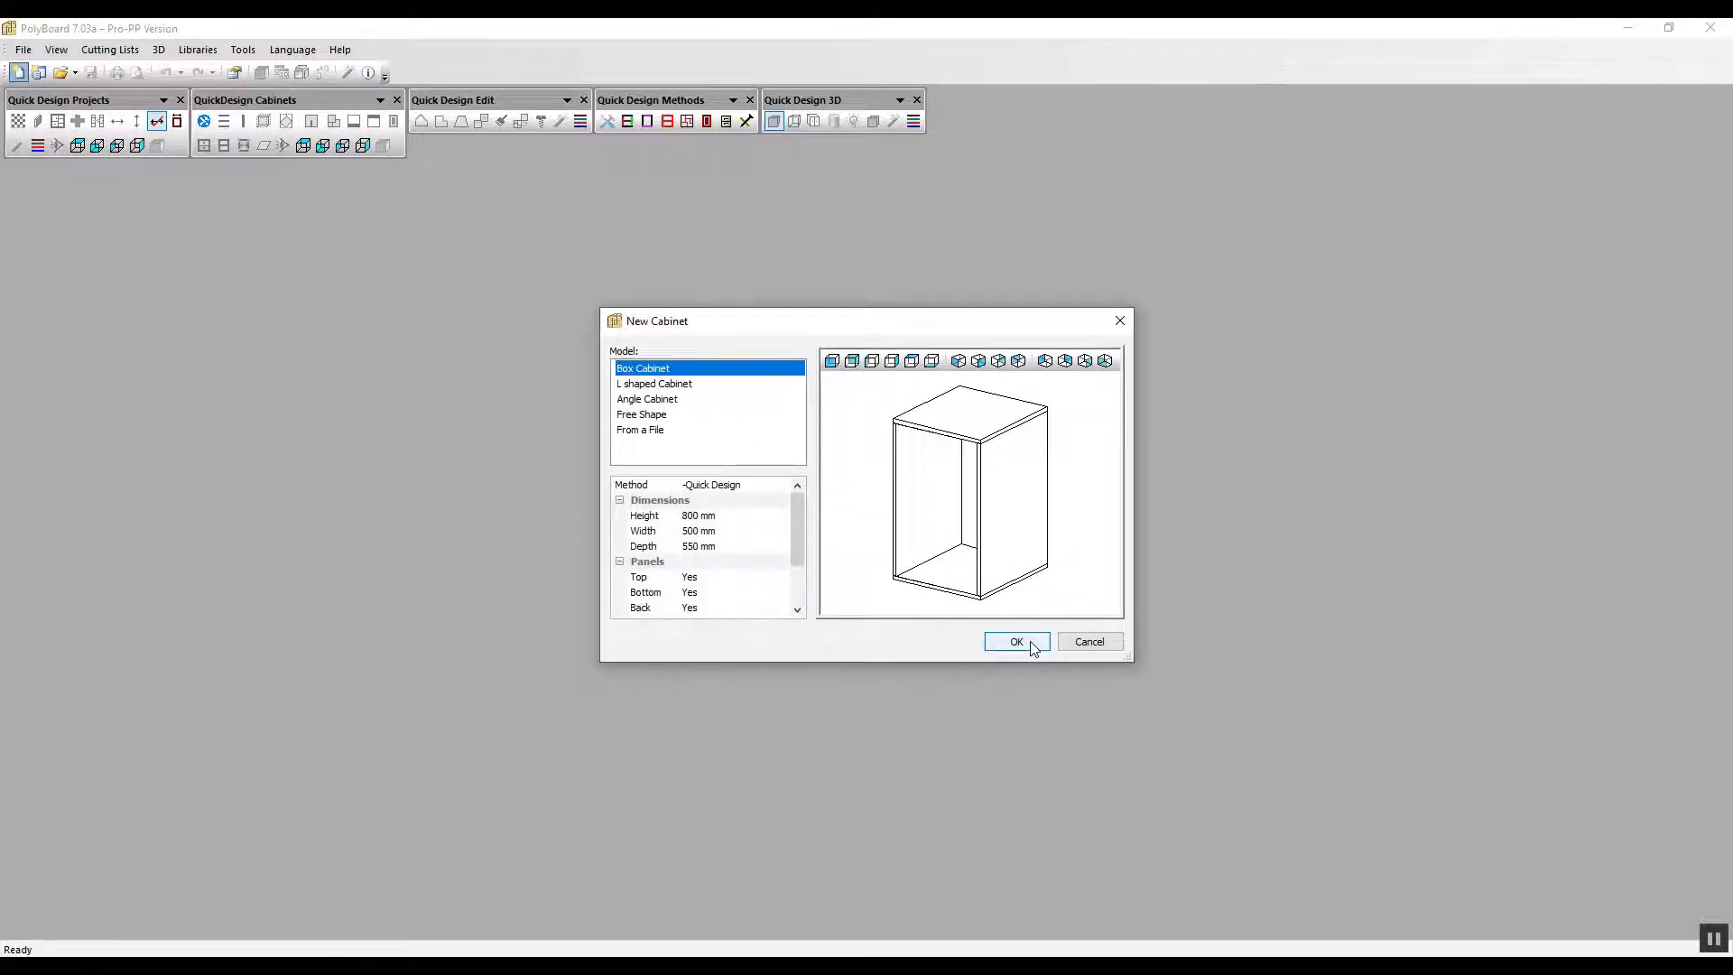
{"action": "left_click", "coordinate": [1015, 641]}
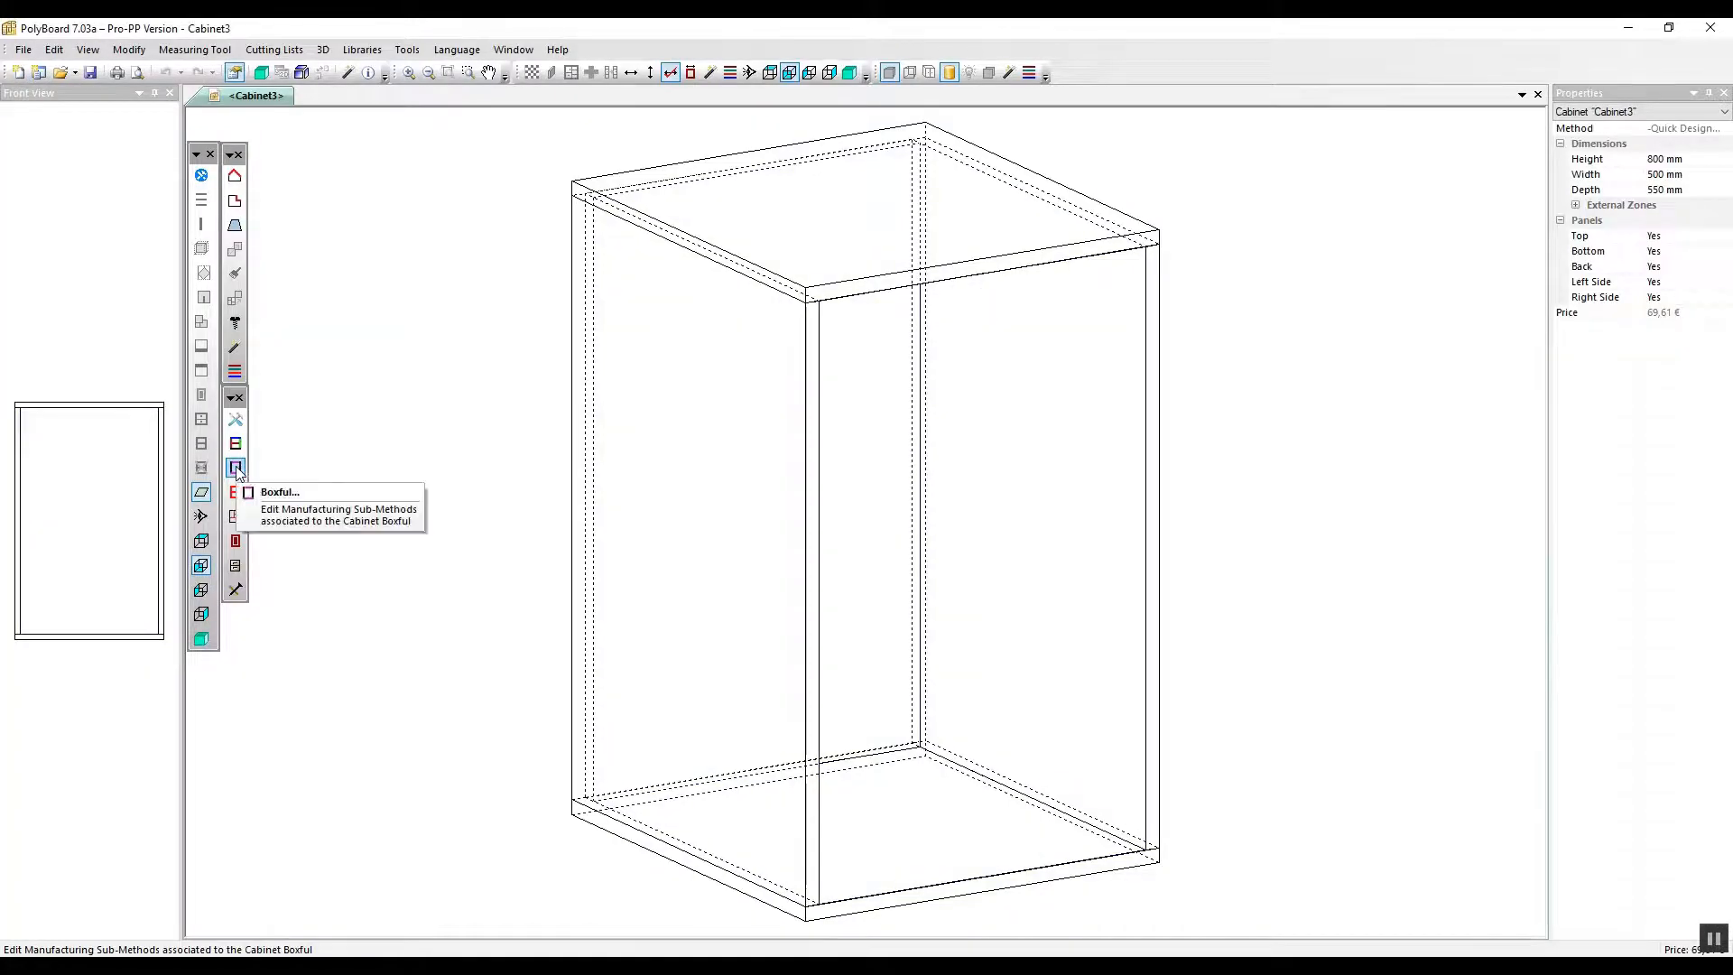
{"action": "left_click", "coordinate": [234, 466]}
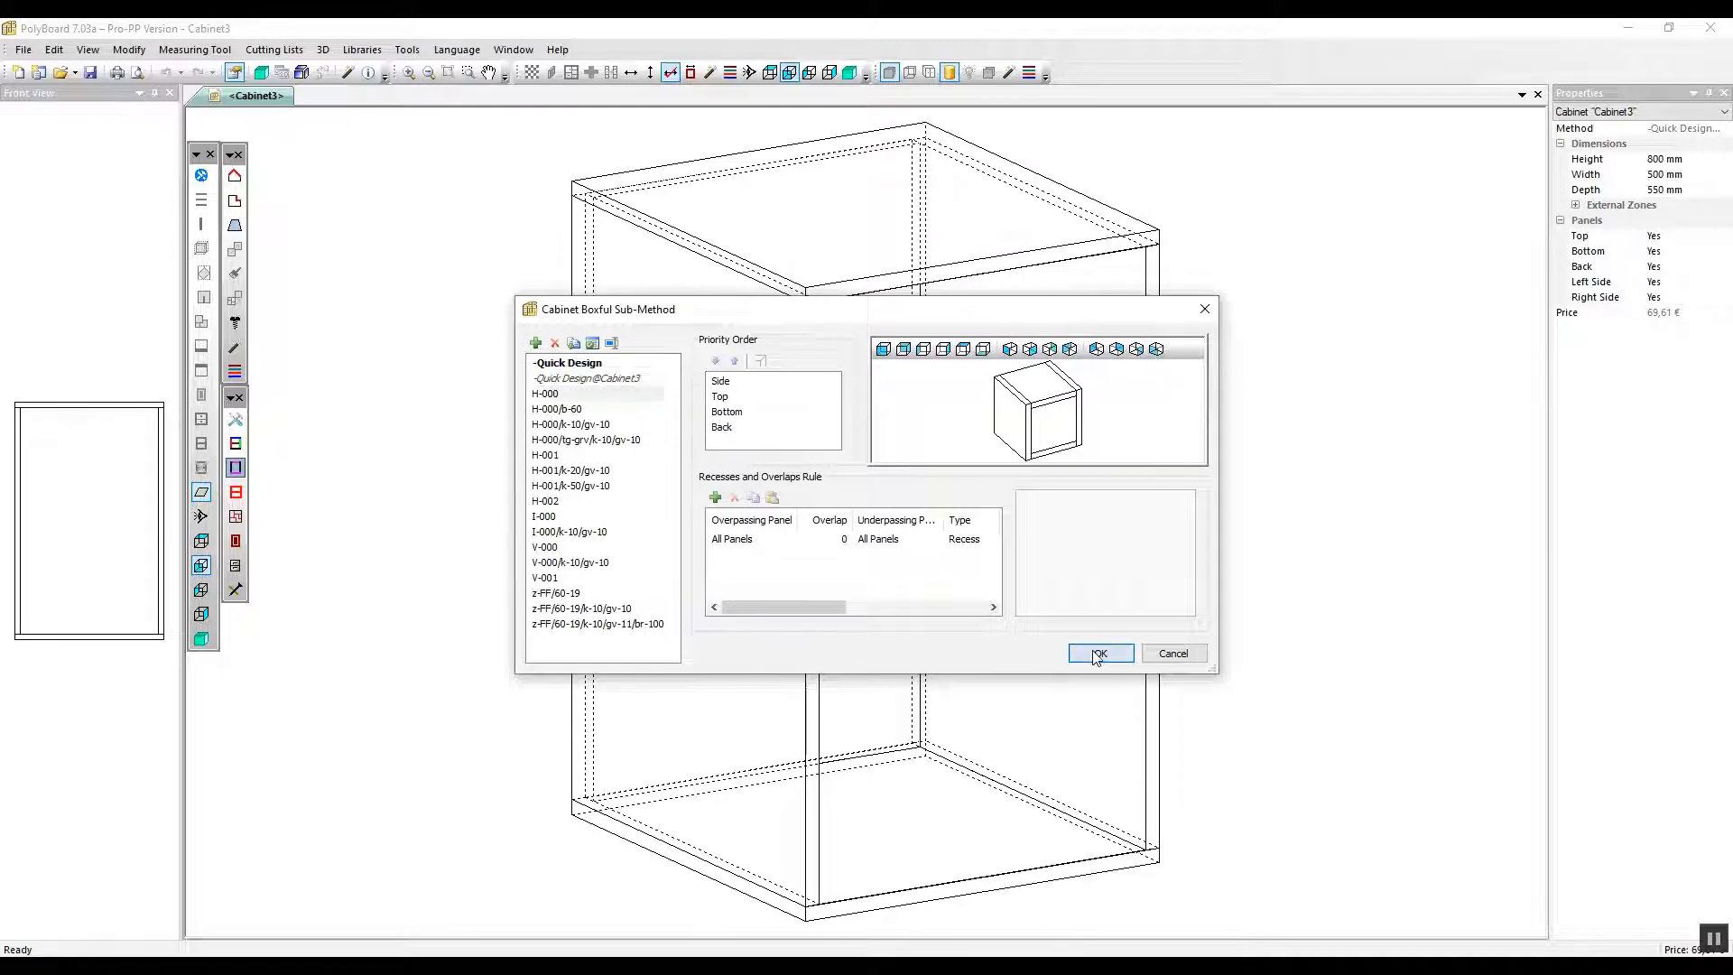
{"action": "left_click", "coordinate": [1100, 653]}
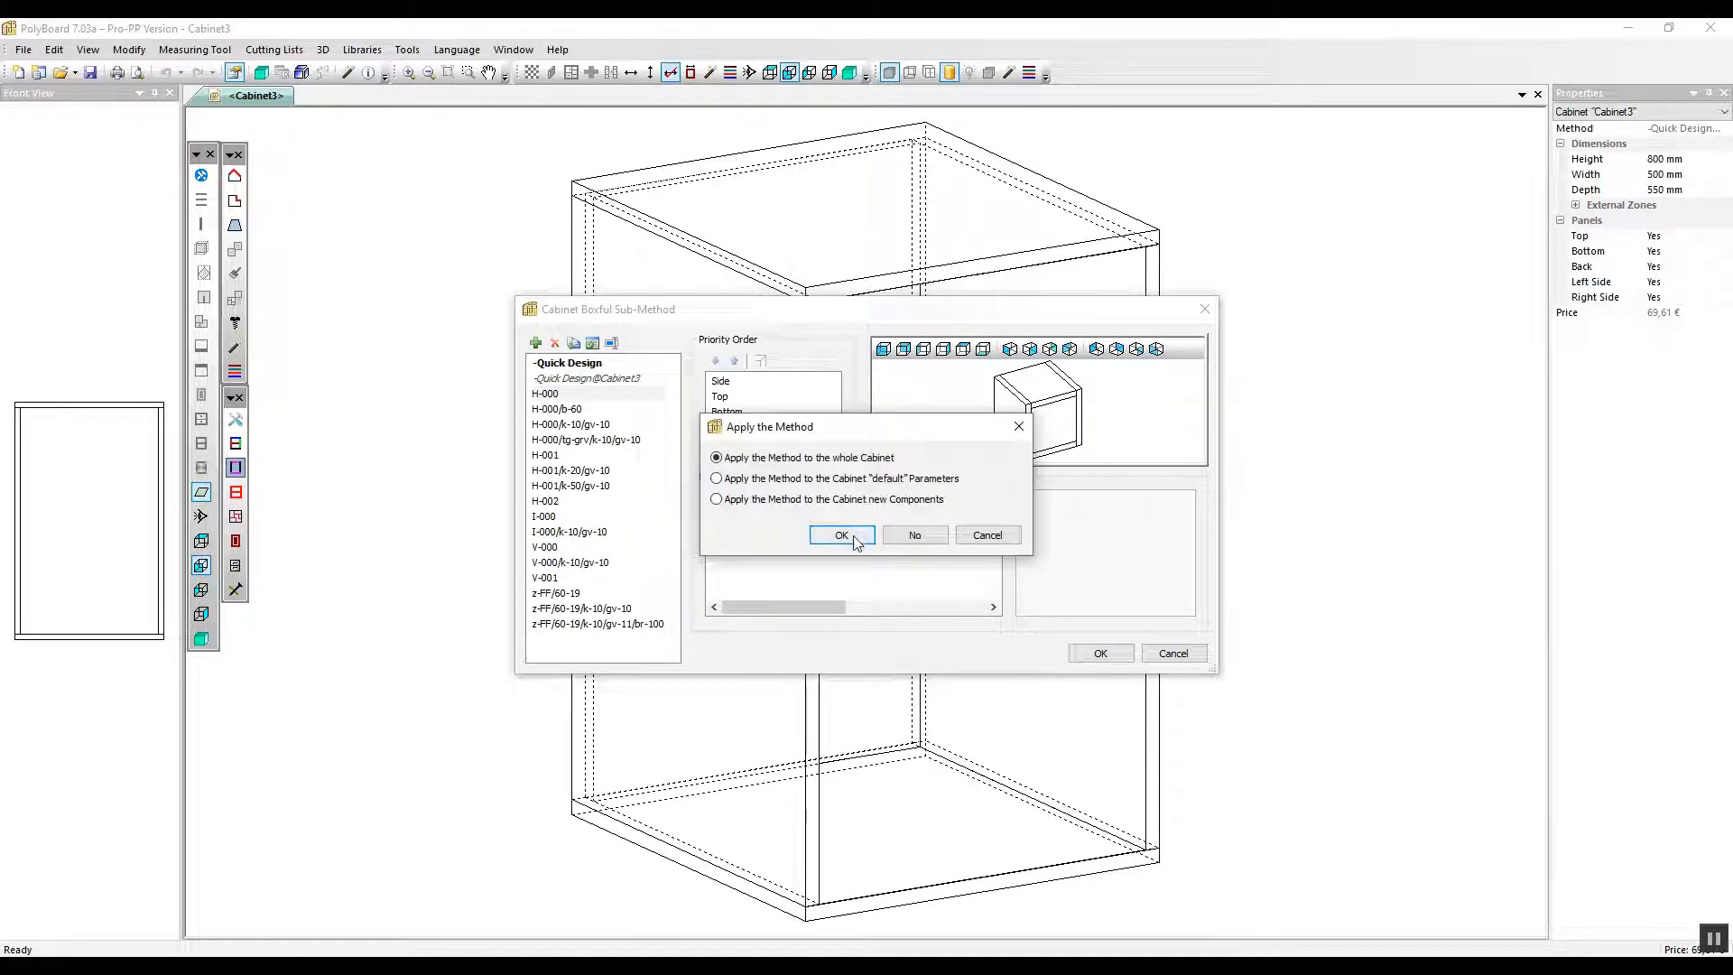
{"action": "left_click", "coordinate": [841, 535]}
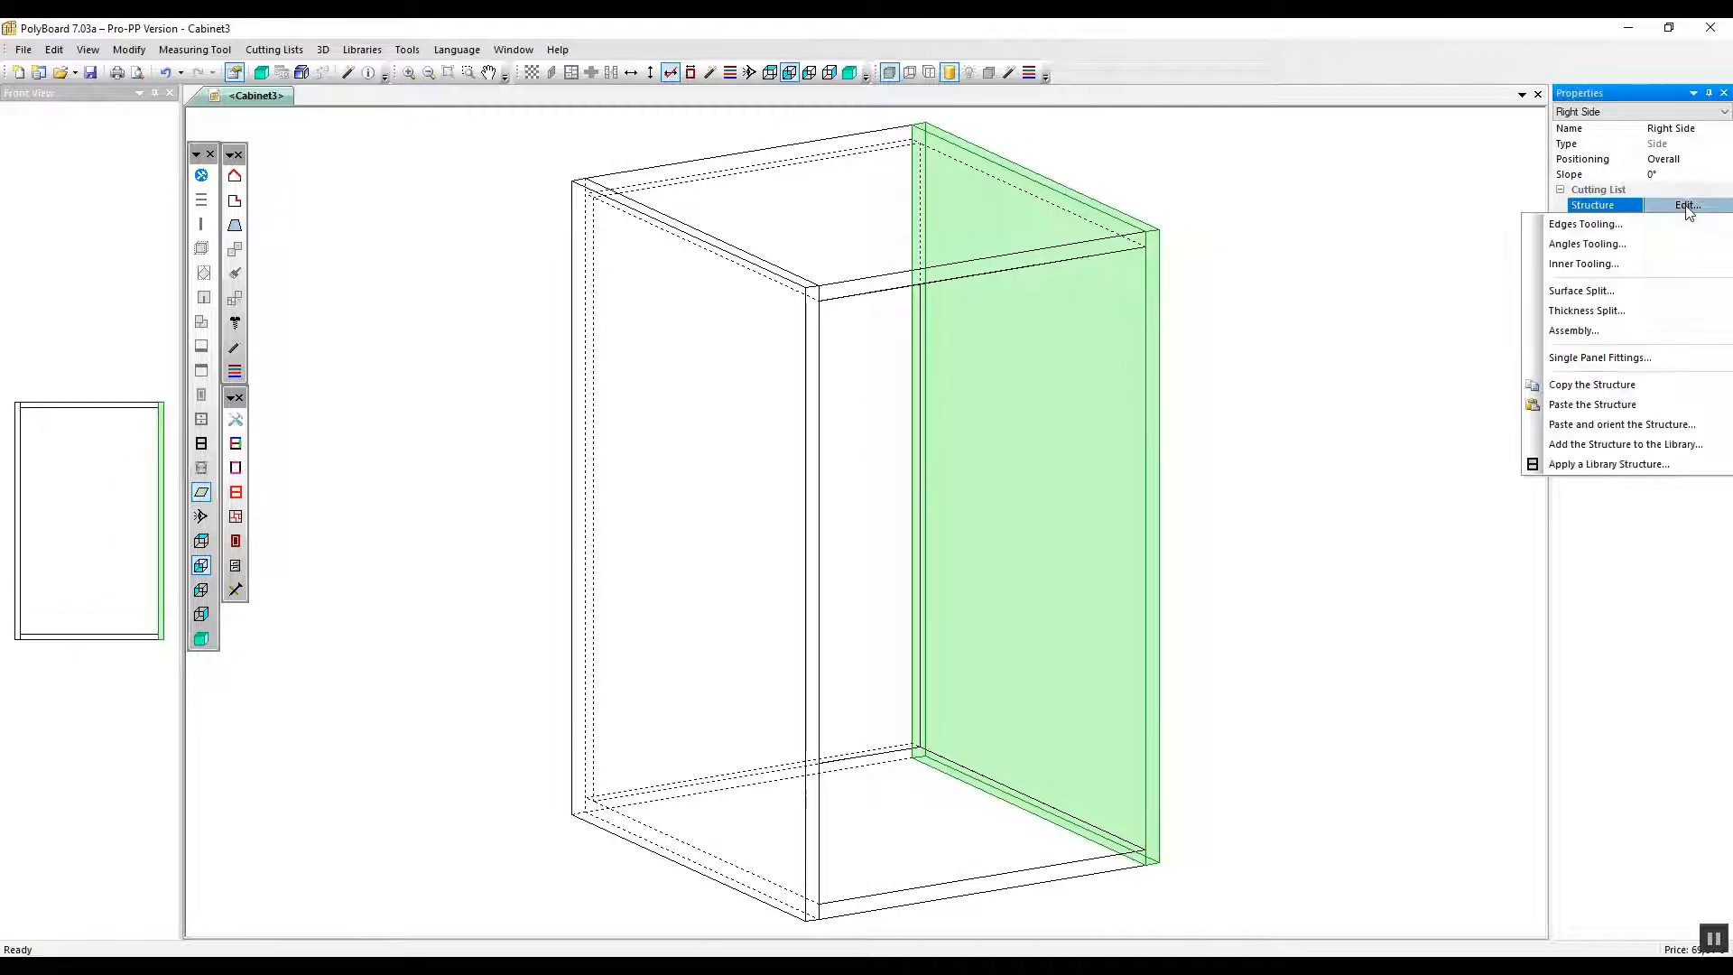
Add the imported groove curve as inner tooling on the right side, referenced Right Center with X 0 mm.
{"action": "left_click", "coordinate": [1584, 263]}
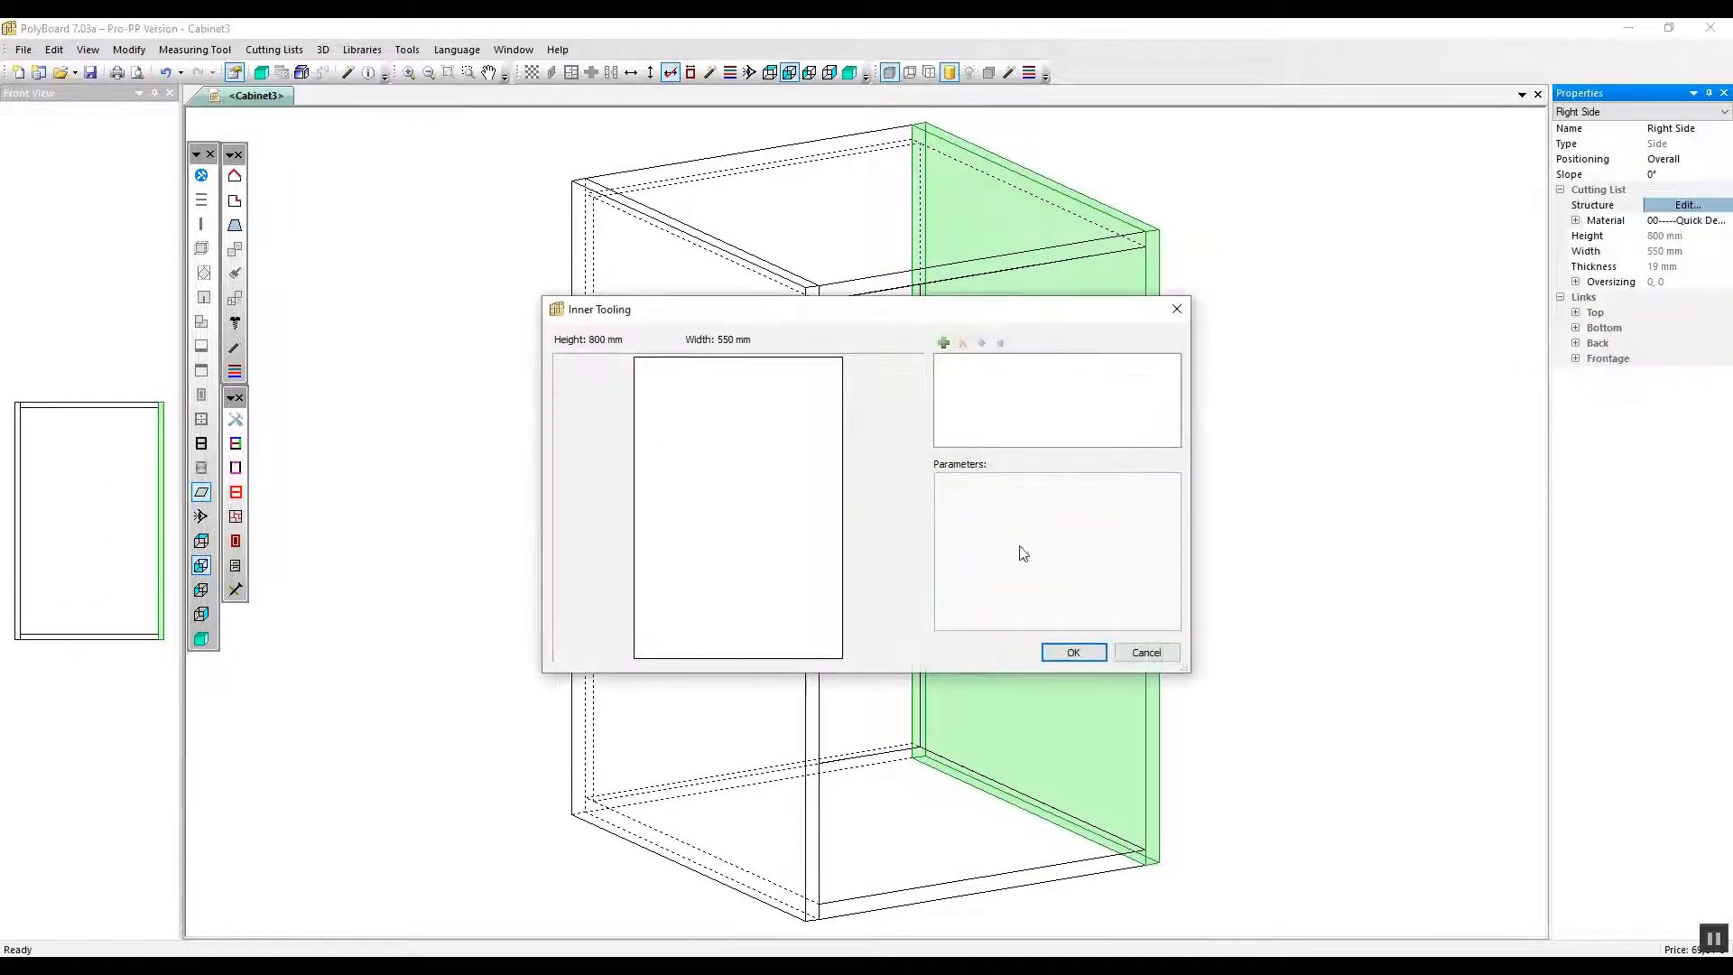
{"action": "left_click", "coordinate": [942, 341]}
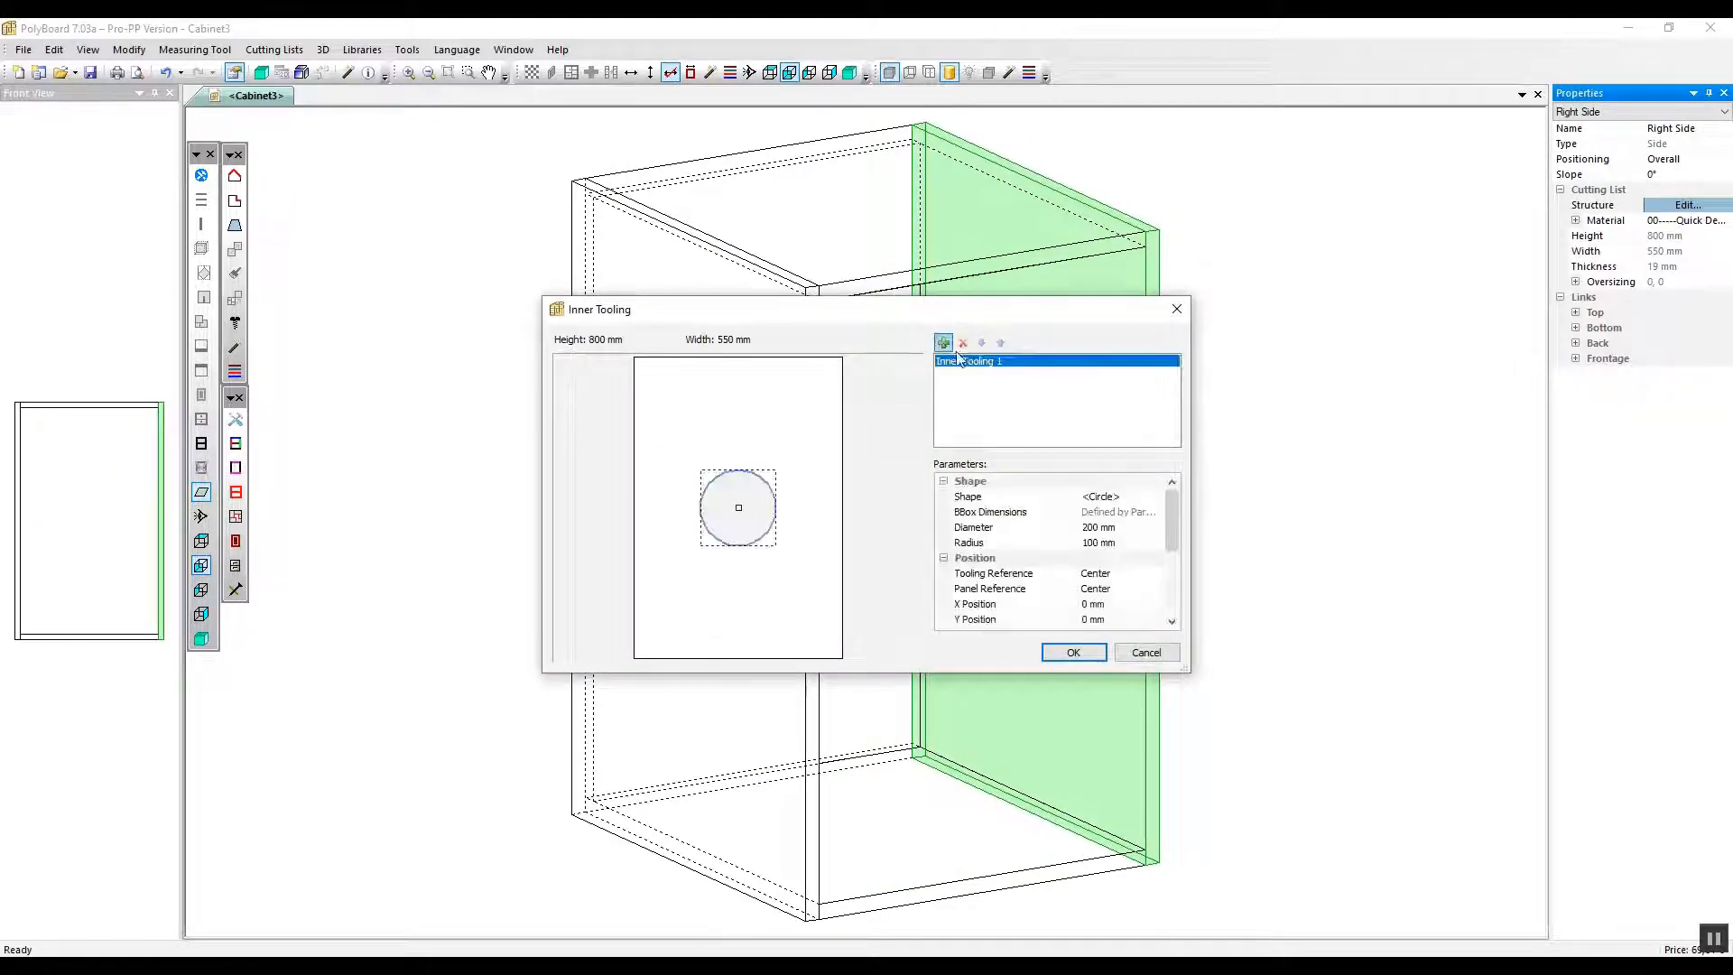
{"action": "left_click", "coordinate": [1168, 497]}
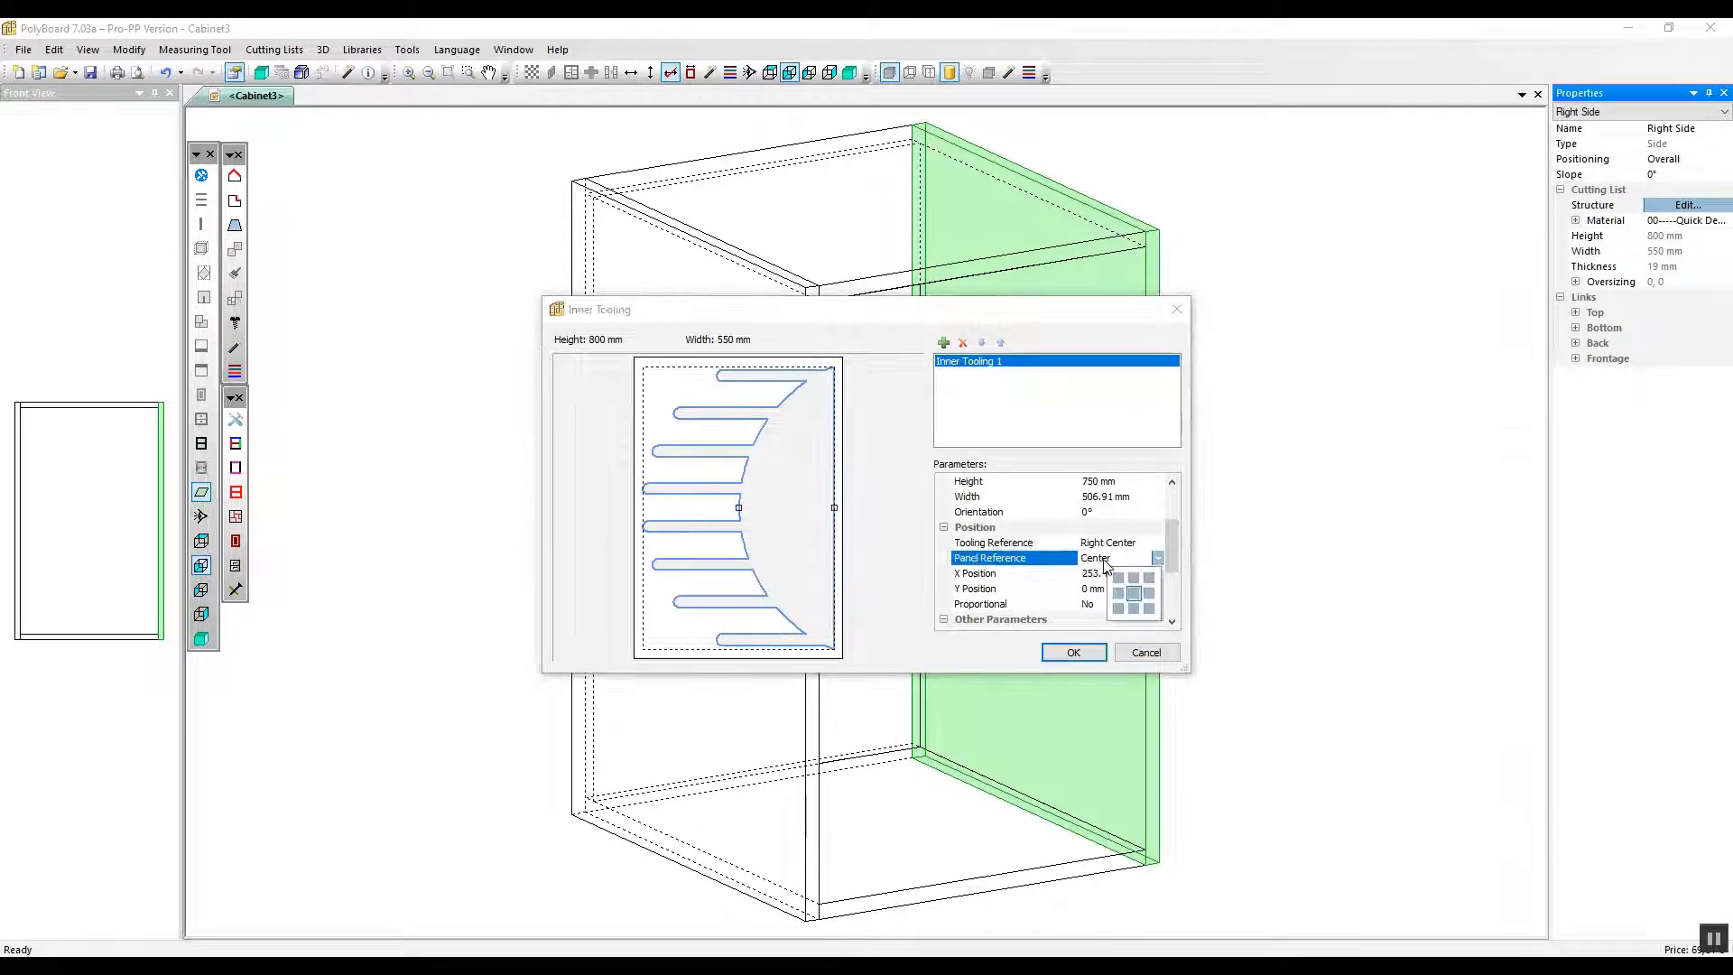
{"action": "left_click", "coordinate": [1145, 578]}
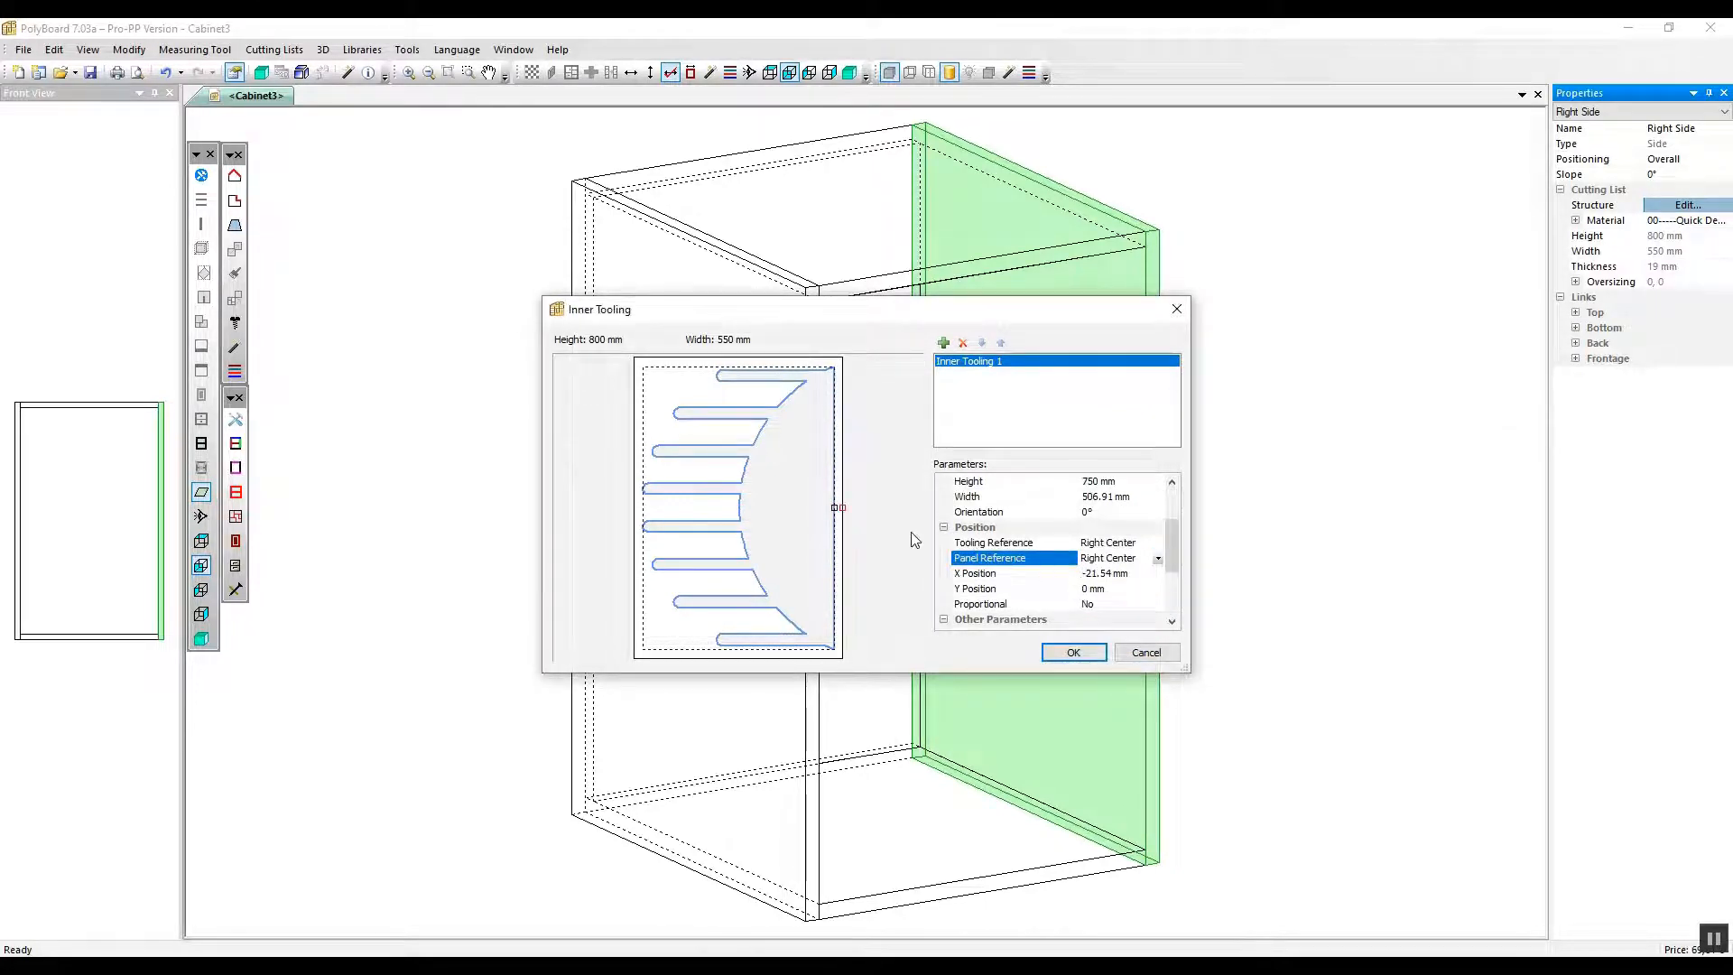
{"action": "left_click", "coordinate": [978, 573]}
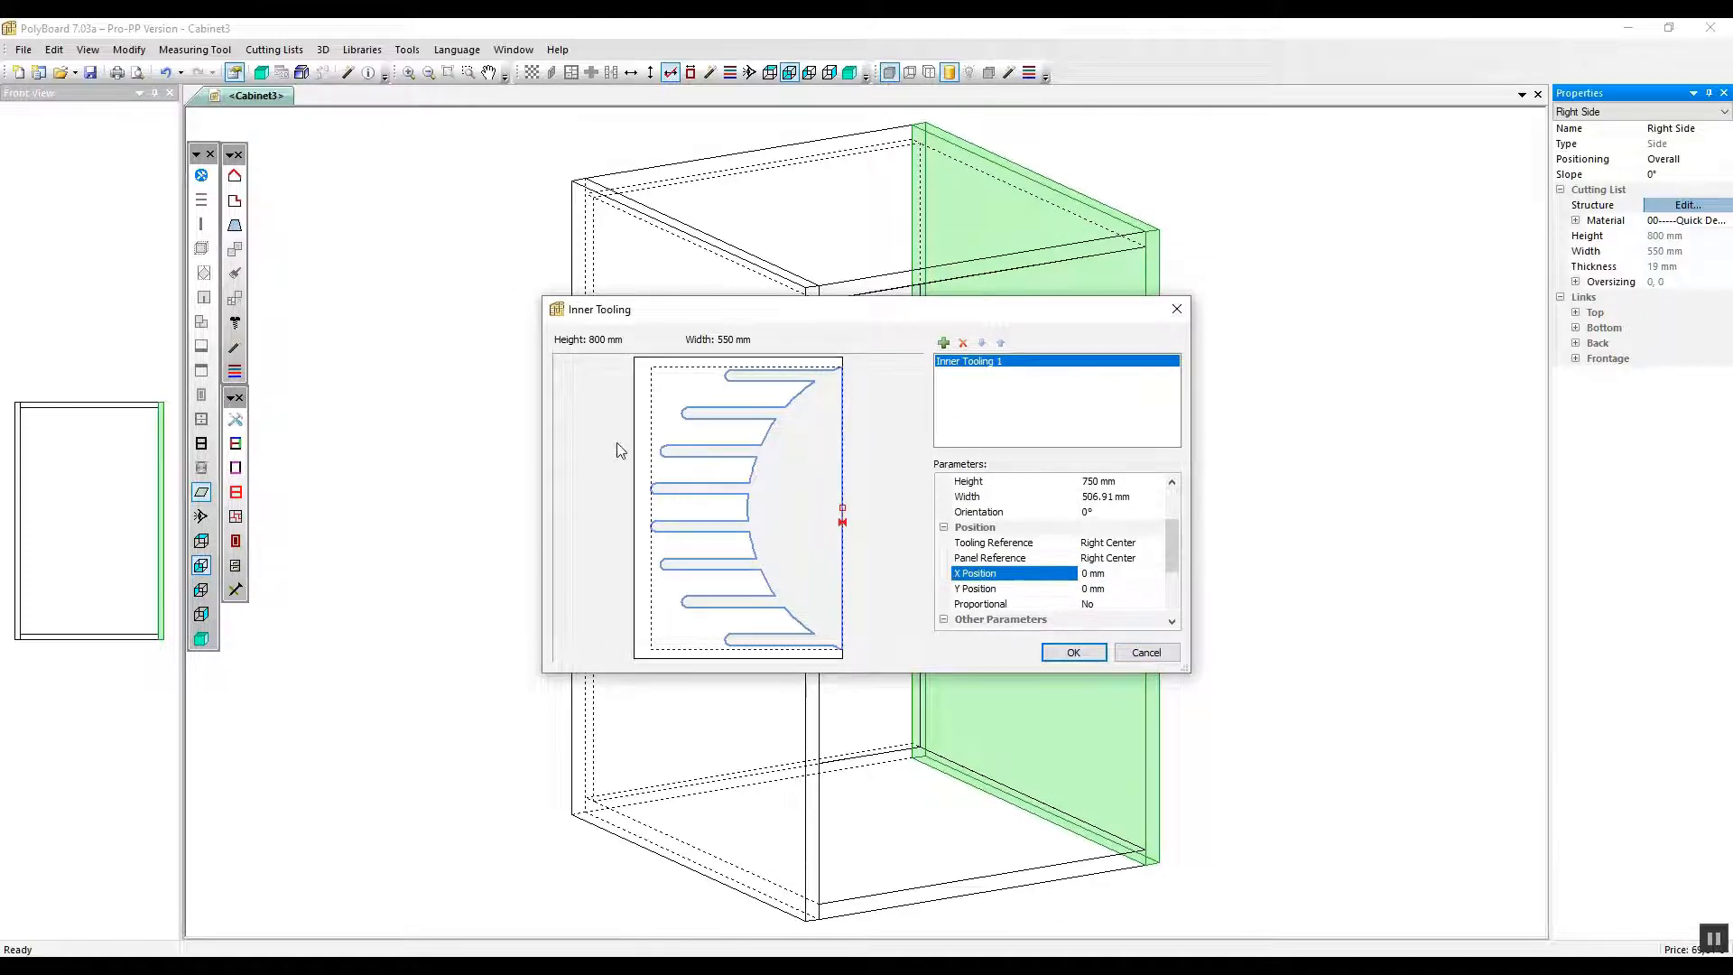
{"action": "left_click", "coordinate": [1070, 652]}
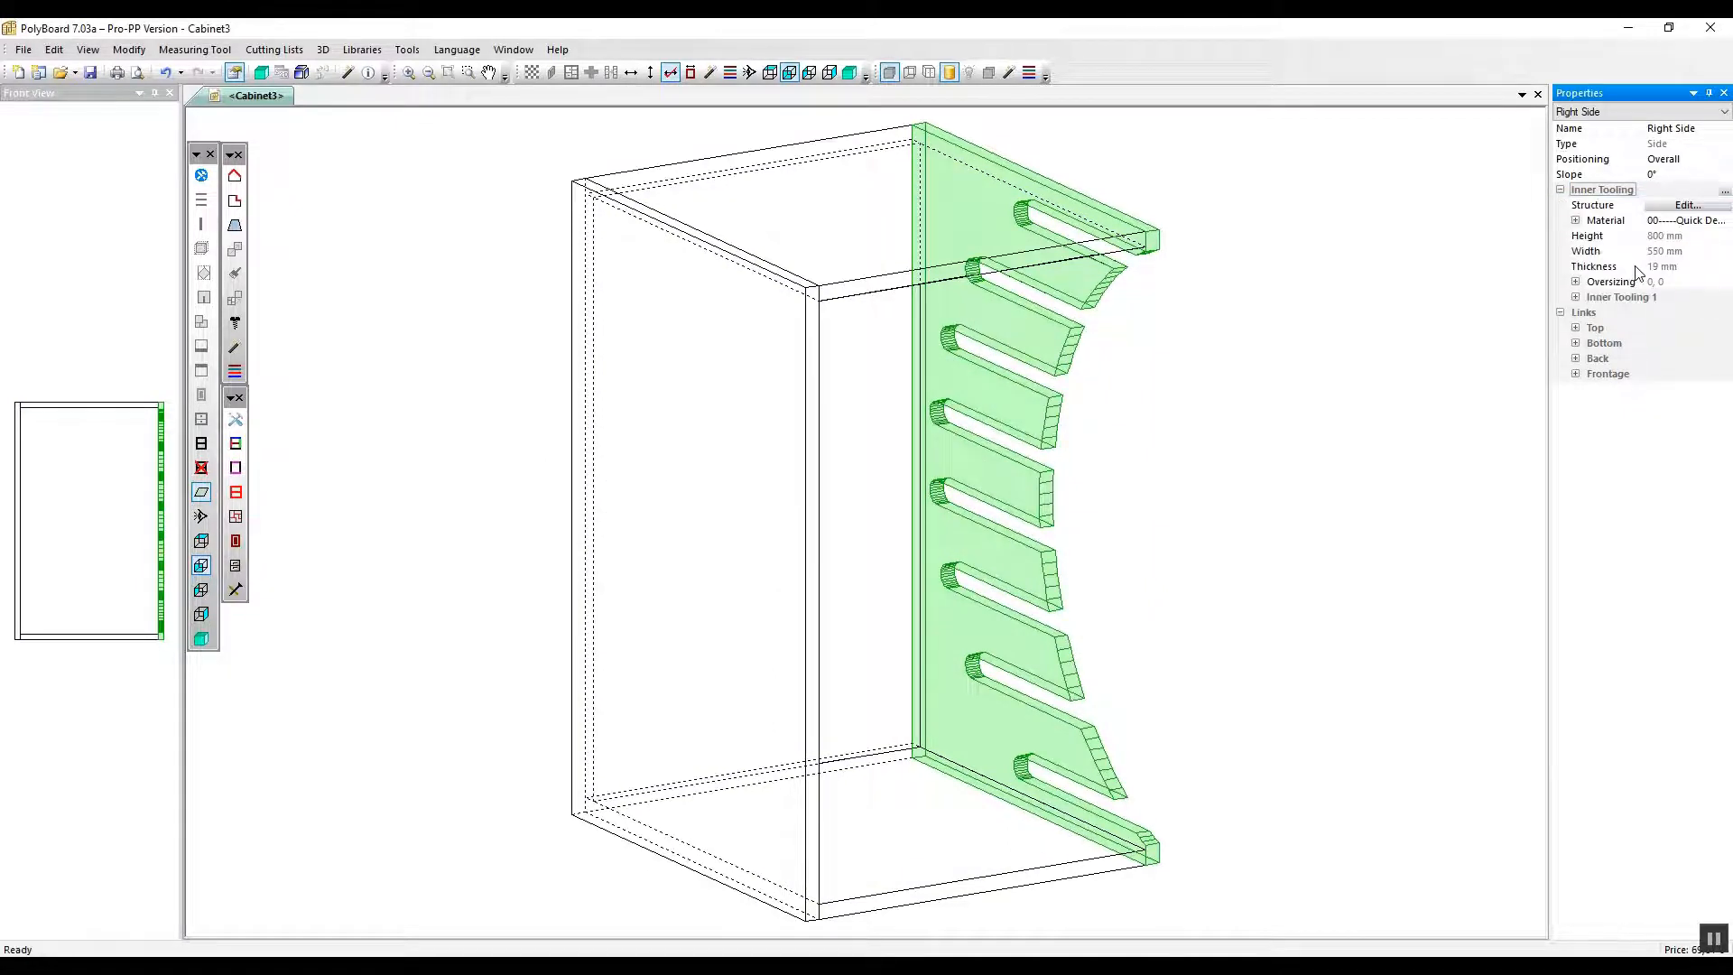
{"action": "mouse_move", "coordinate": [816, 298]}
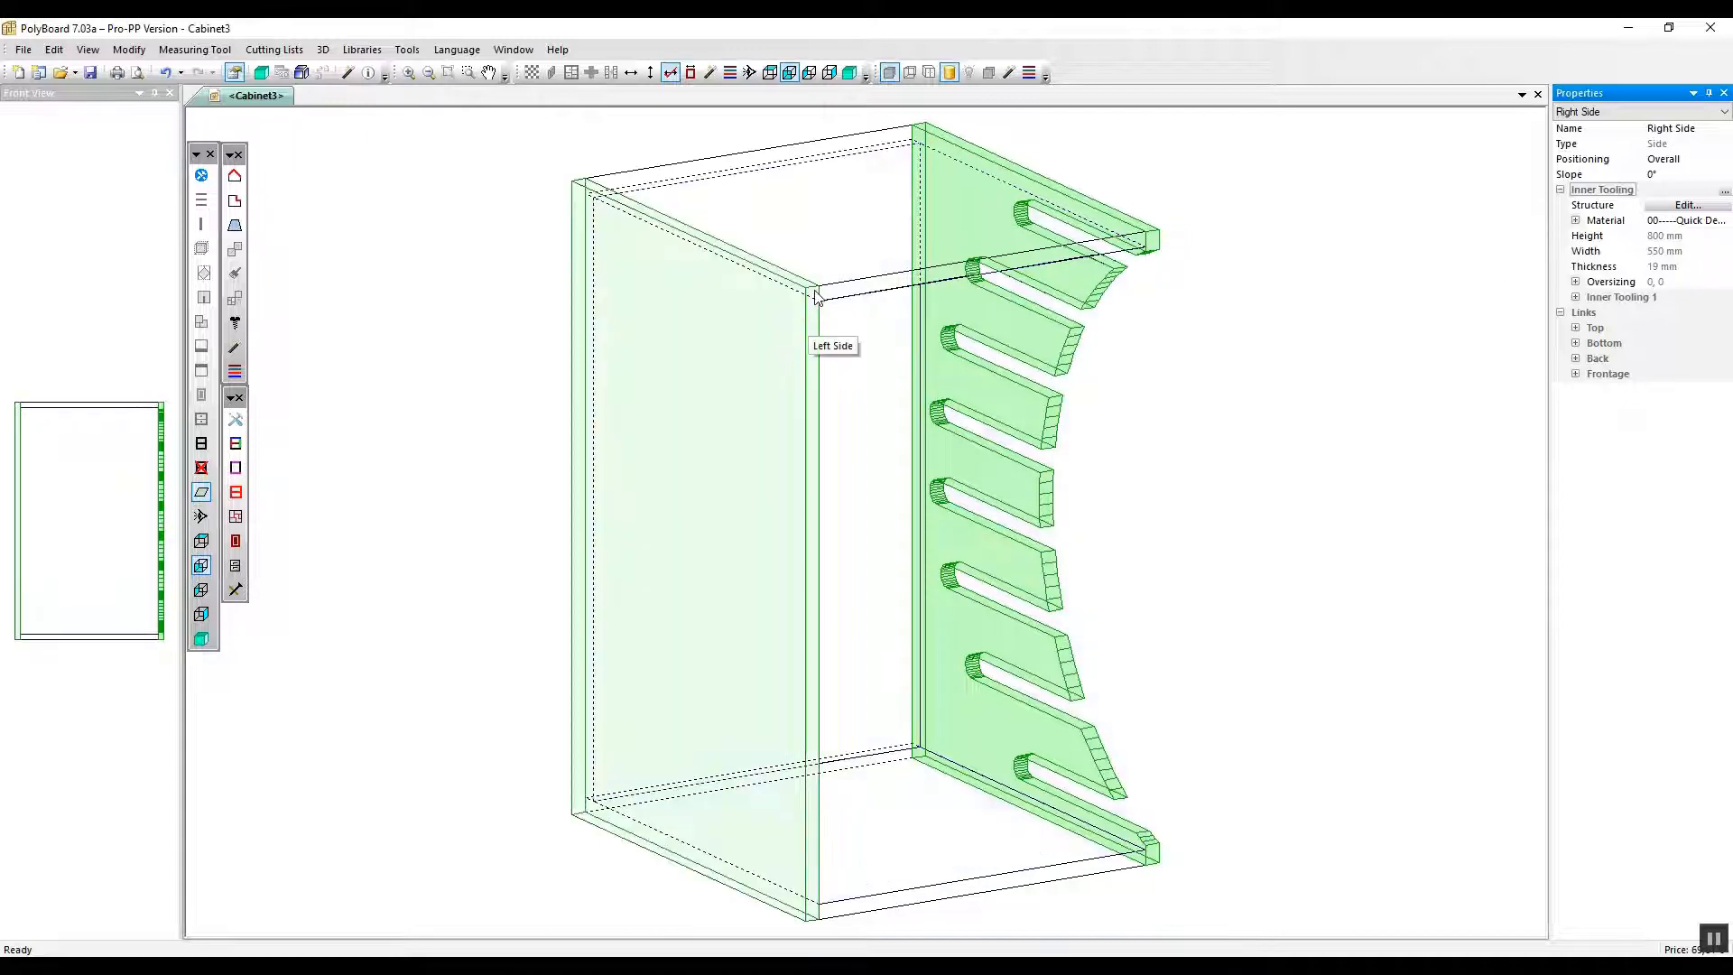
Paste and orient the groove structure onto the left side panel, mirrored toward the right side.
{"action": "left_click", "coordinate": [1685, 206]}
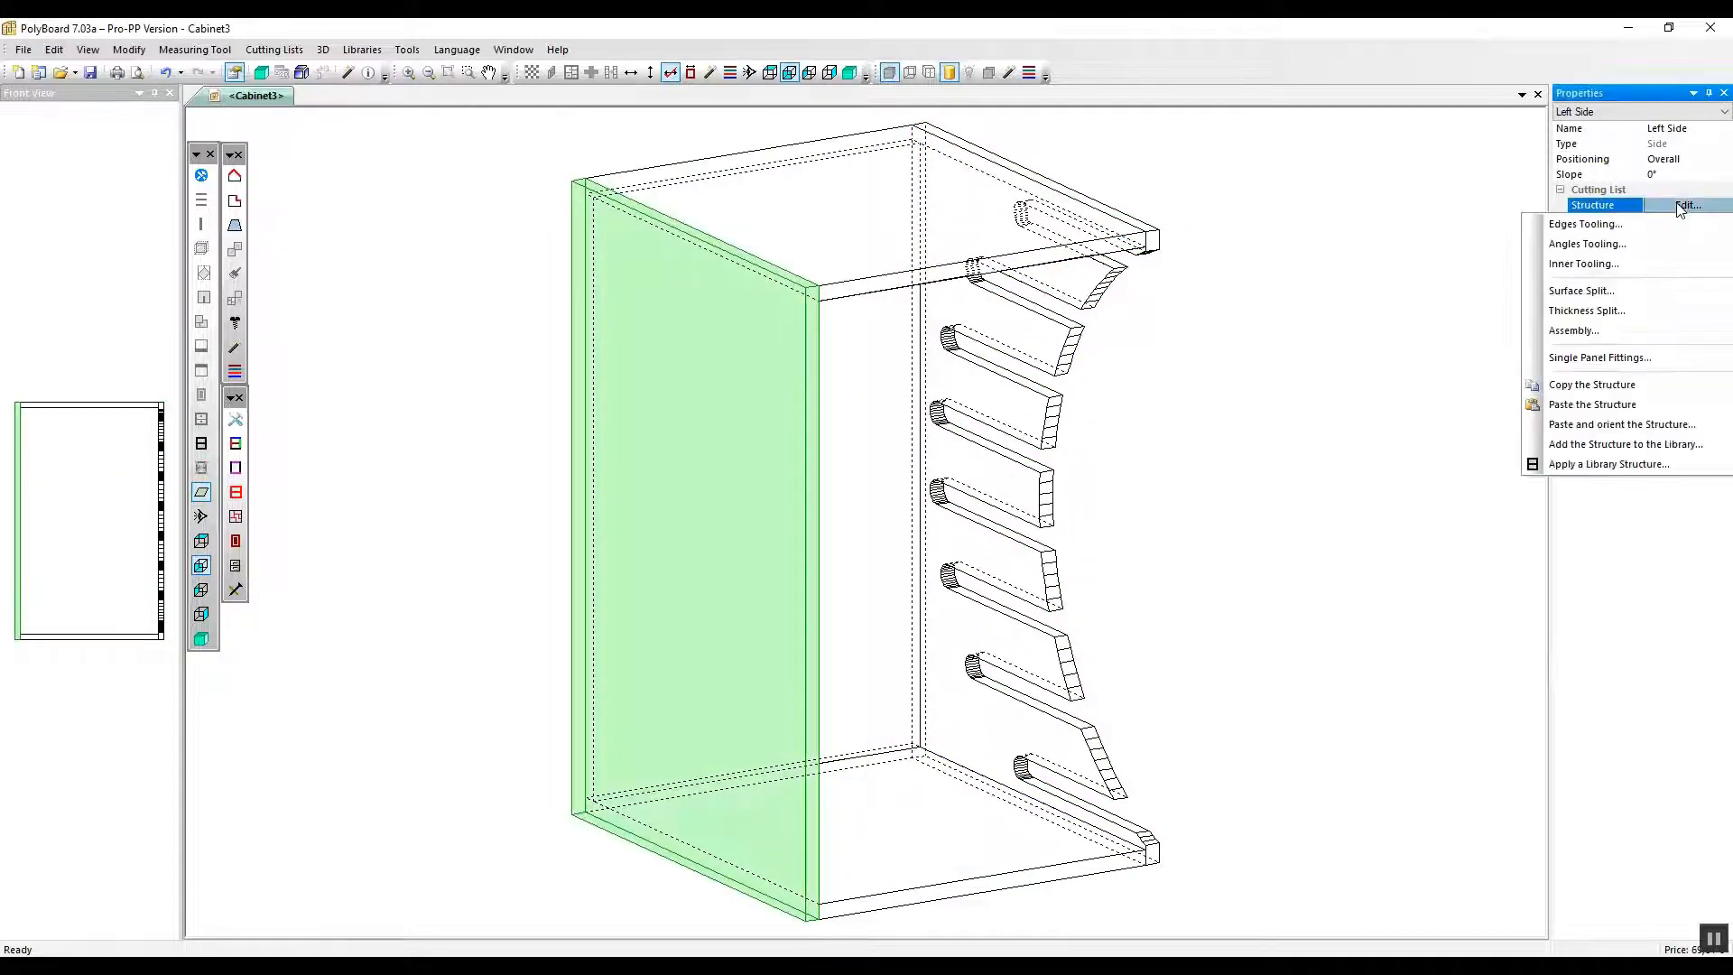
{"action": "left_click", "coordinate": [1583, 263]}
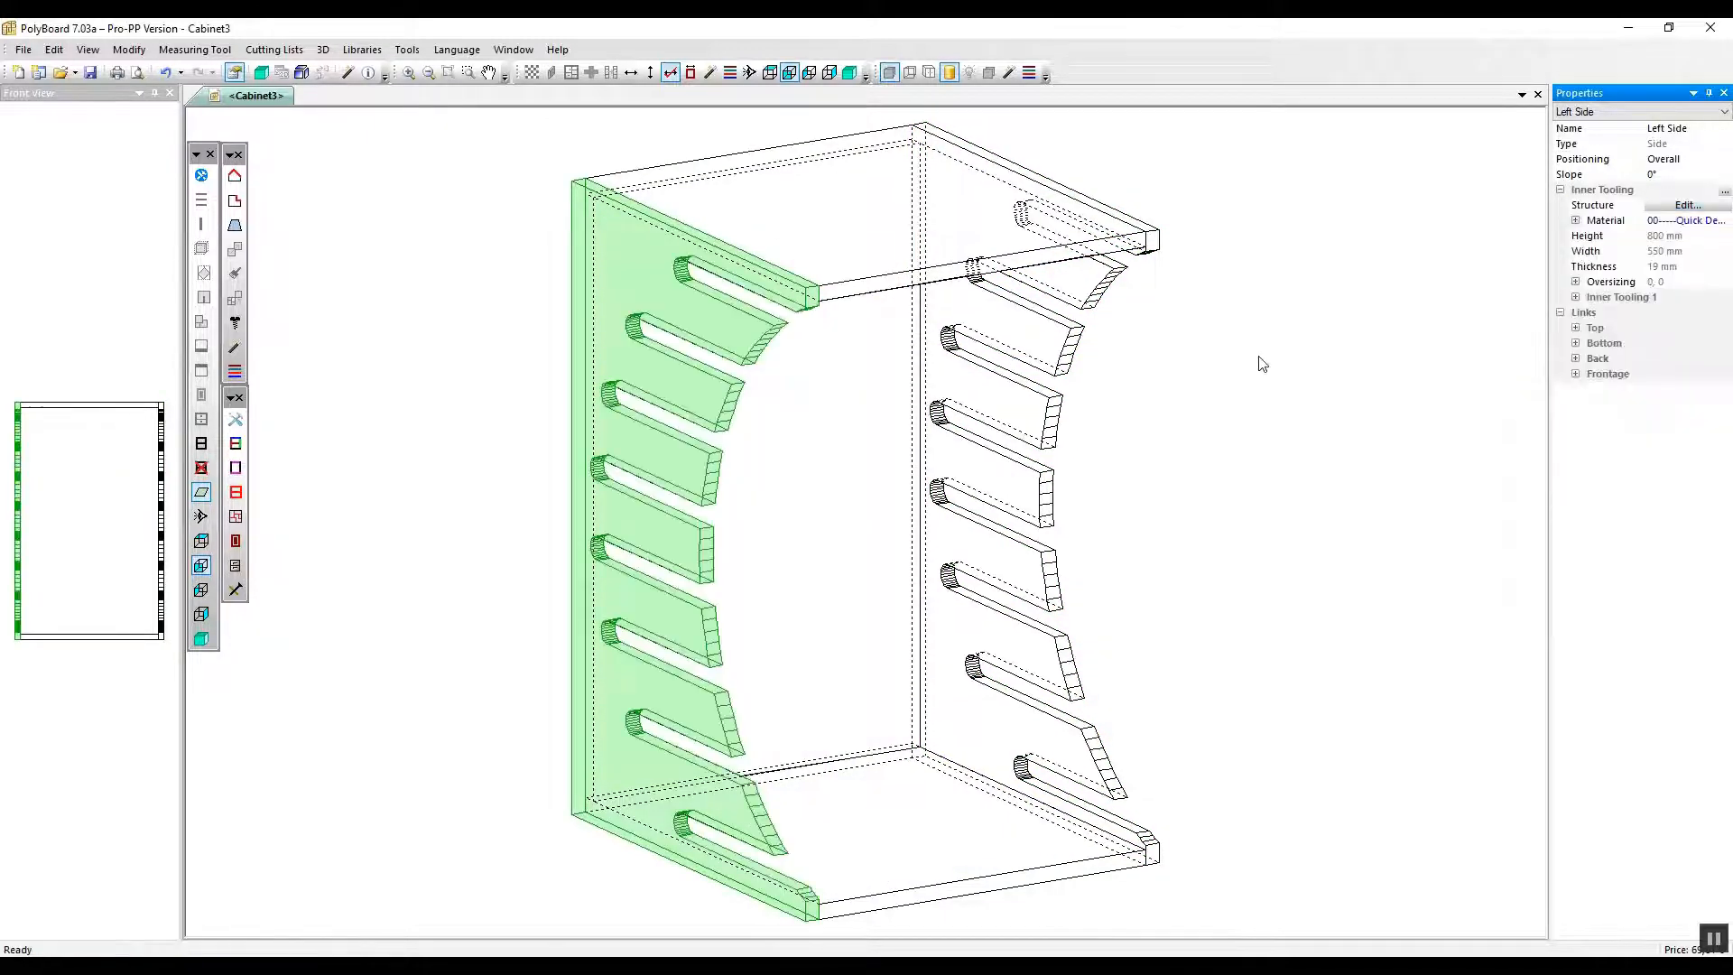